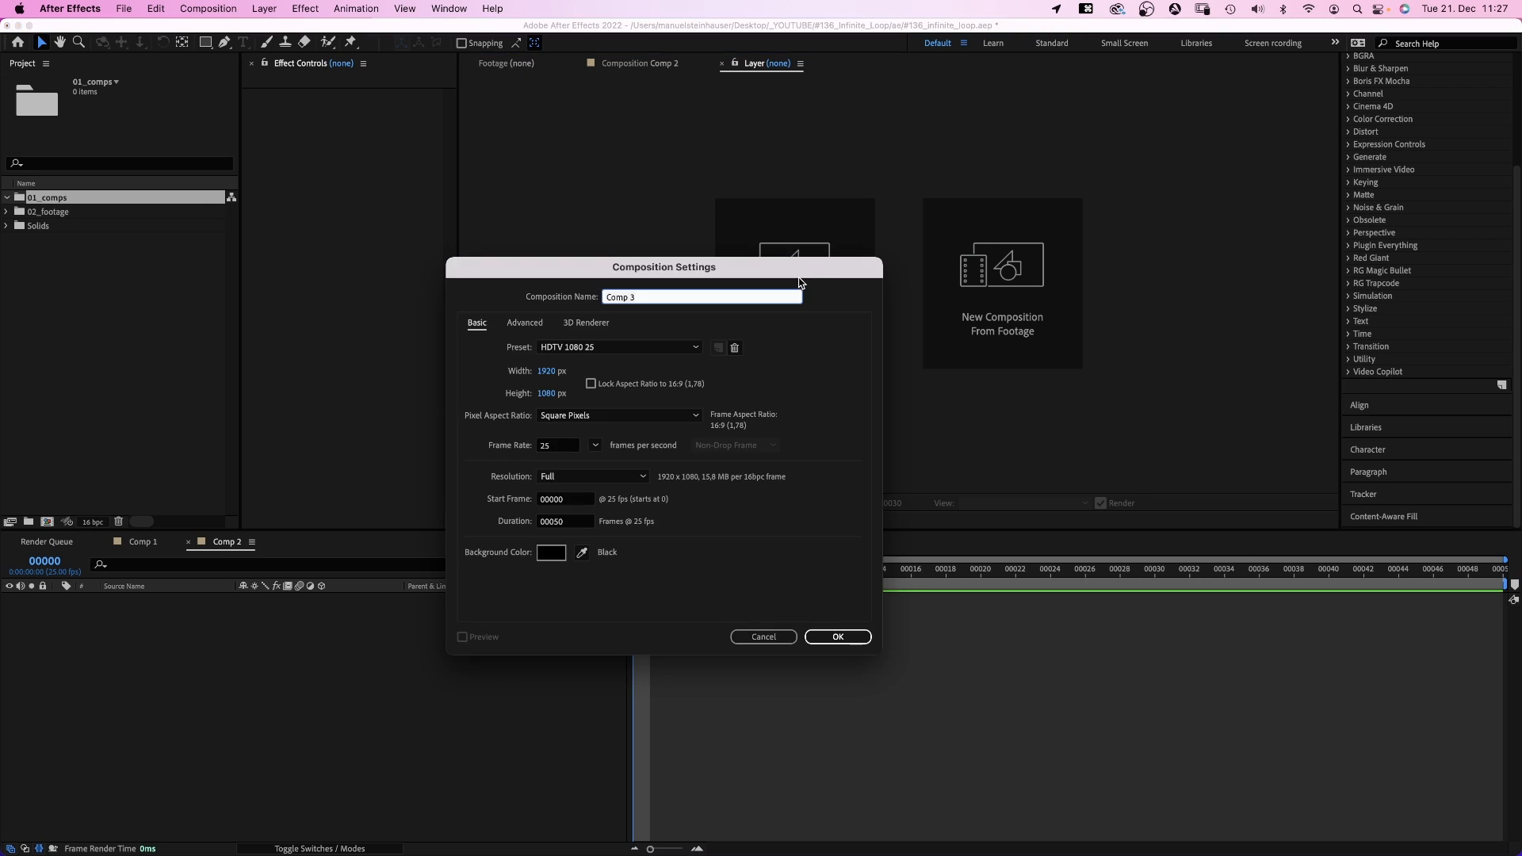
Name the composition 'infinite loop', choose HDTV 1080 24 fps with 72 frames, and confirm.
{"action": "type", "text": "infinite lo"}
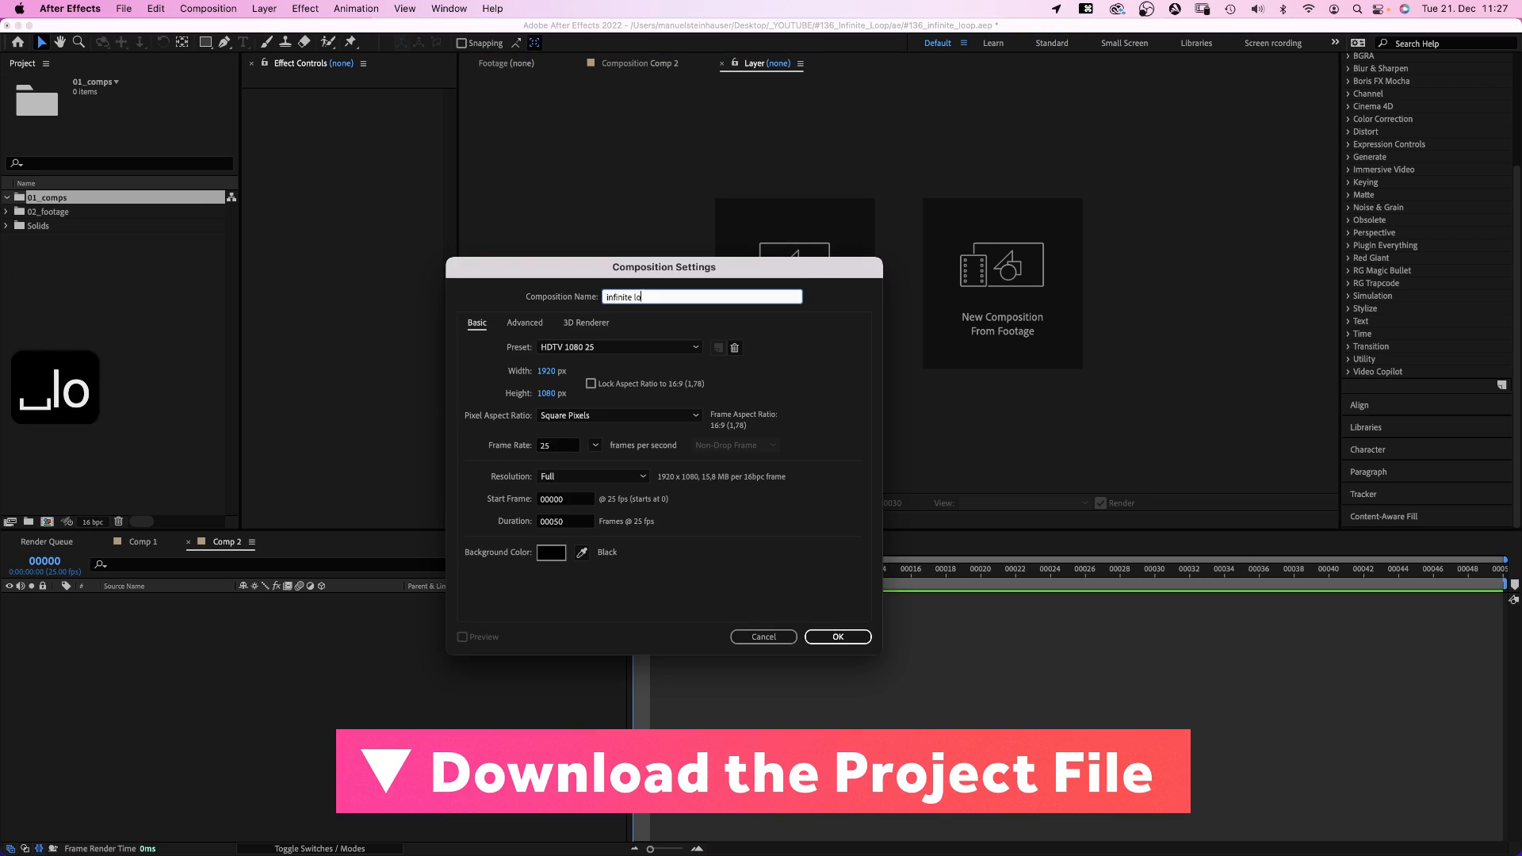
{"action": "type", "text": "24"}
{"action": "left_click", "coordinate": [566, 520]}
{"action": "type", "text": "72"}
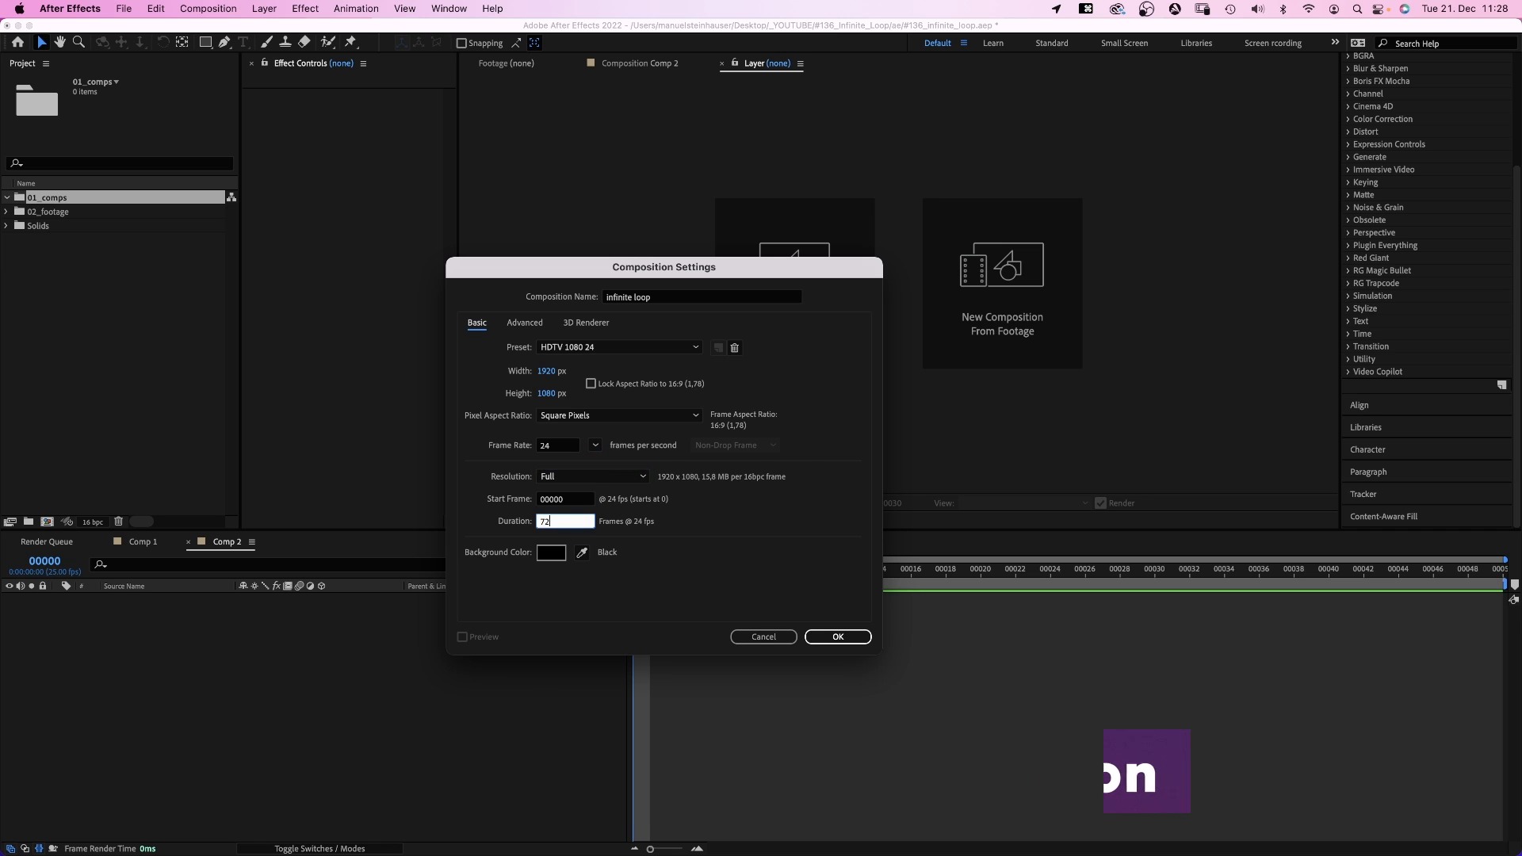
{"action": "left_click", "coordinate": [835, 637]}
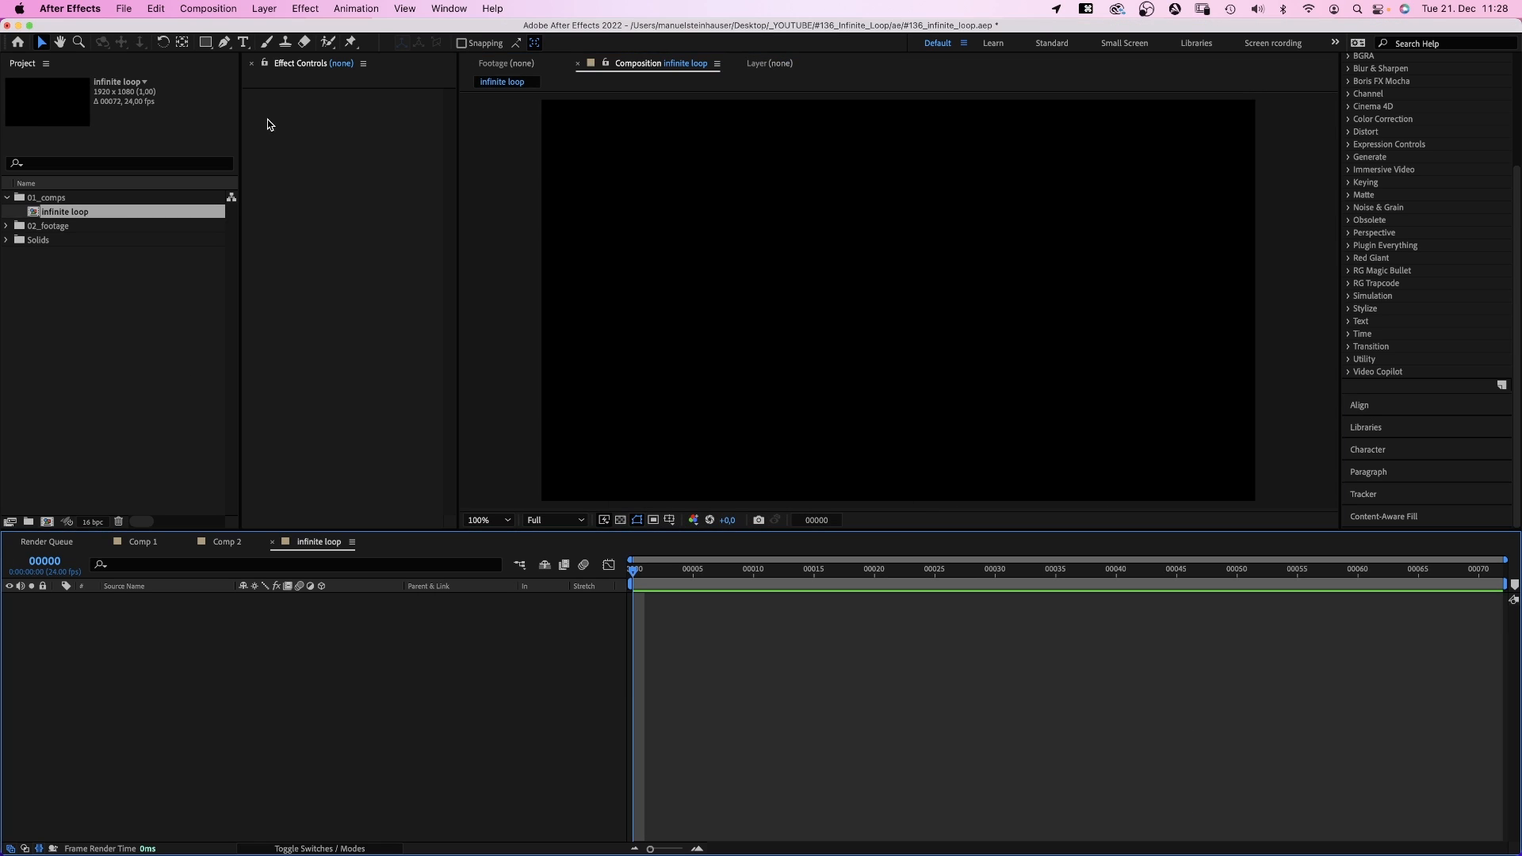
Add a full-frame ellipse layer named 'road', size 500, no fill, 90 px orange stroke.
{"action": "left_click", "coordinate": [206, 41]}
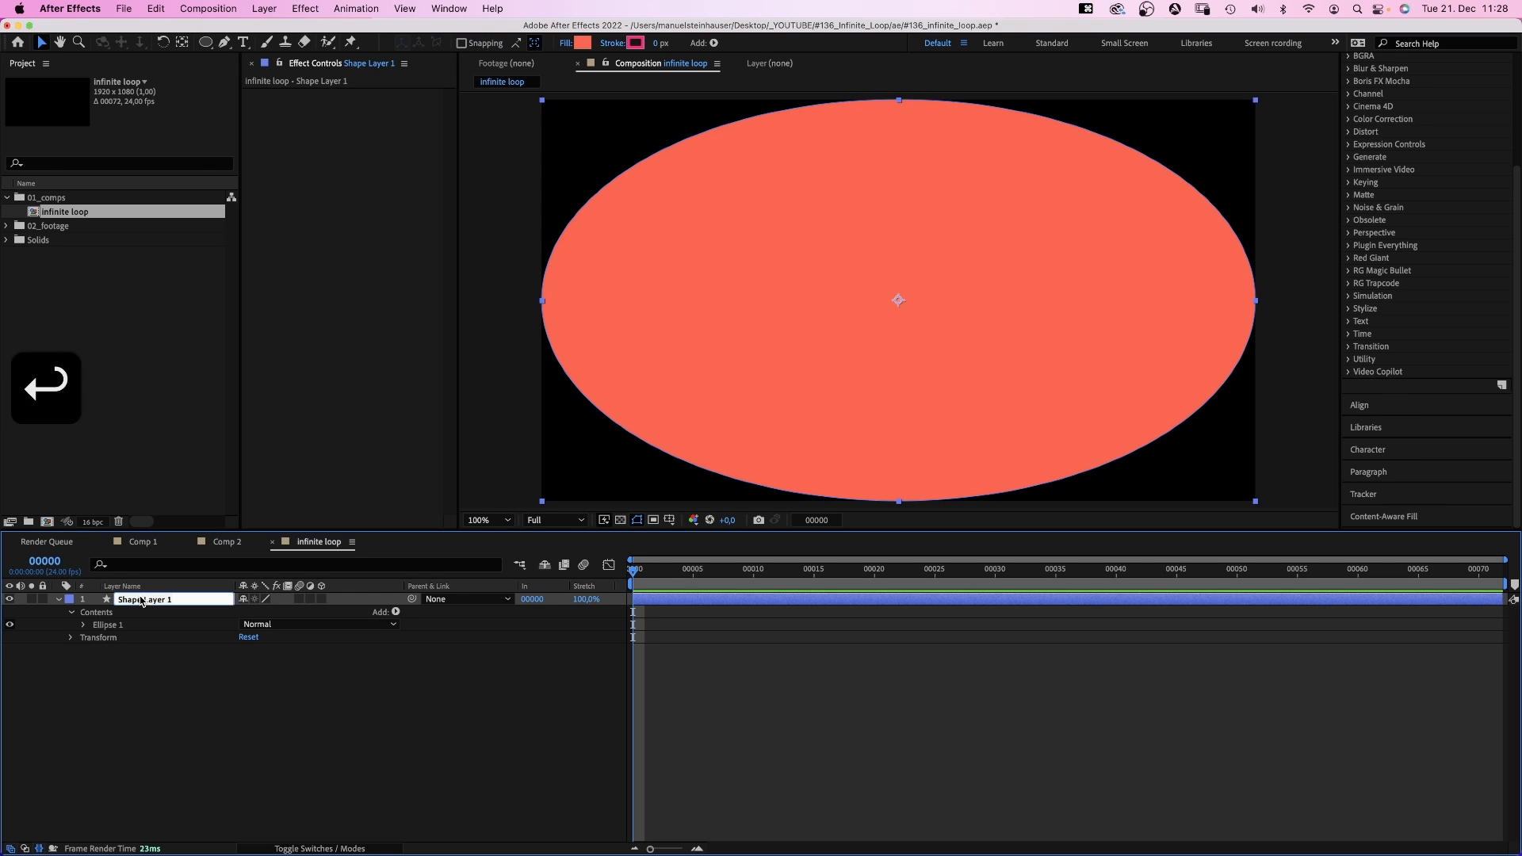
{"action": "type", "text": "road"}
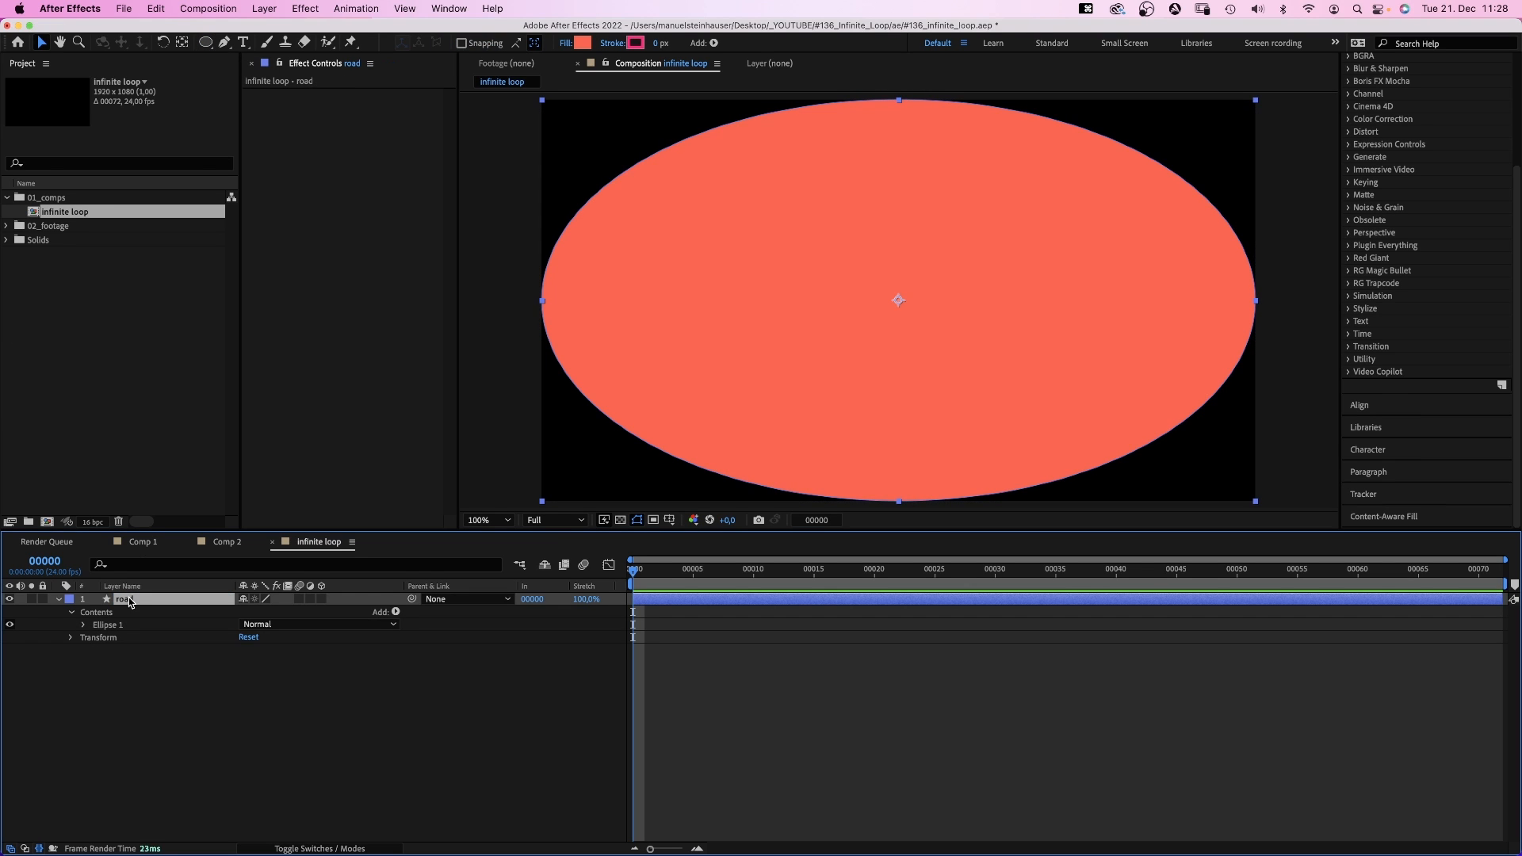
{"action": "left_click", "coordinate": [84, 625]}
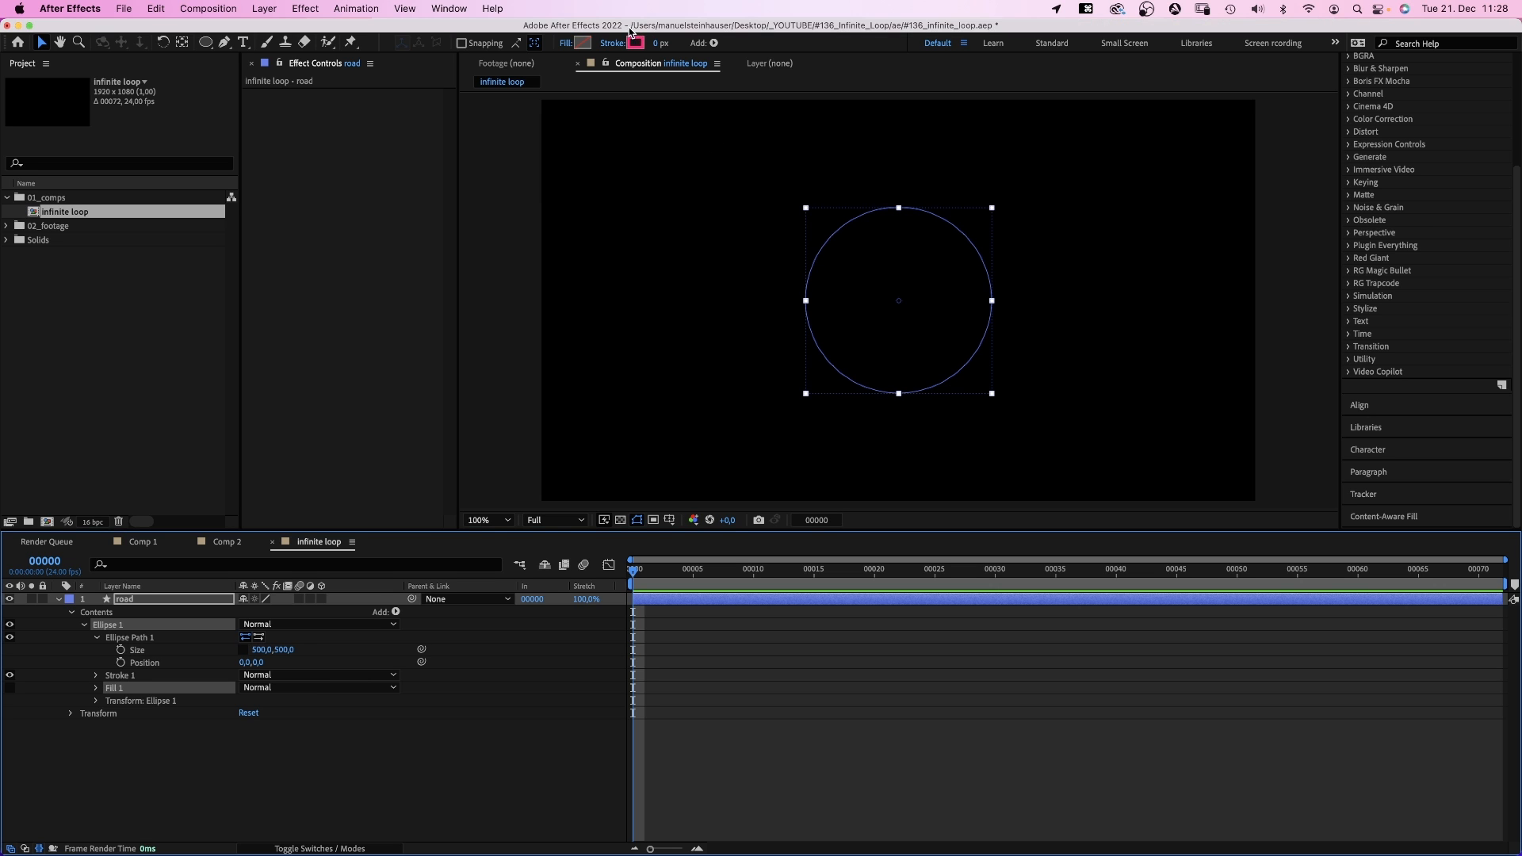
{"action": "left_click", "coordinate": [634, 43]}
{"action": "type", "text": "90"}
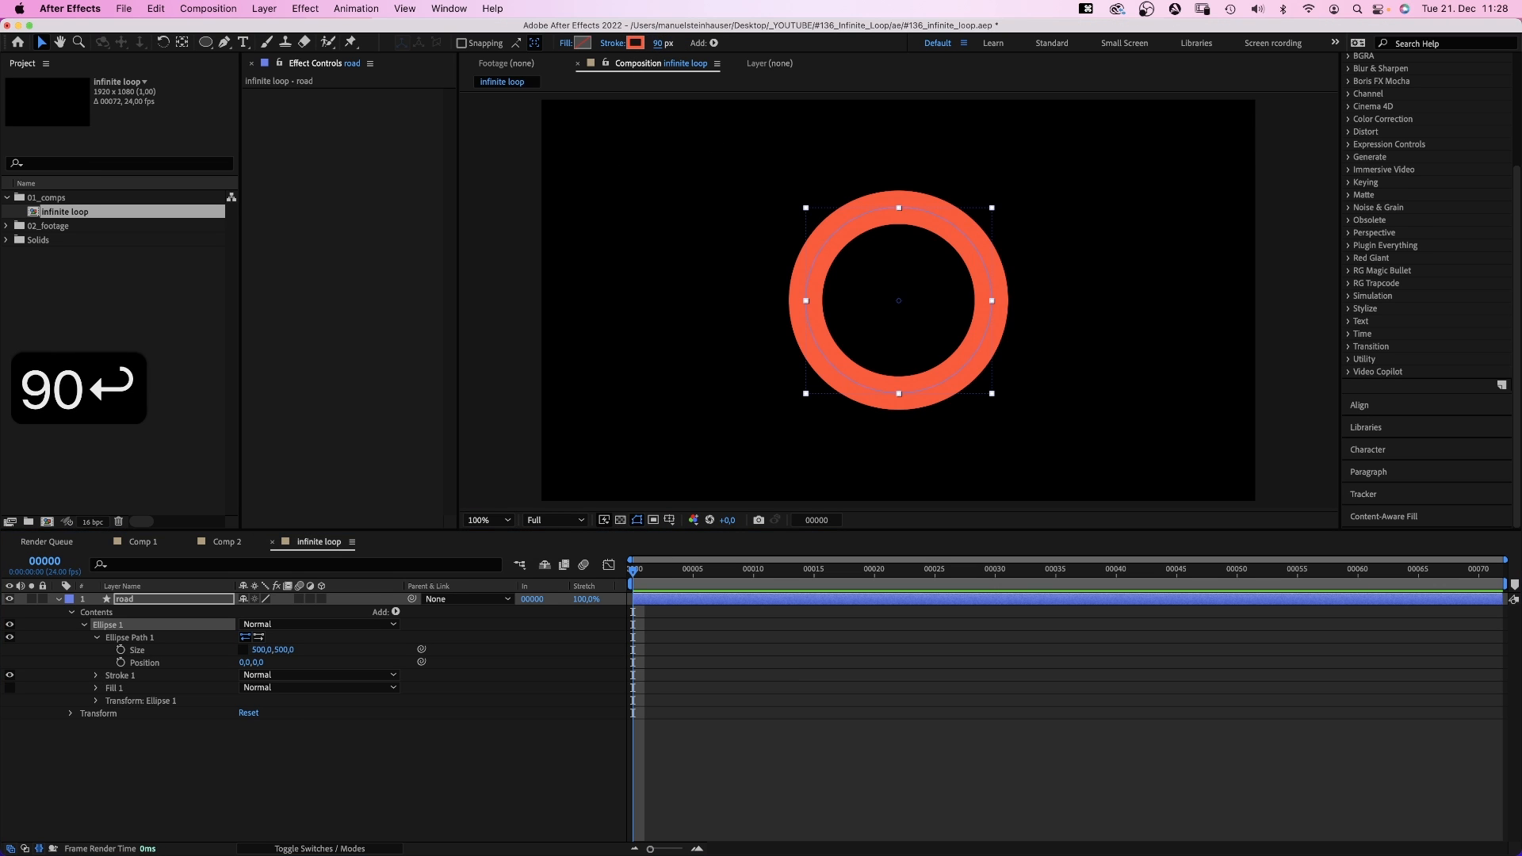
Convert the ellipse to a Bezier path and drag its points into a figure-eight loop.
{"action": "right_click", "coordinate": [128, 638]}
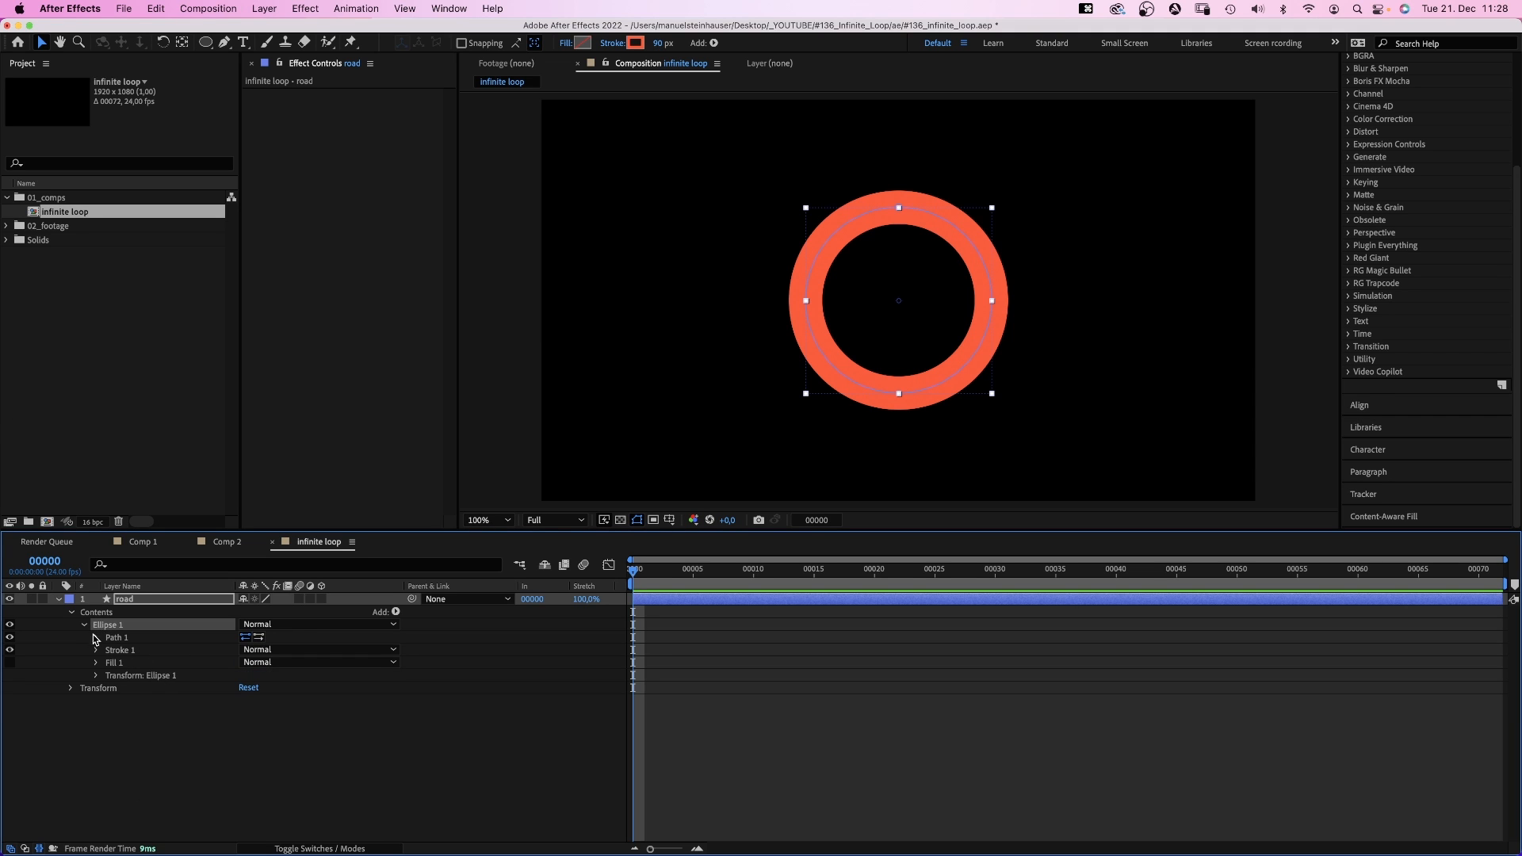
{"action": "left_click", "coordinate": [95, 637]}
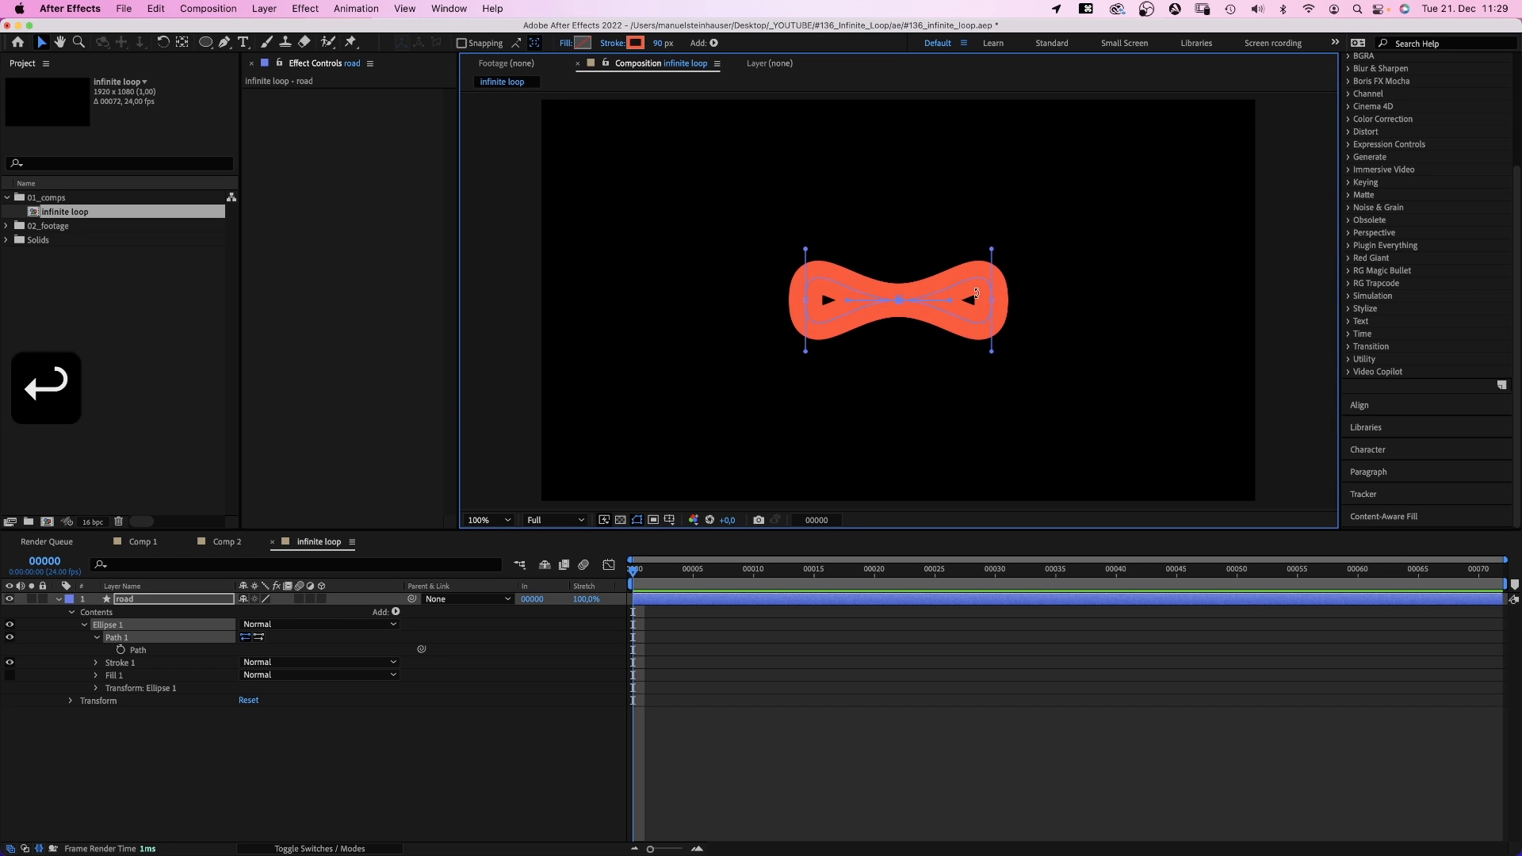
{"action": "left_click_drag", "start_coordinate": [989, 299], "coordinate": [1044, 299]}
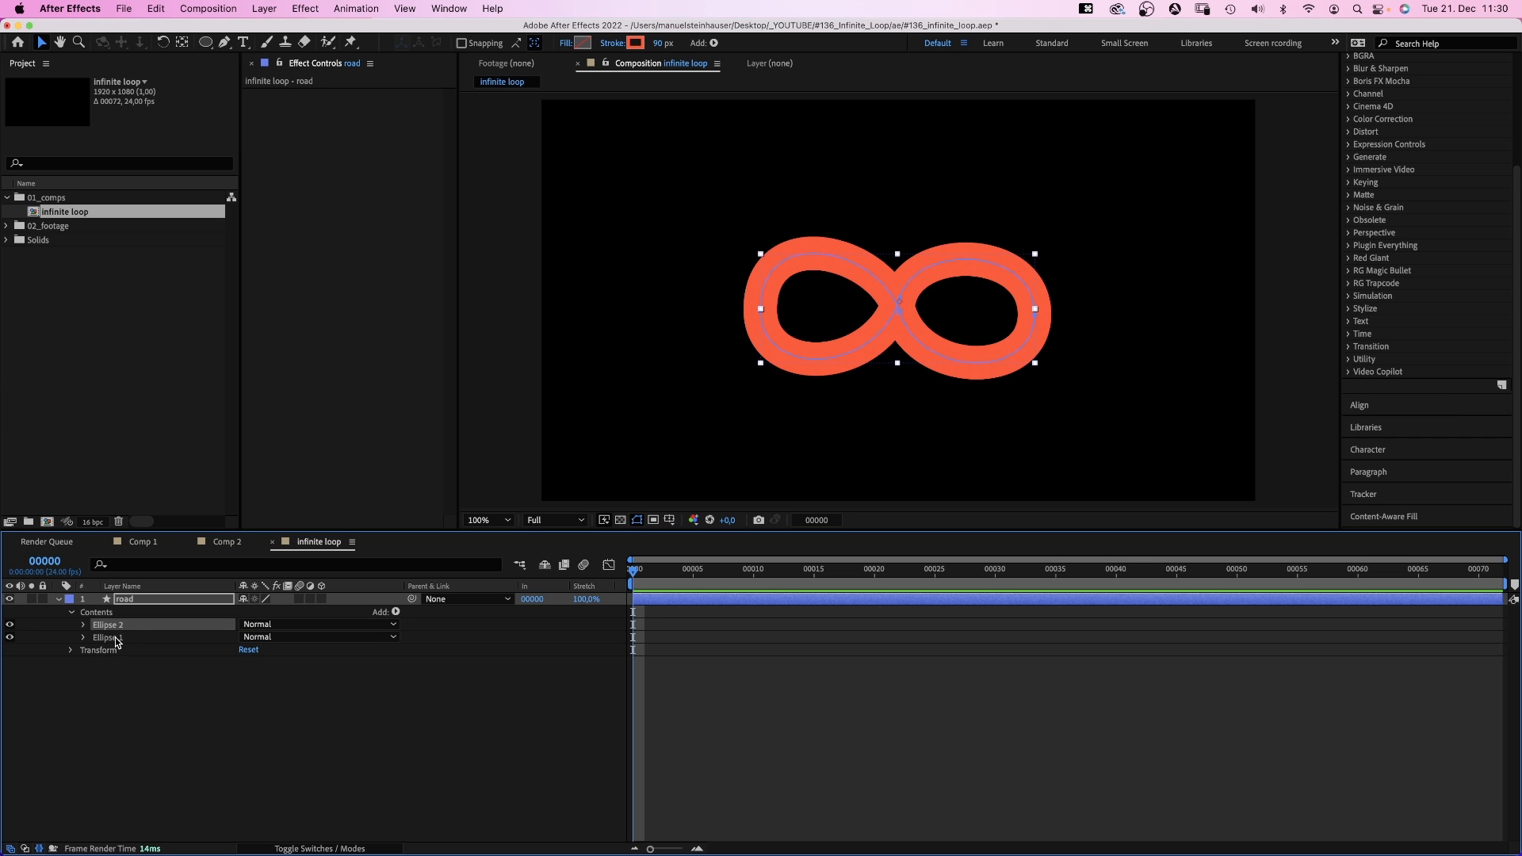
Give Ellipse 1 a 106 px stroke coloured FF0B47 and add a thin 2 px Ellipse 3.
{"action": "left_click", "coordinate": [107, 637]}
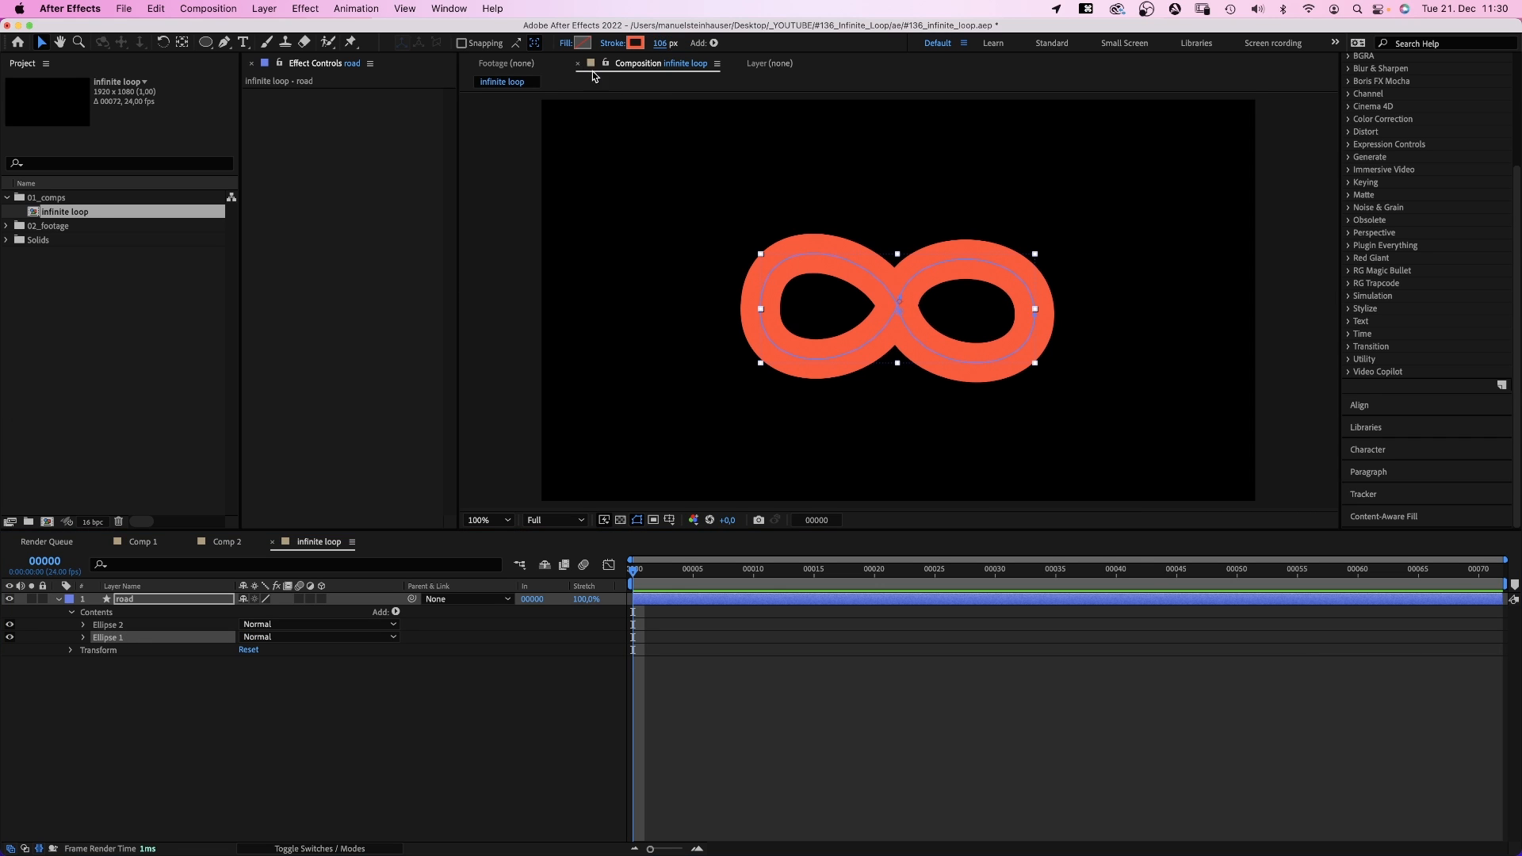
{"action": "left_click", "coordinate": [634, 42]}
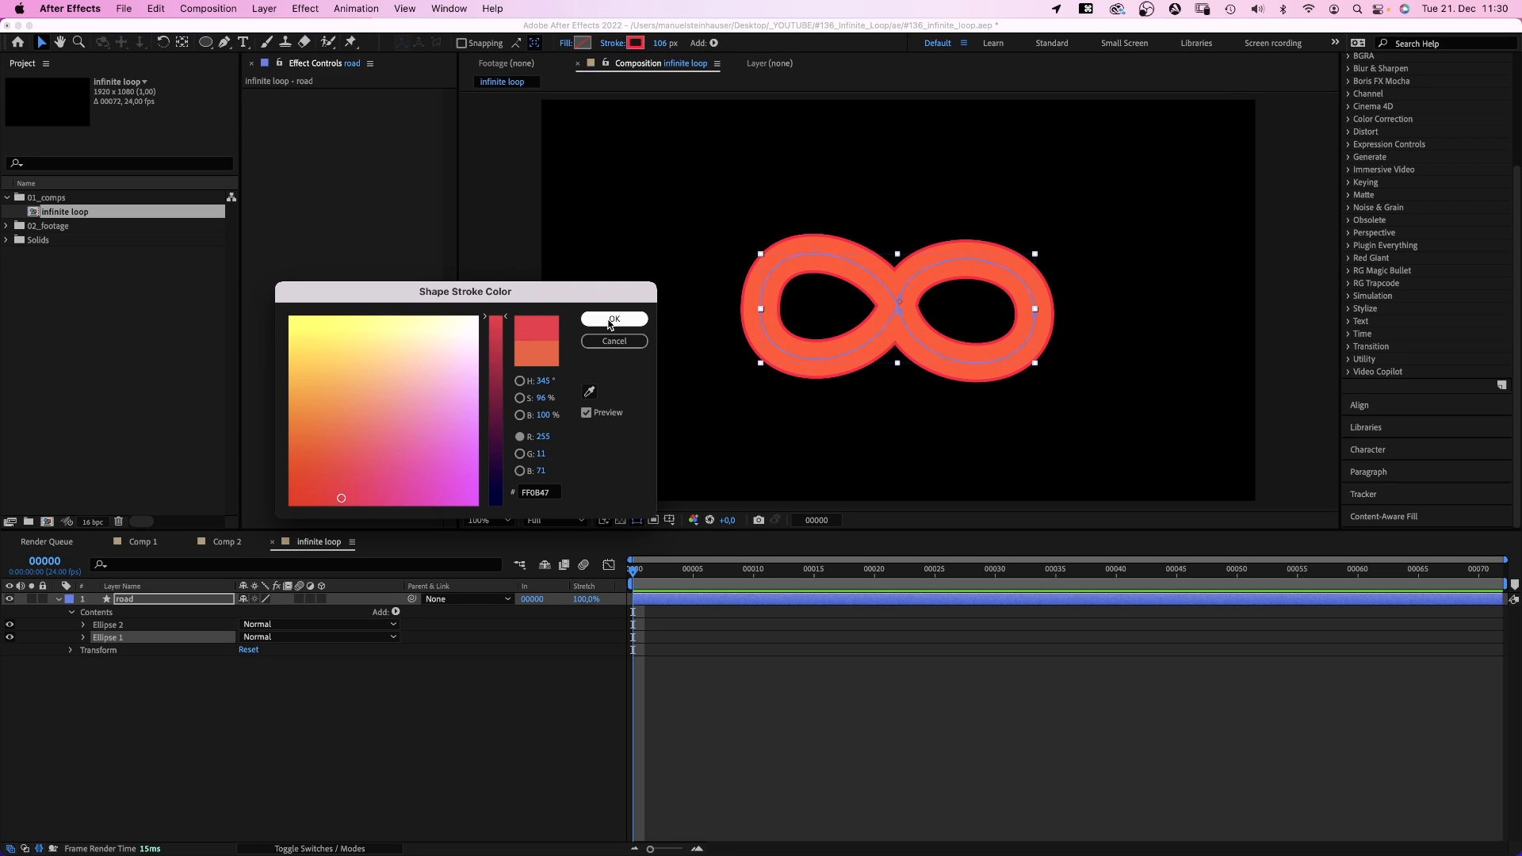
{"action": "left_click", "coordinate": [612, 319]}
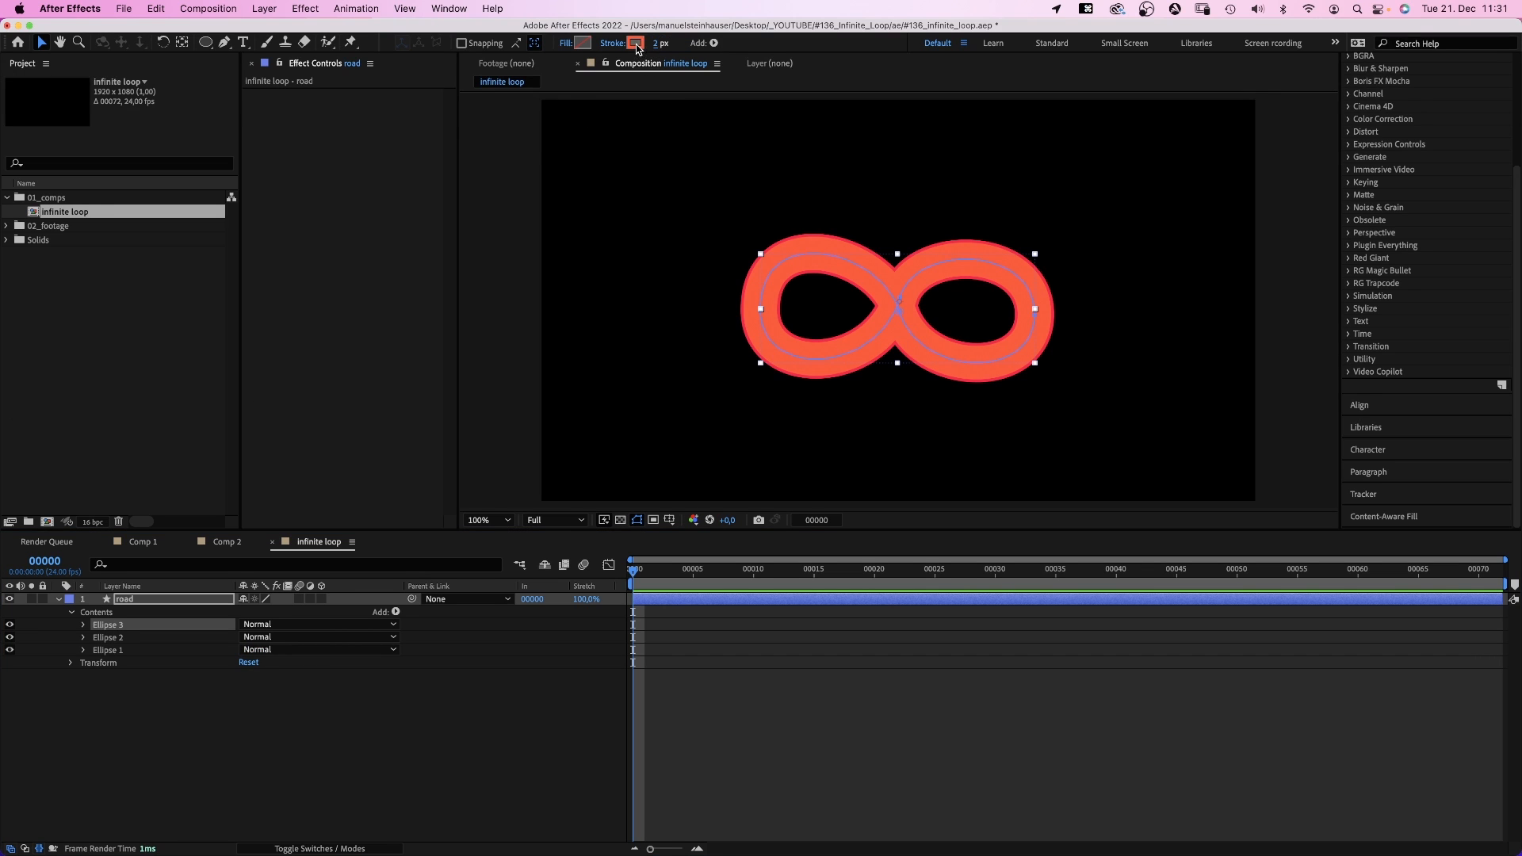
Make Ellipse 3's stroke white with Dash 10 / Gap 10, then duplicate the road layer.
{"action": "left_click", "coordinate": [634, 43]}
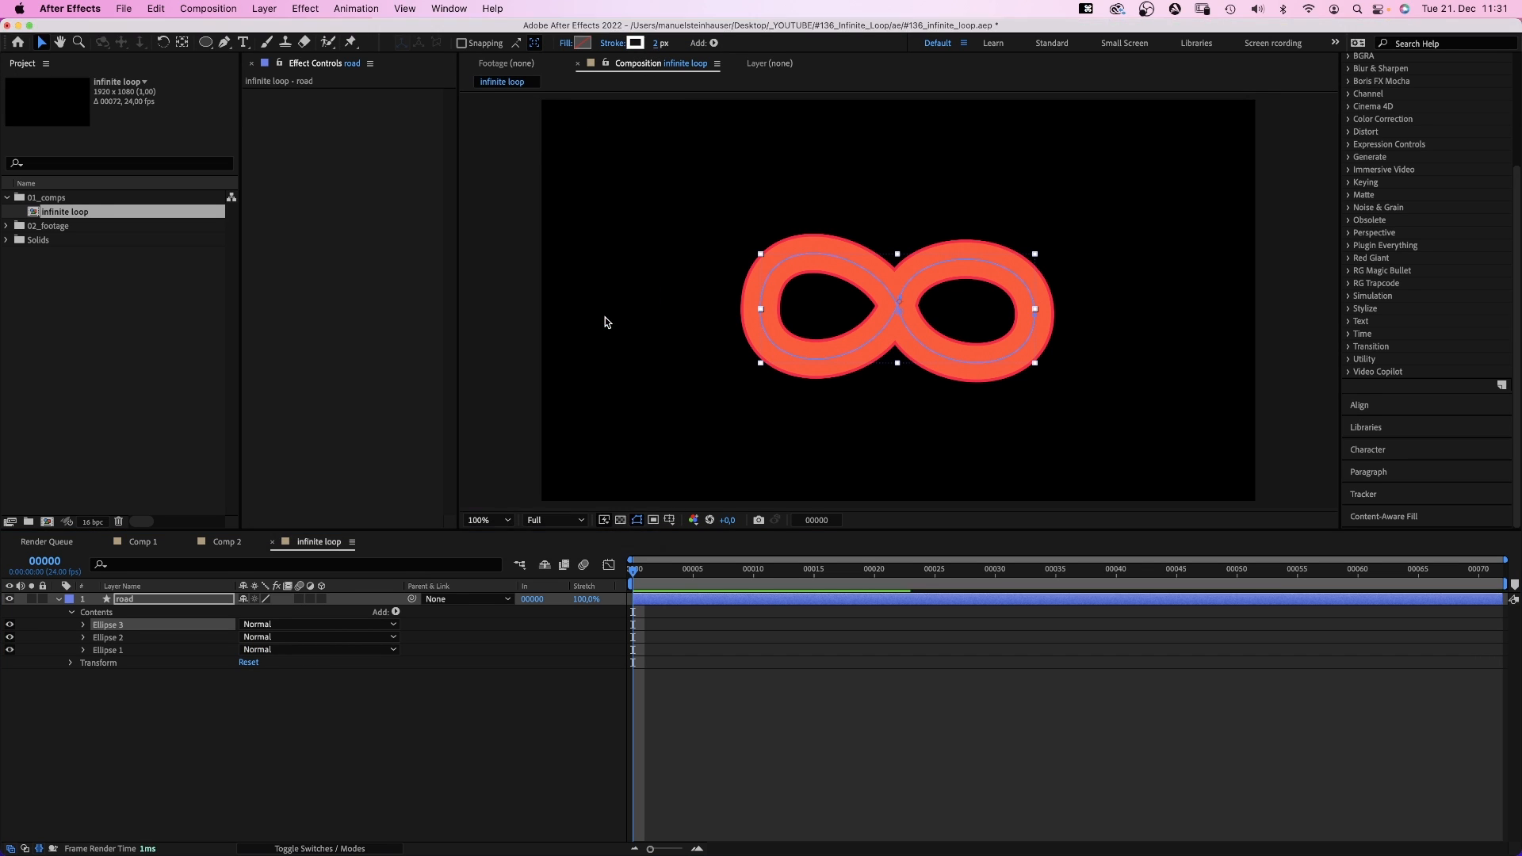
{"action": "left_click", "coordinate": [84, 625]}
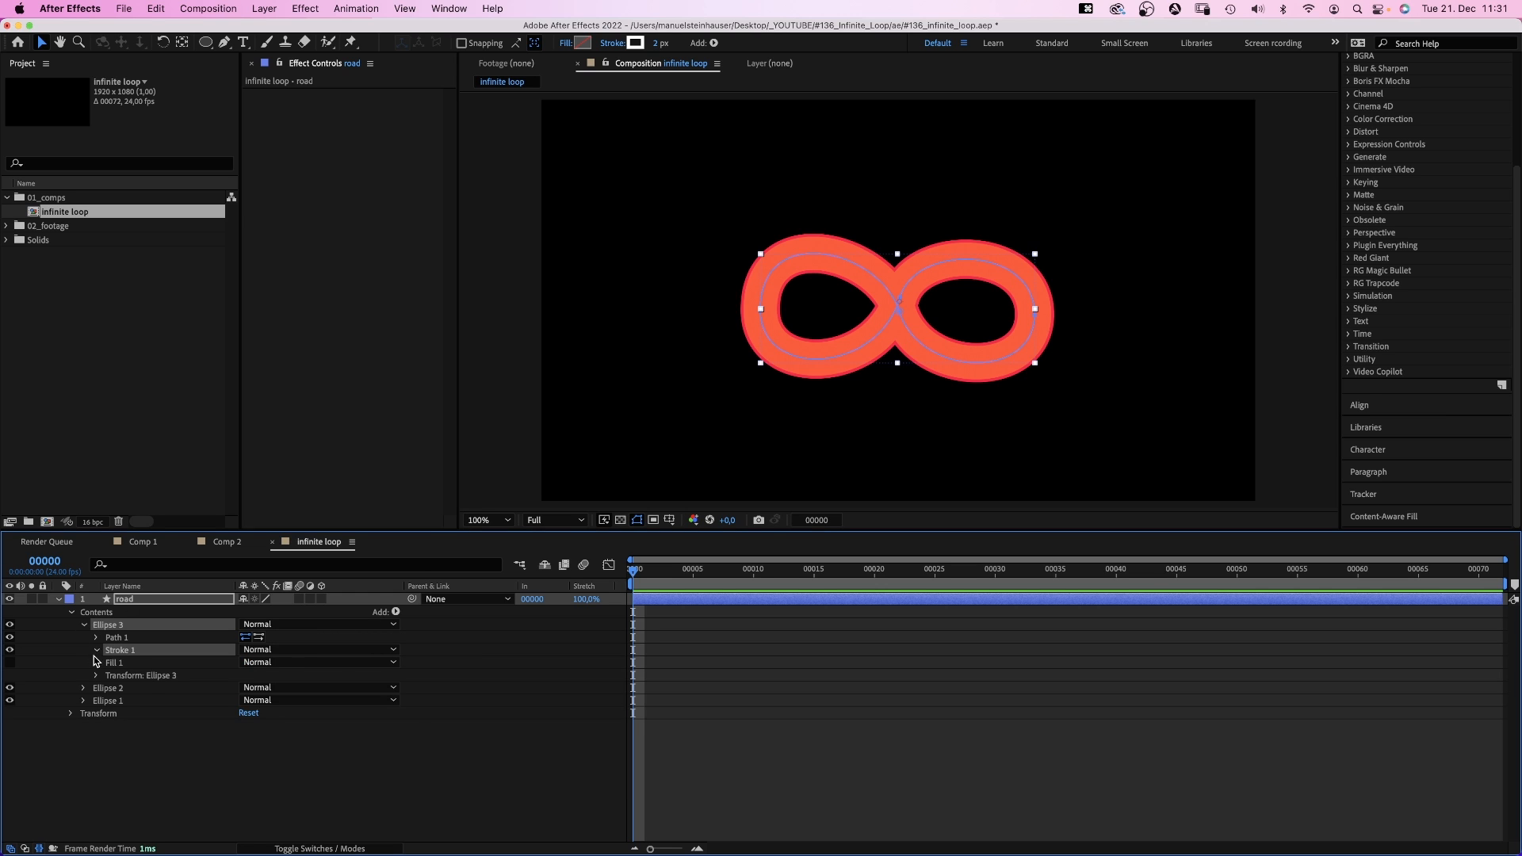
{"action": "left_click", "coordinate": [97, 650]}
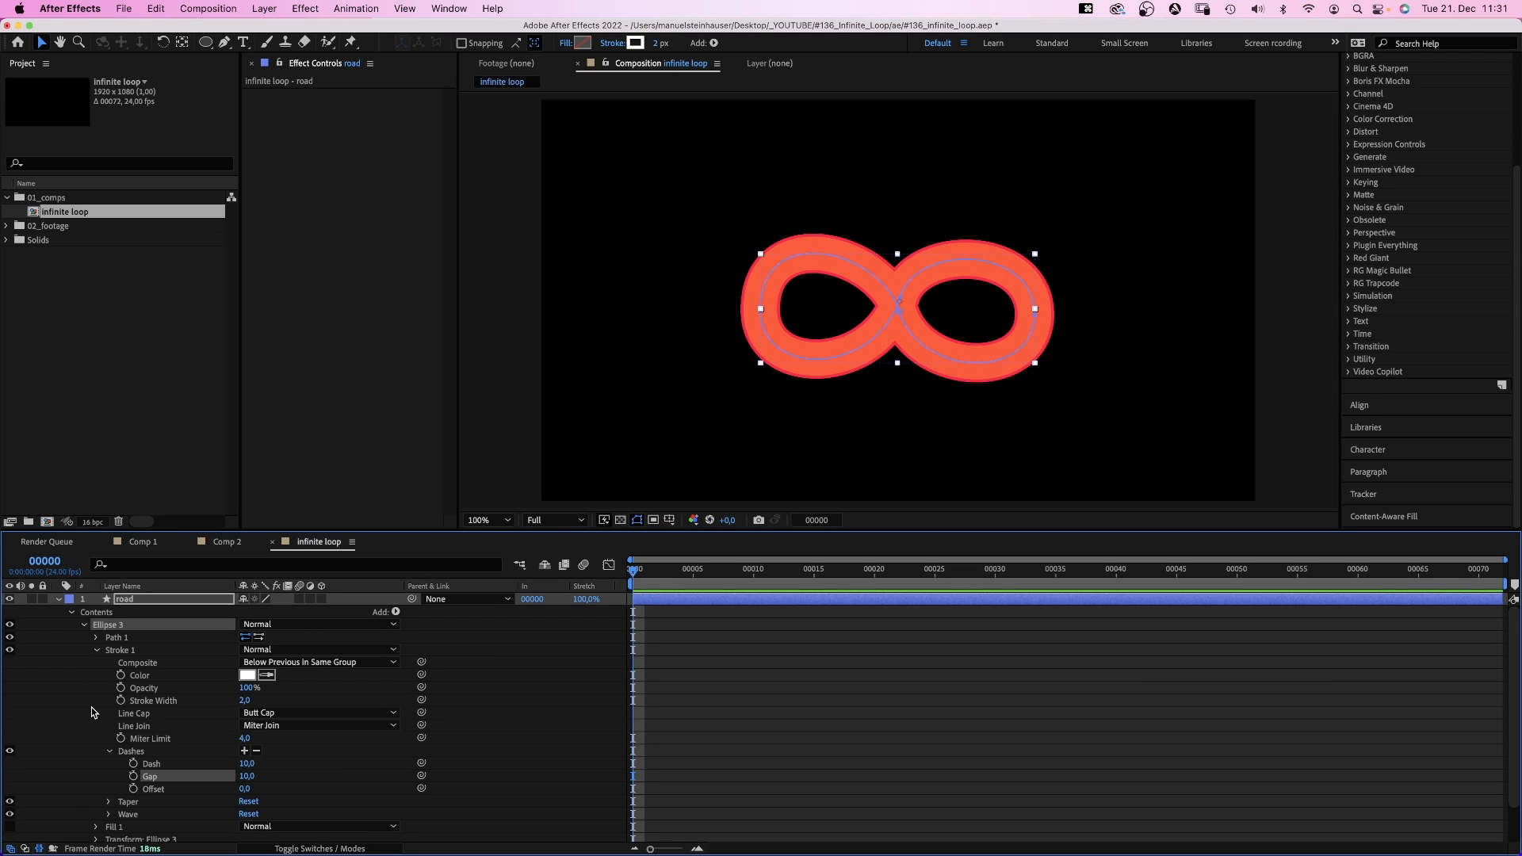
{"action": "key", "text": "cmd+d"}
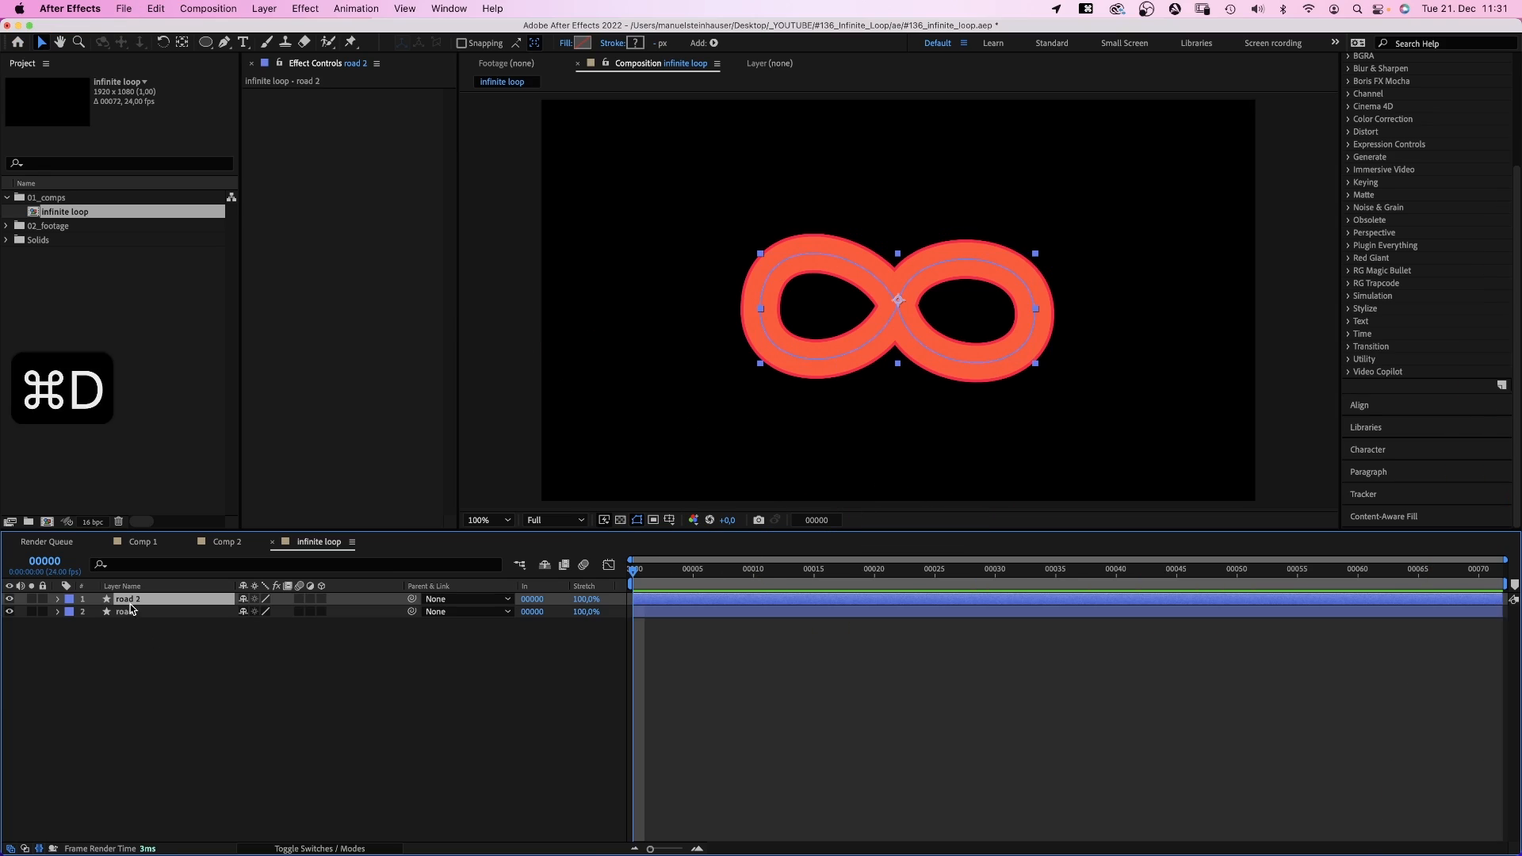
Rename the copy 'shade', move it below road and colour its stroke 4C0F5F purple.
{"action": "type", "text": "shade"}
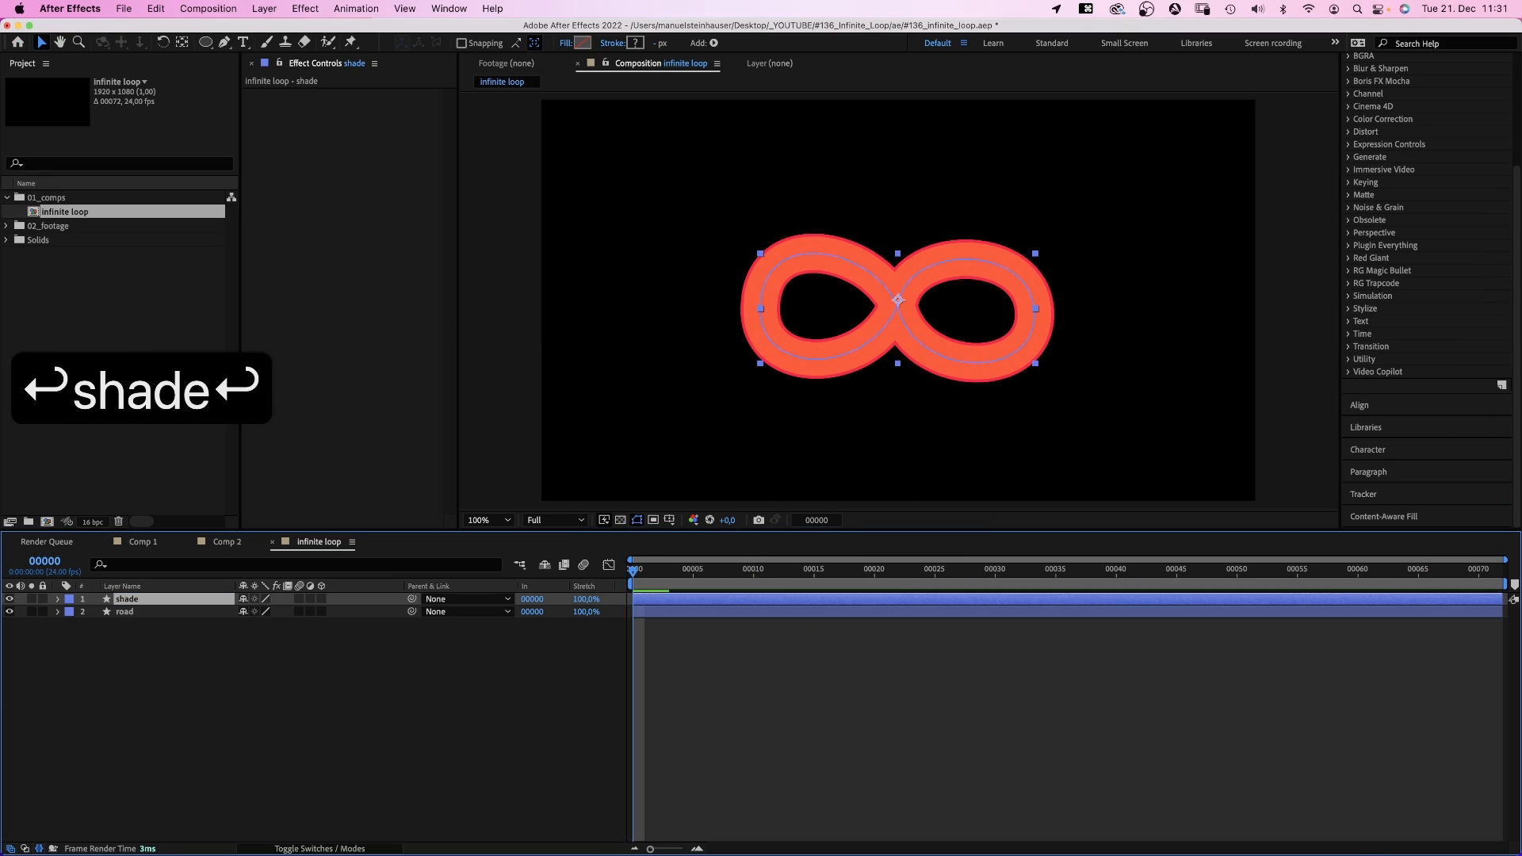
{"action": "left_click_drag", "start_coordinate": [127, 598], "coordinate": [127, 613]}
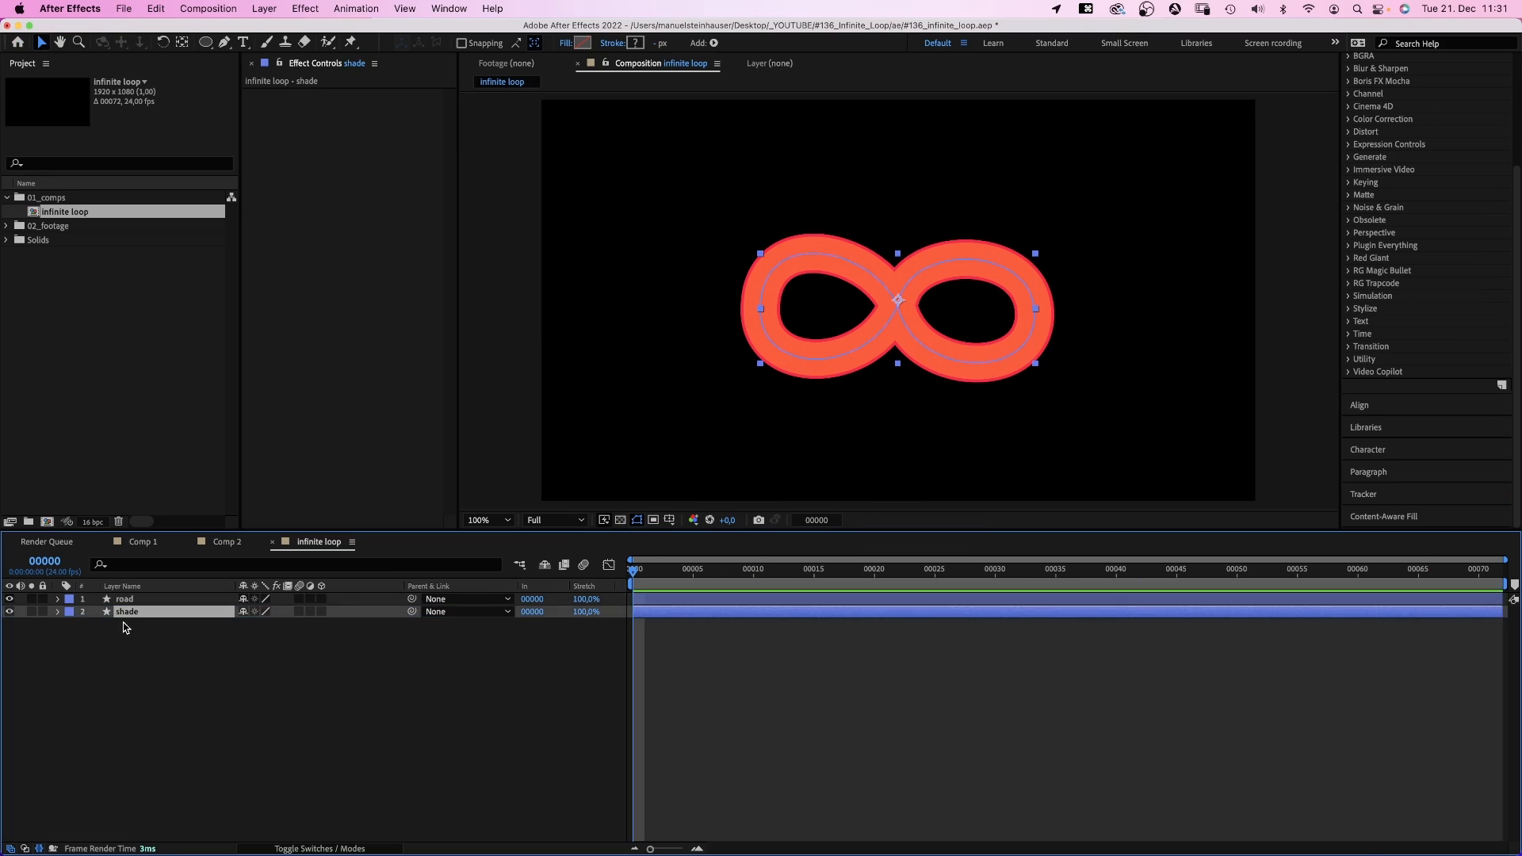
{"action": "left_click", "coordinate": [57, 612]}
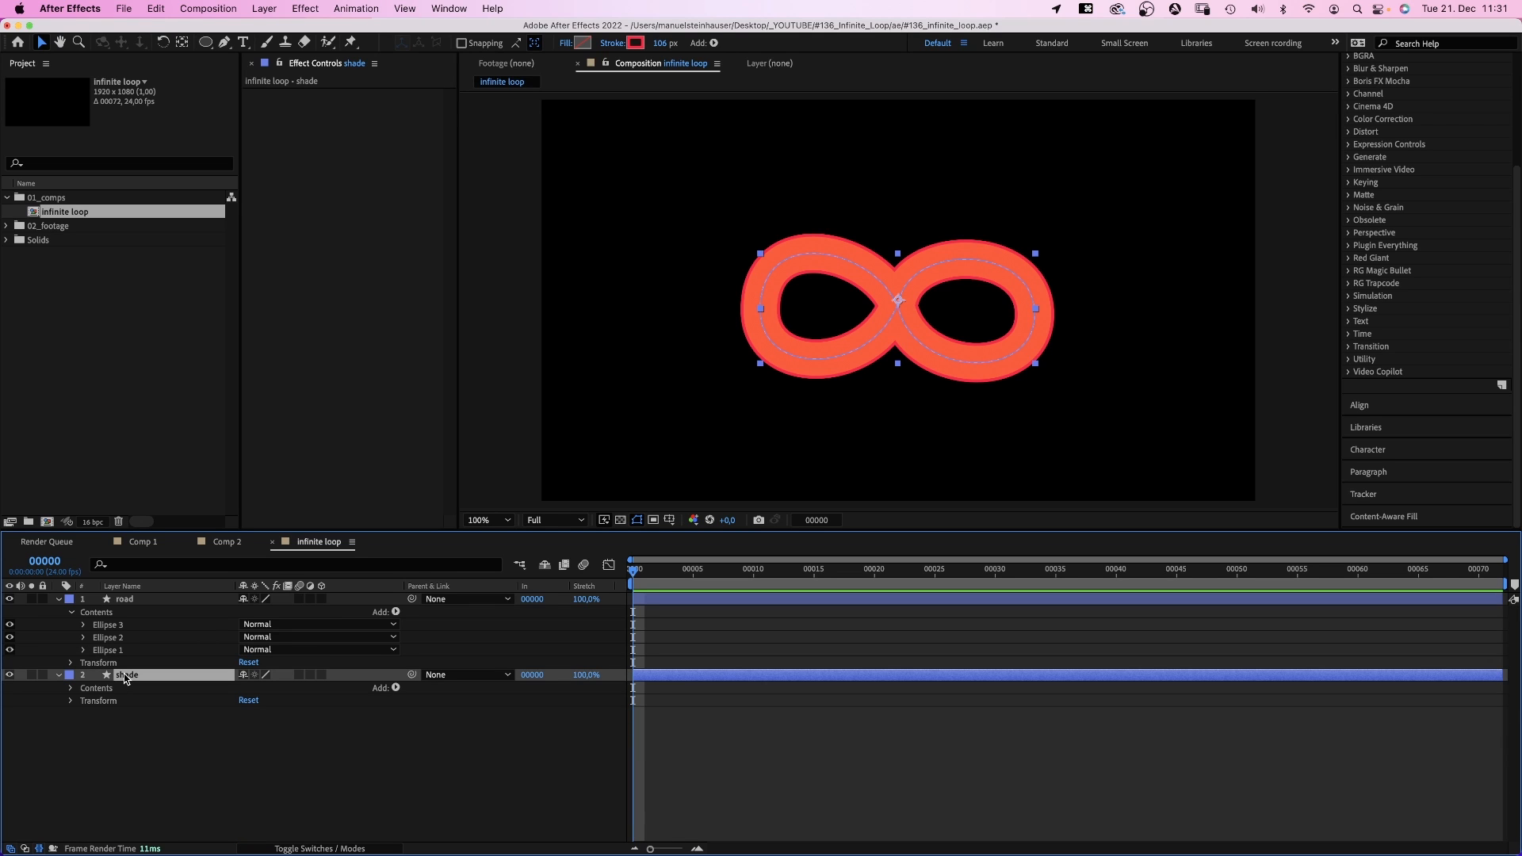
{"action": "left_click", "coordinate": [630, 41]}
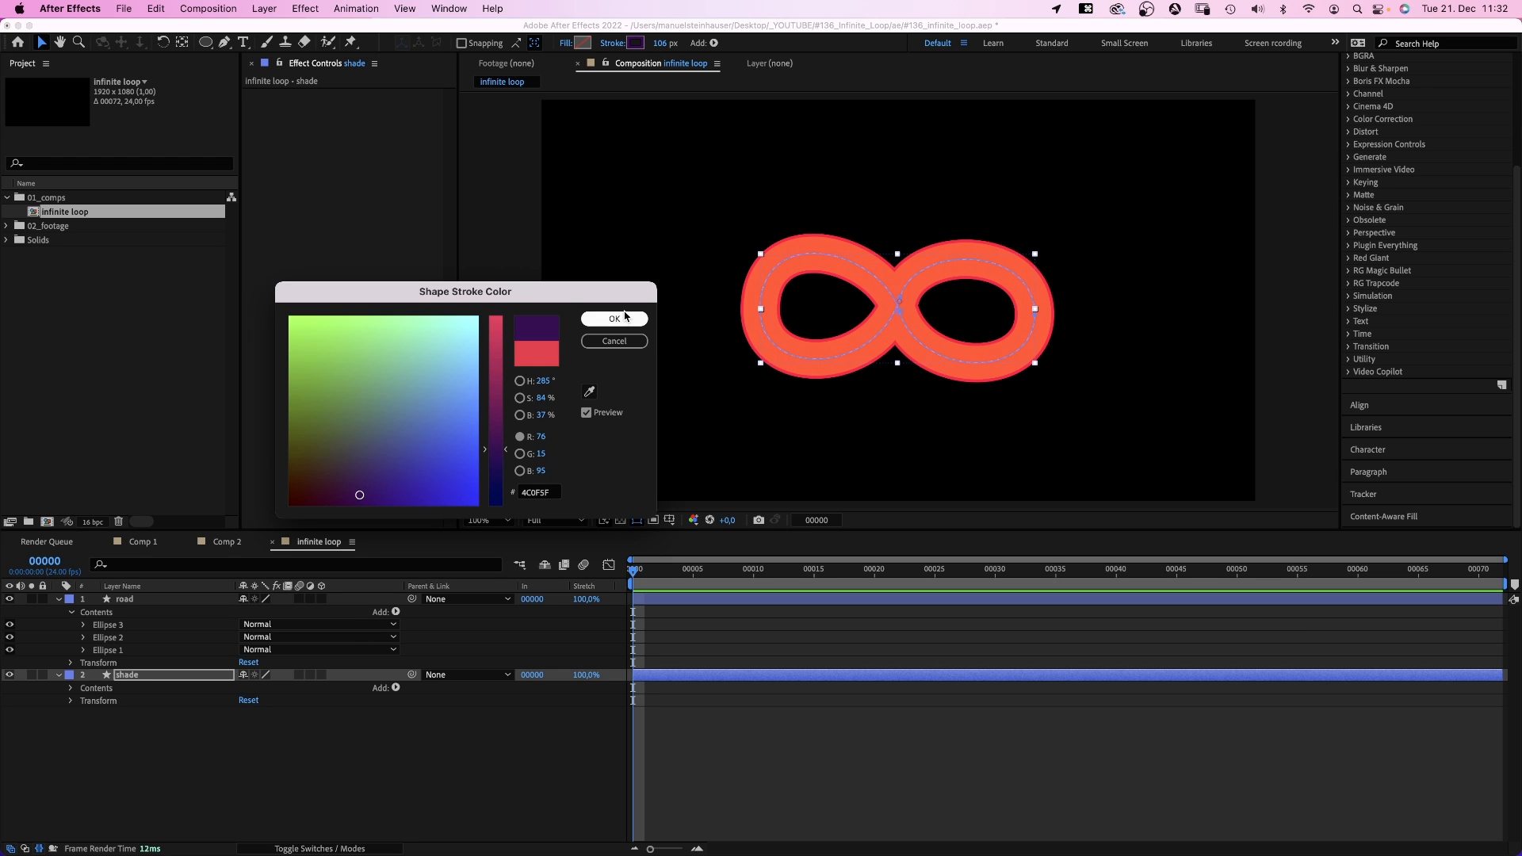
{"action": "left_click", "coordinate": [613, 318]}
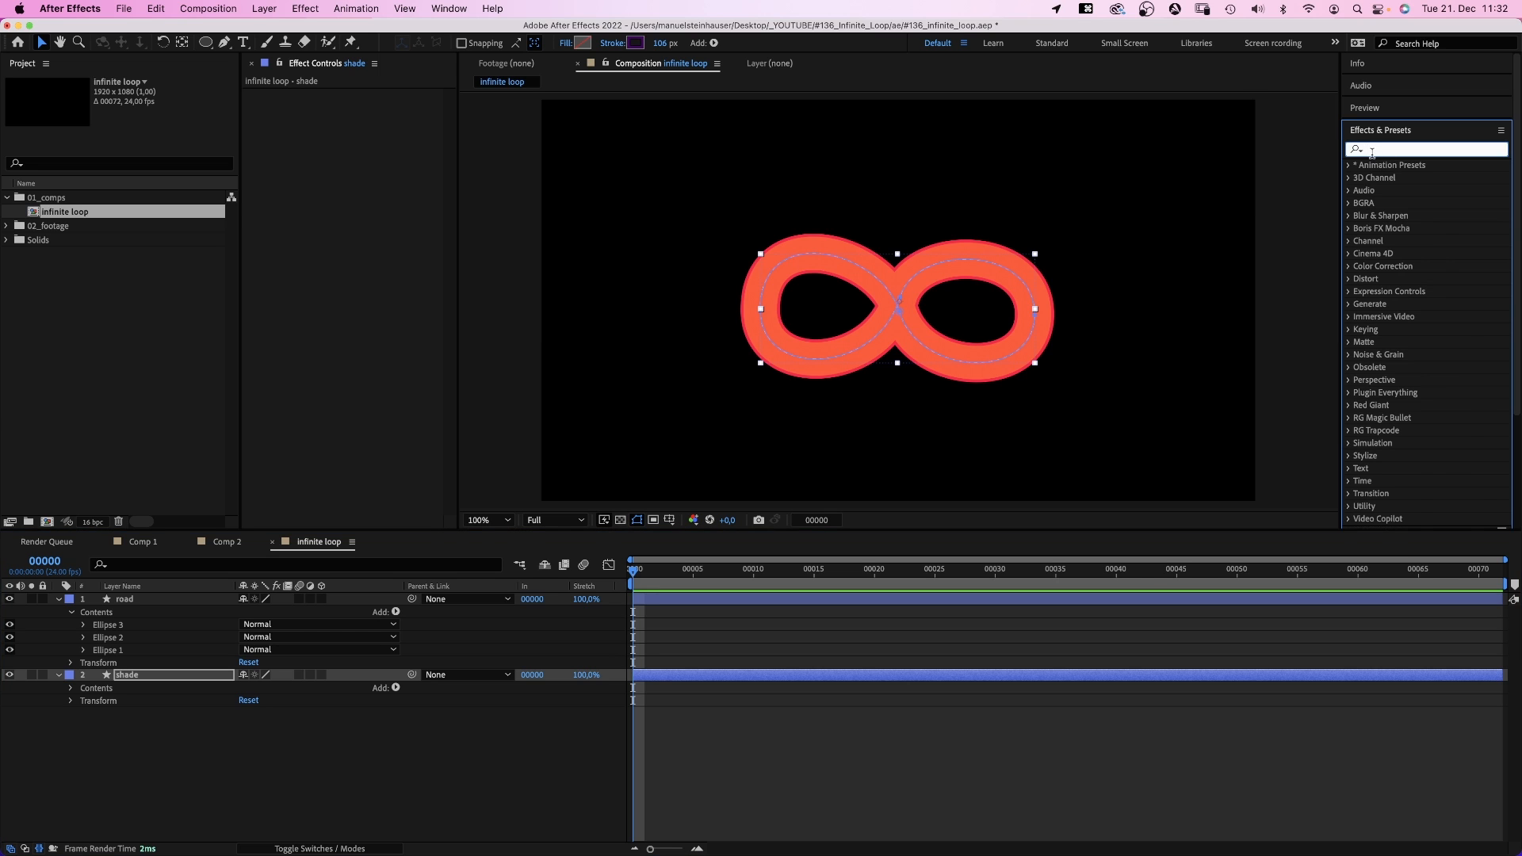
Apply CC Bend It to shade with Bend -5 so a purple shadow shows under the road.
{"action": "type", "text": "CC bend"}
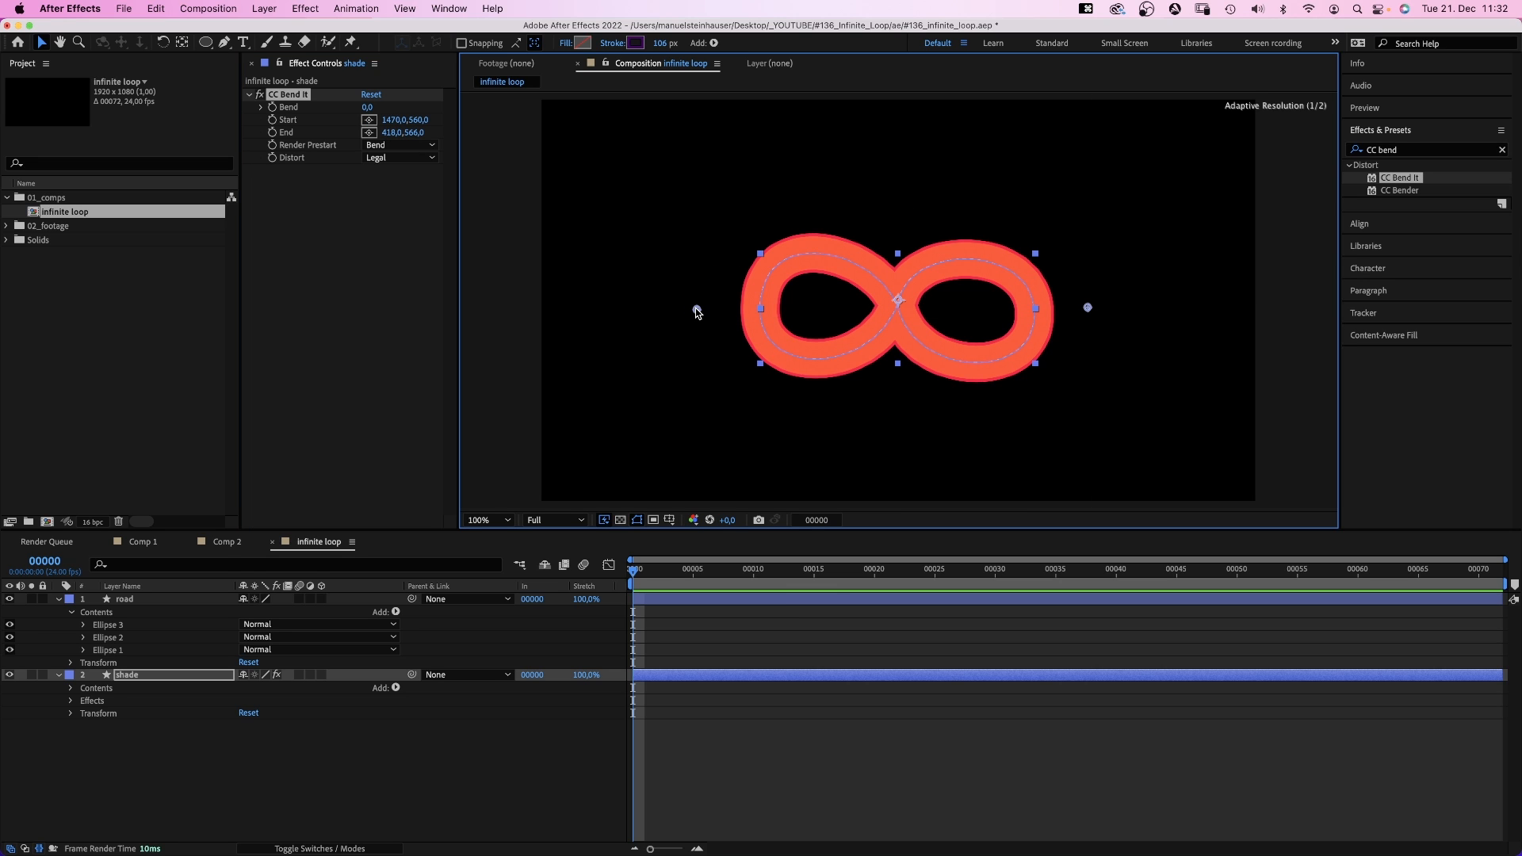
{"action": "left_click", "coordinate": [377, 106]}
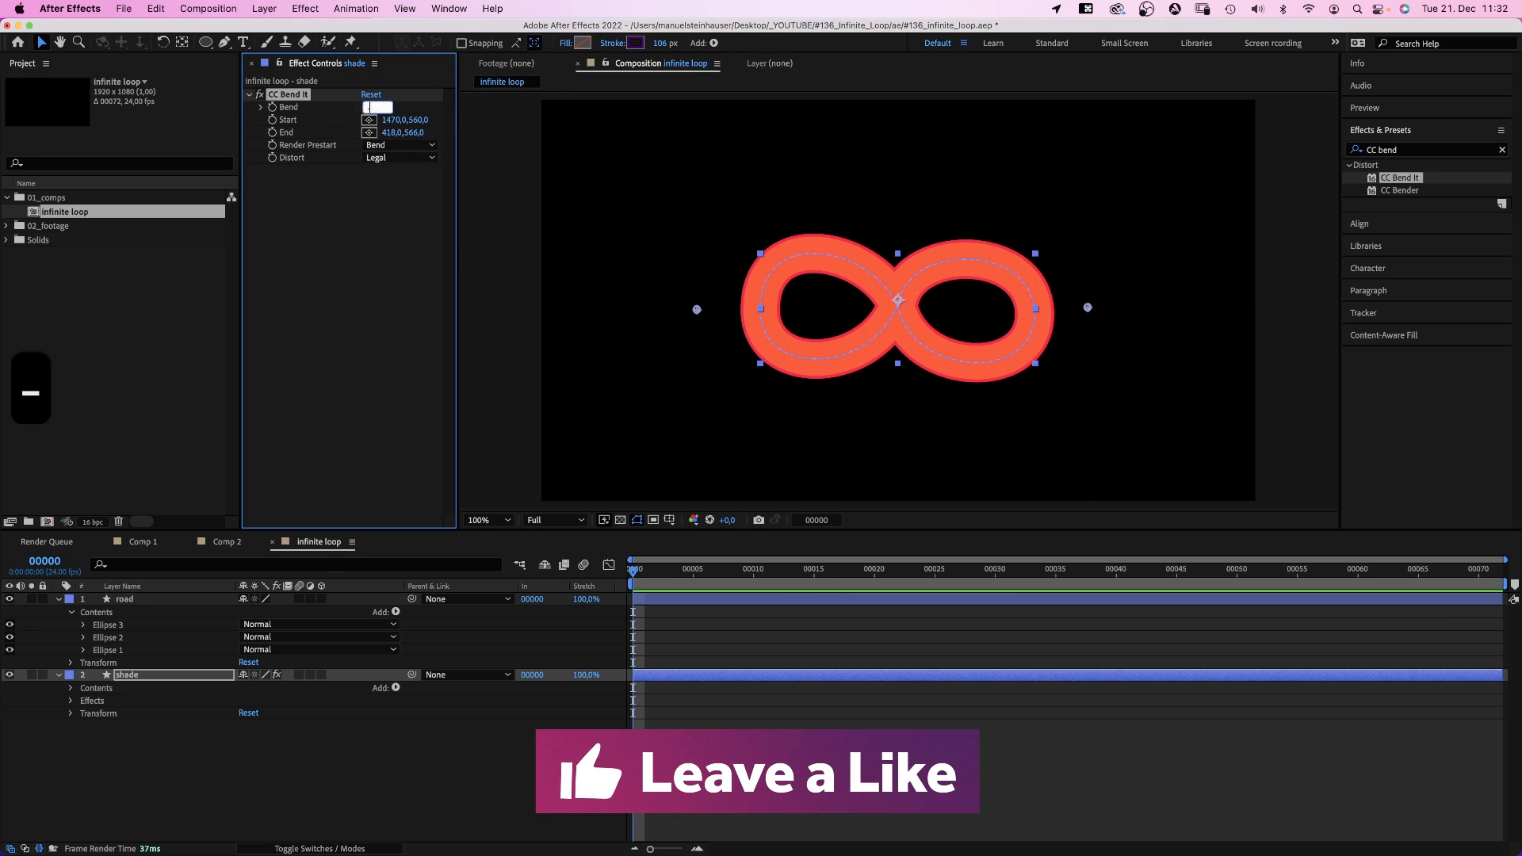
{"action": "type", "text": "-5.0"}
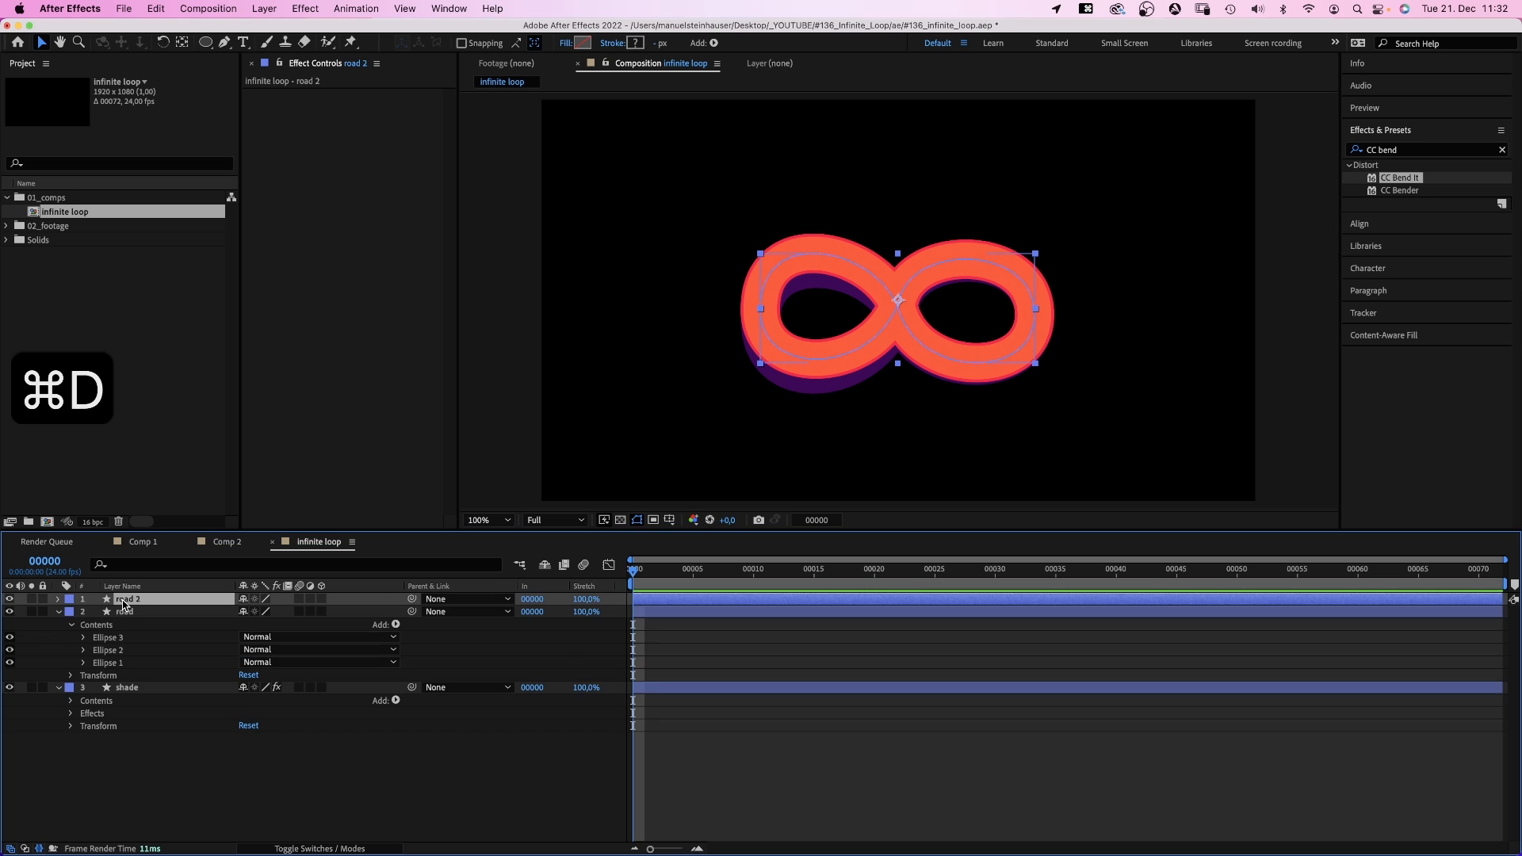
Rename the road copy 'bridge' and expand its shape groups.
{"action": "type", "text": "br"}
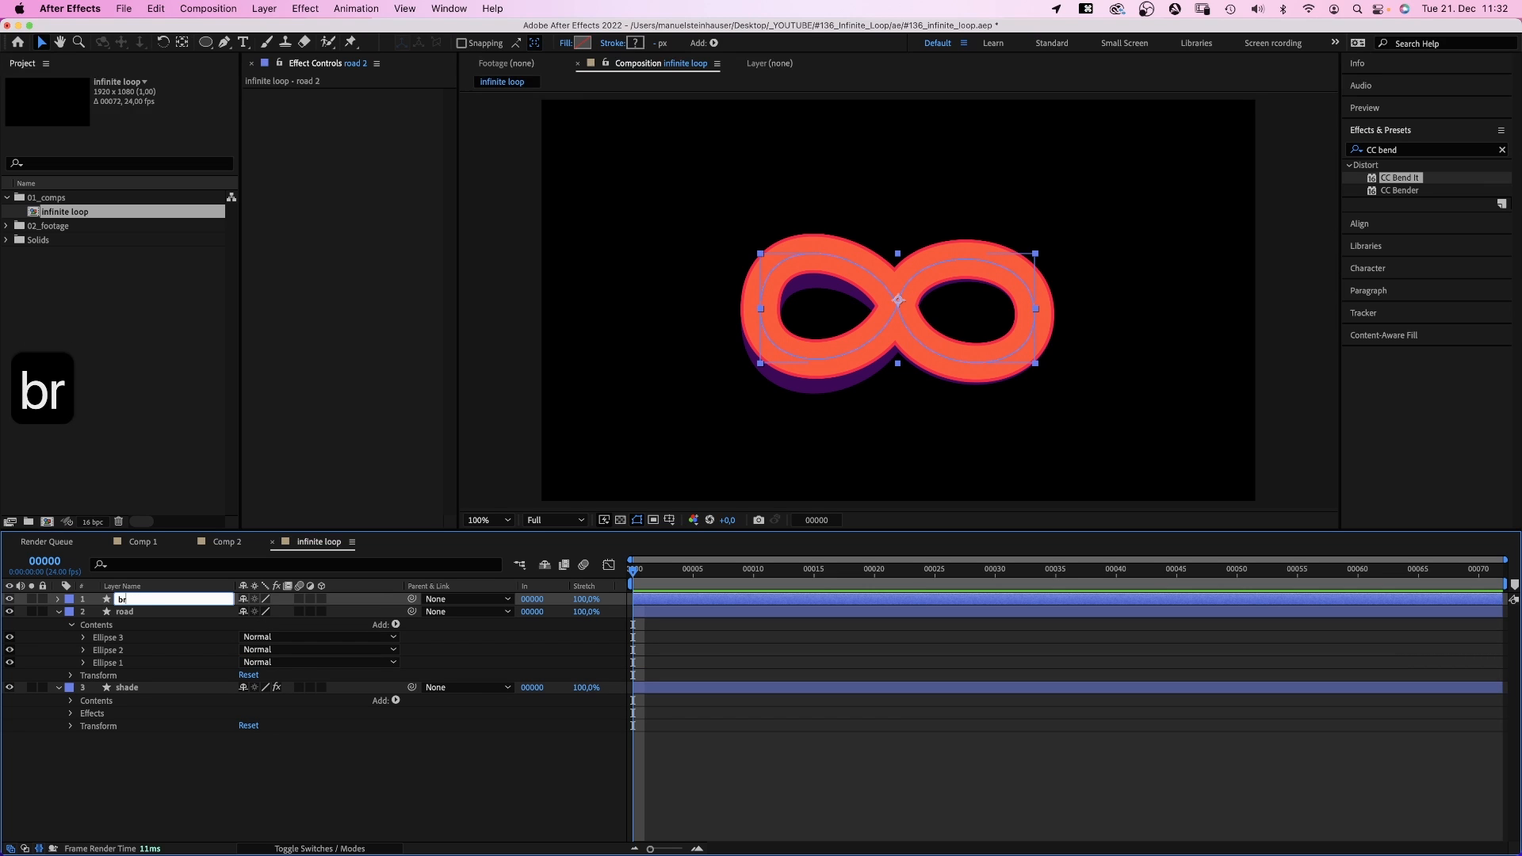
{"action": "type", "text": "bridge"}
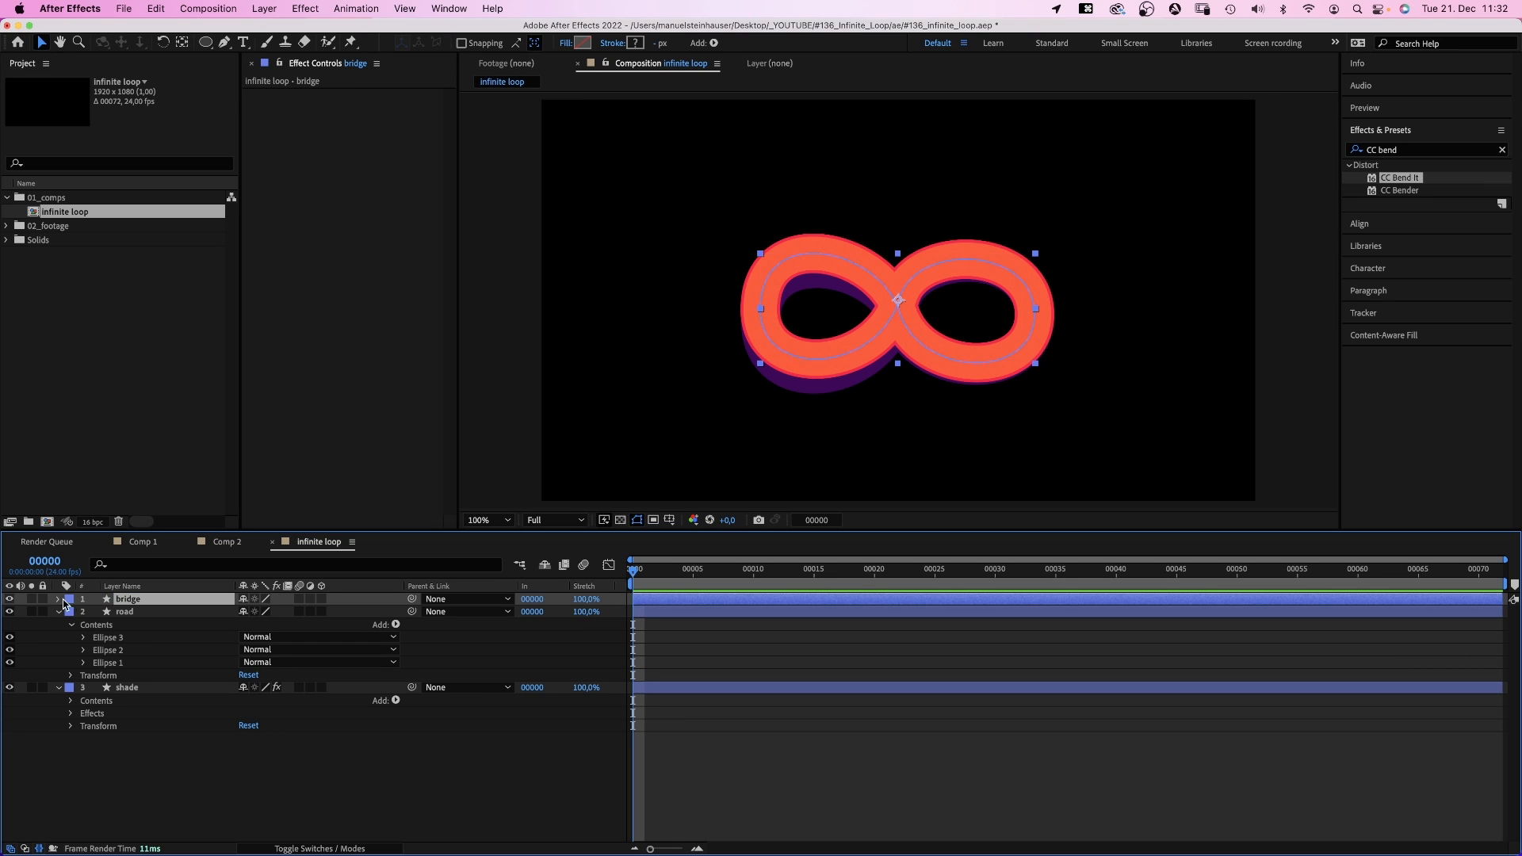
{"action": "left_click", "coordinate": [57, 600]}
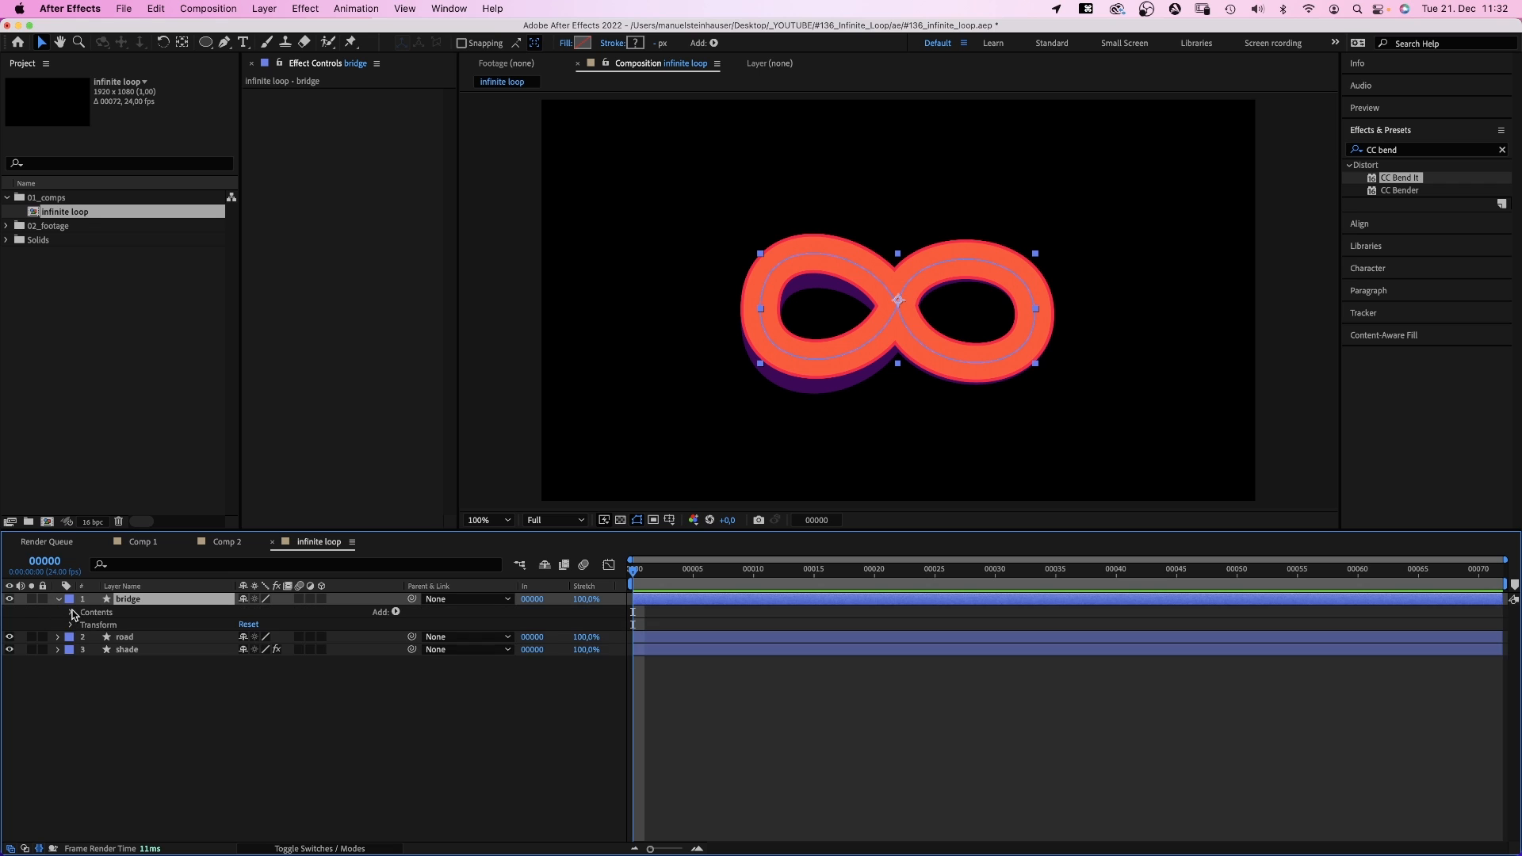
{"action": "left_click", "coordinate": [394, 612]}
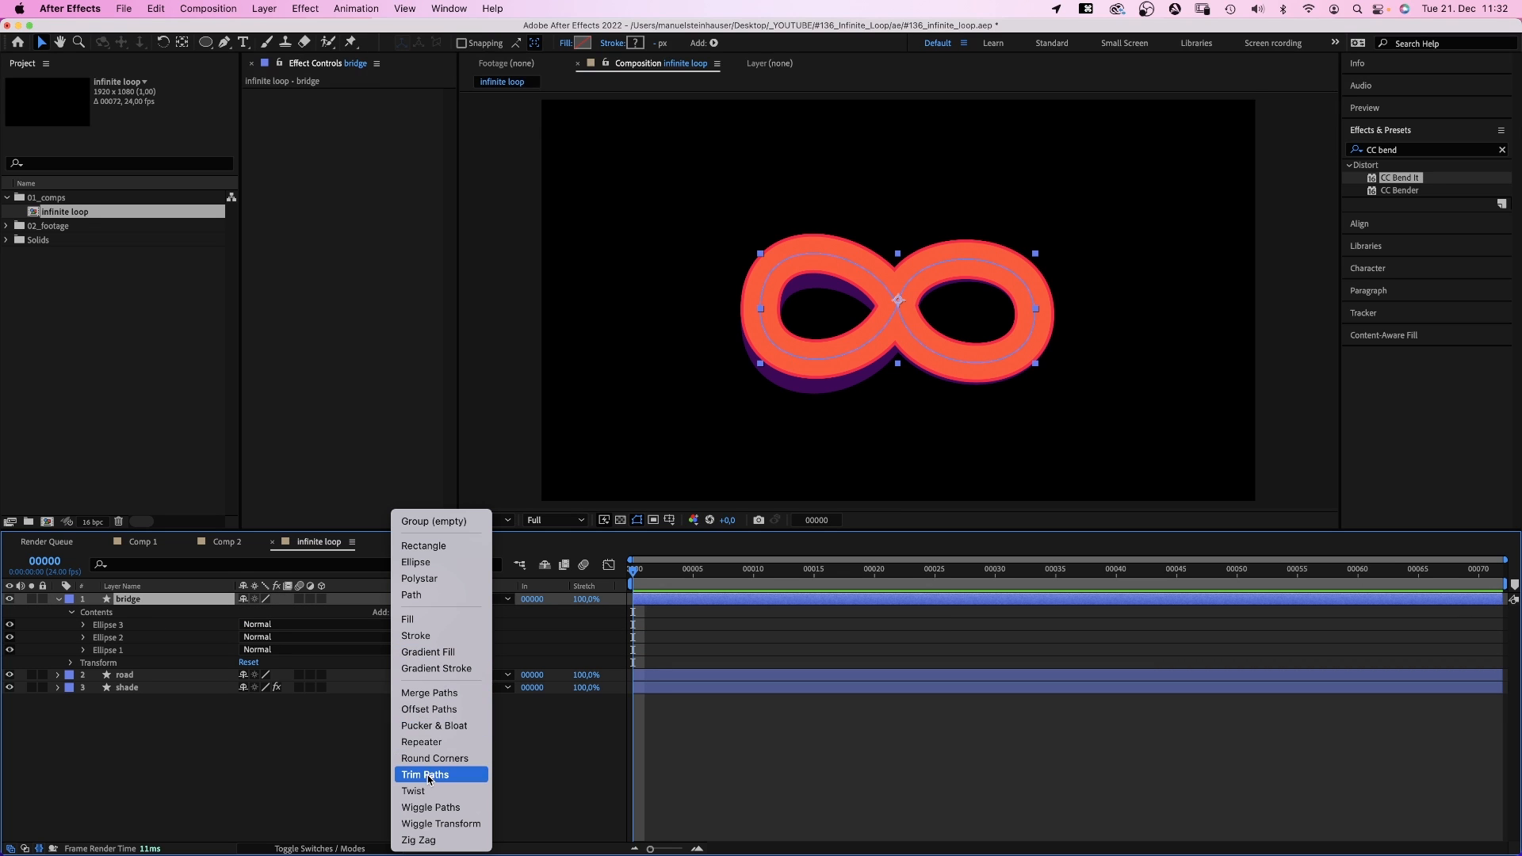
Add Trim Paths at about 42–56% to cut bridge to the crossing, then duplicate it.
{"action": "left_click", "coordinate": [425, 774]}
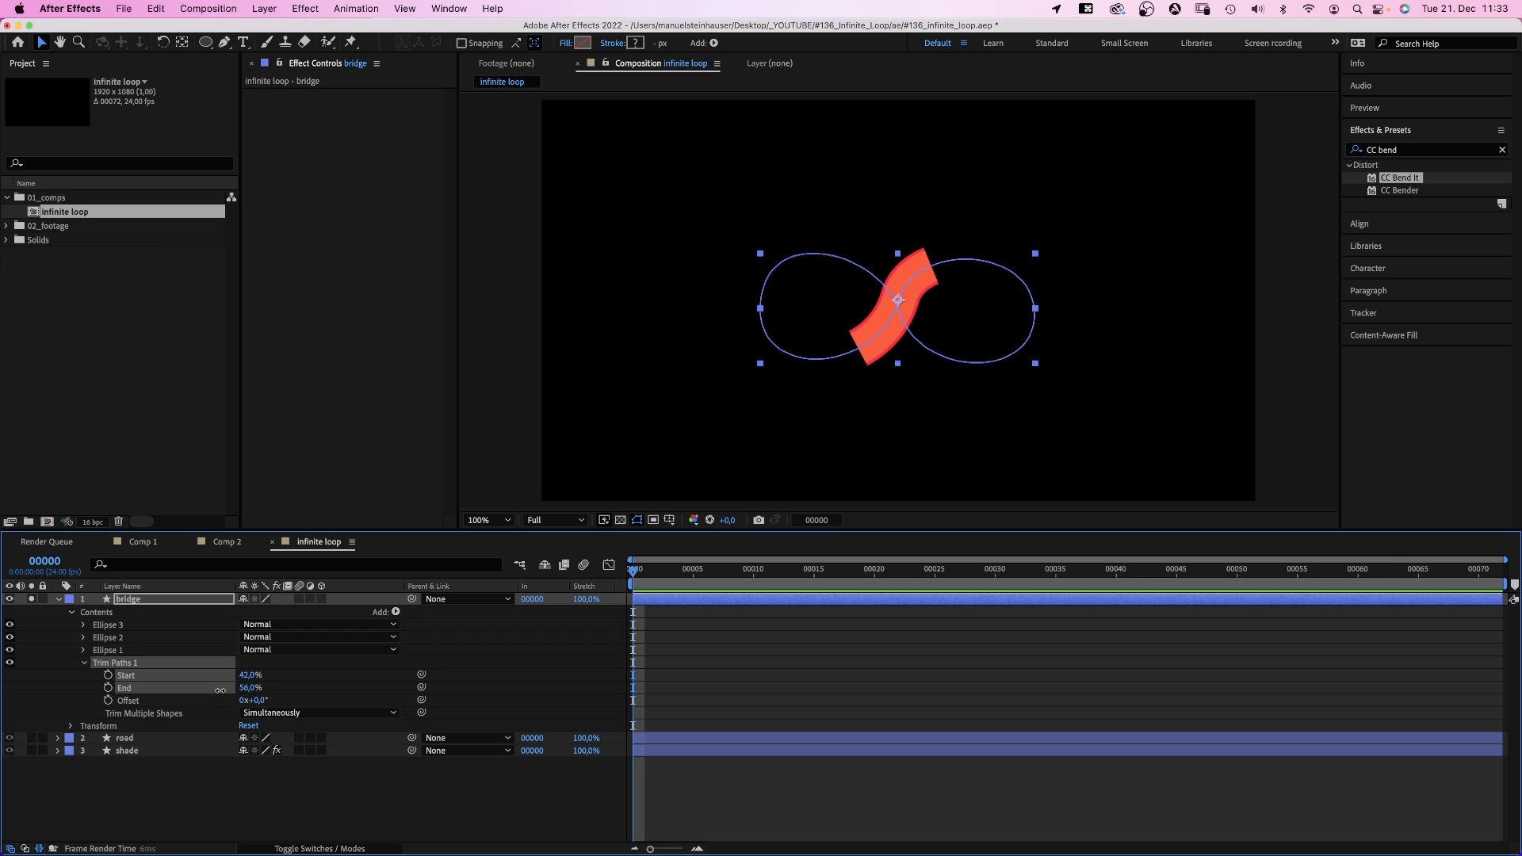
{"action": "left_click", "coordinate": [249, 686]}
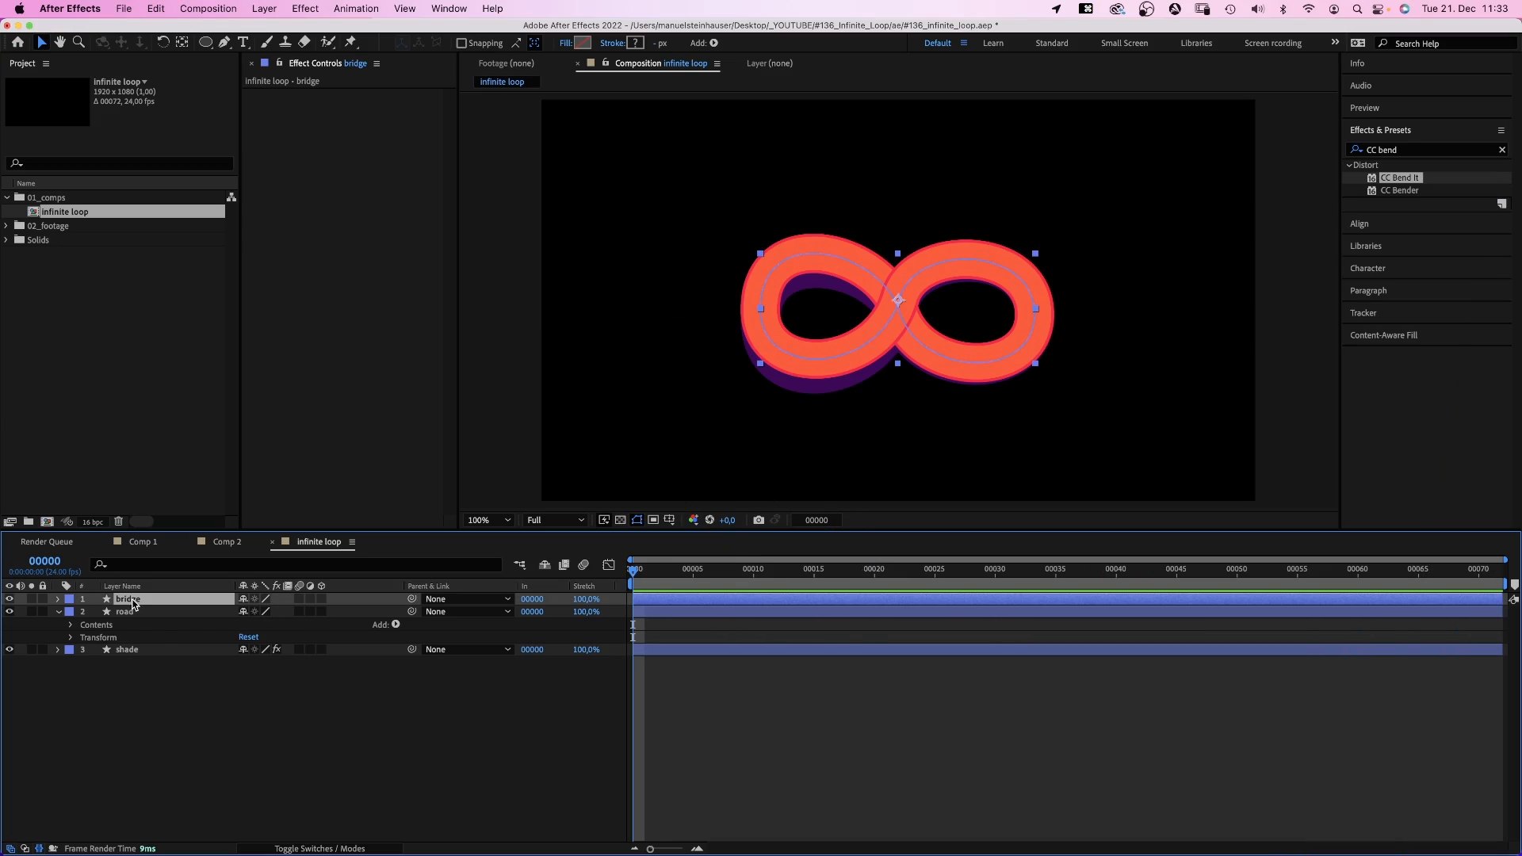
{"action": "key", "text": "cmd+d"}
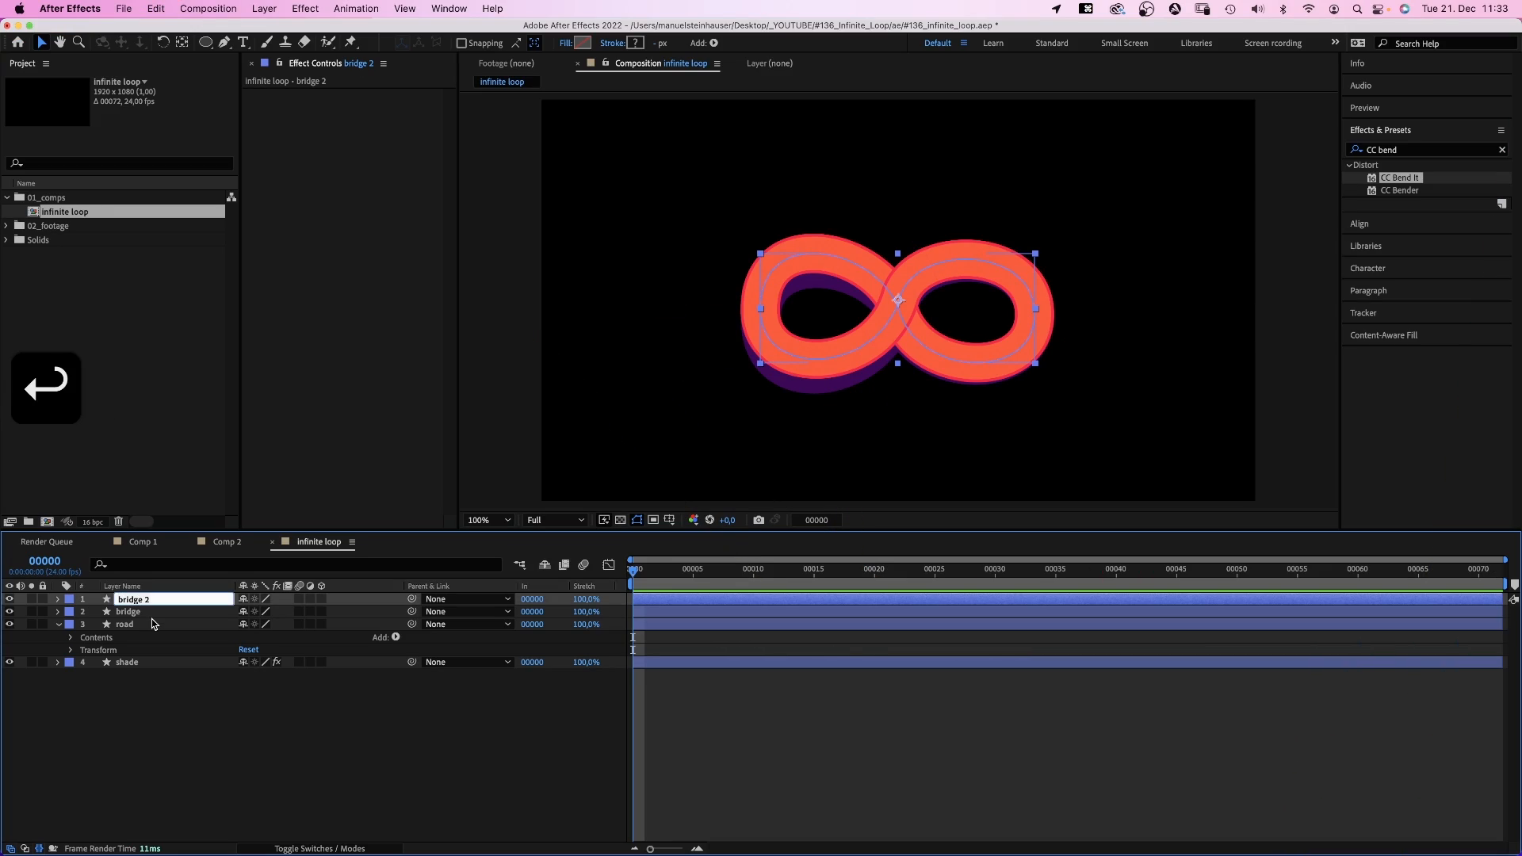
Rename the copy 'ball' and give it a 00FFC2 mint-green stroke of width 72.
{"action": "type", "text": "ball"}
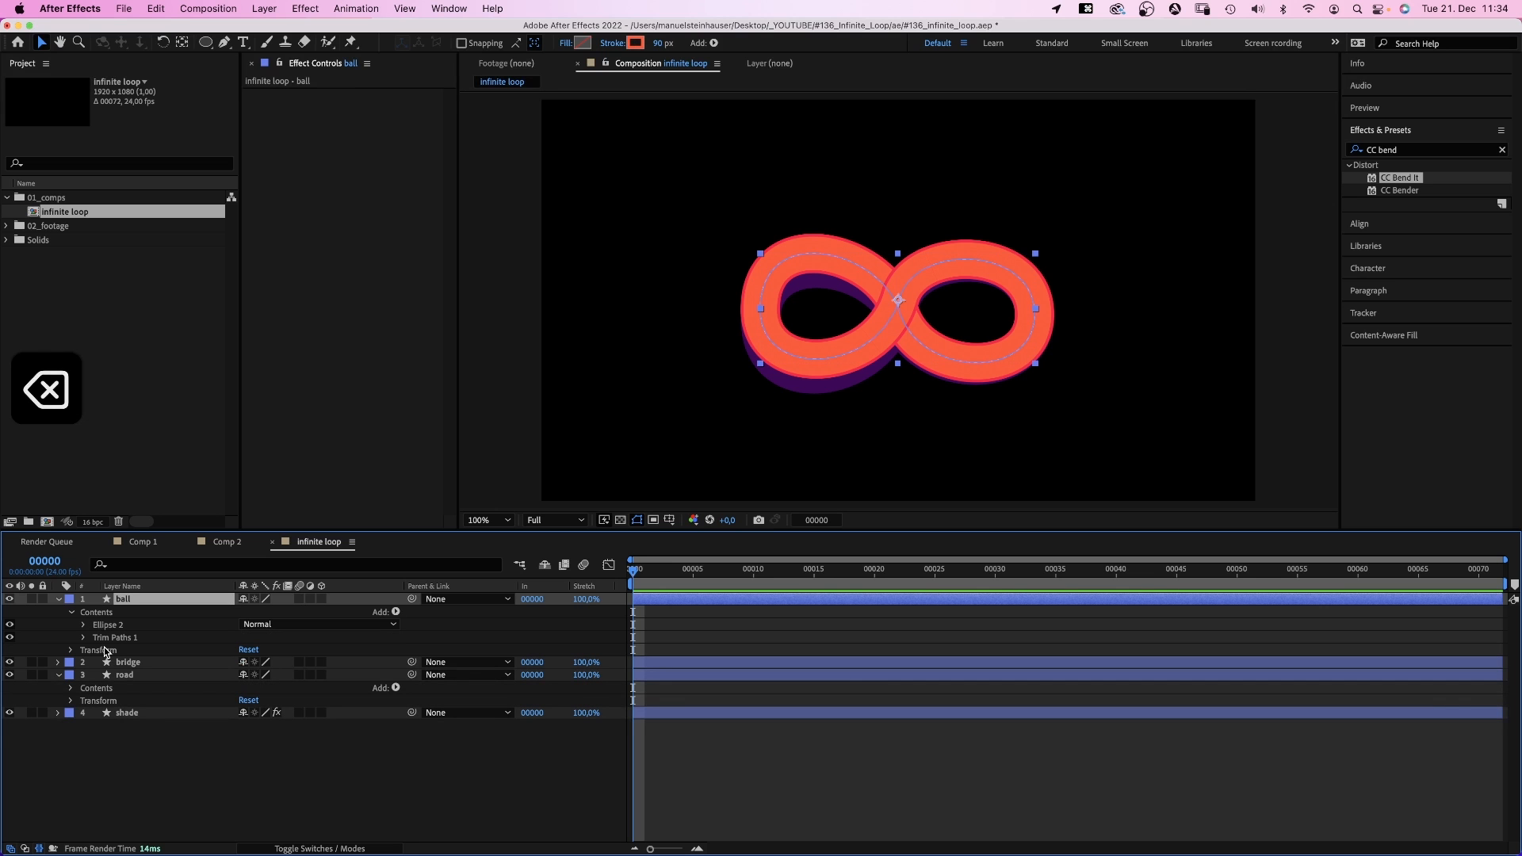
{"action": "left_click", "coordinate": [636, 43]}
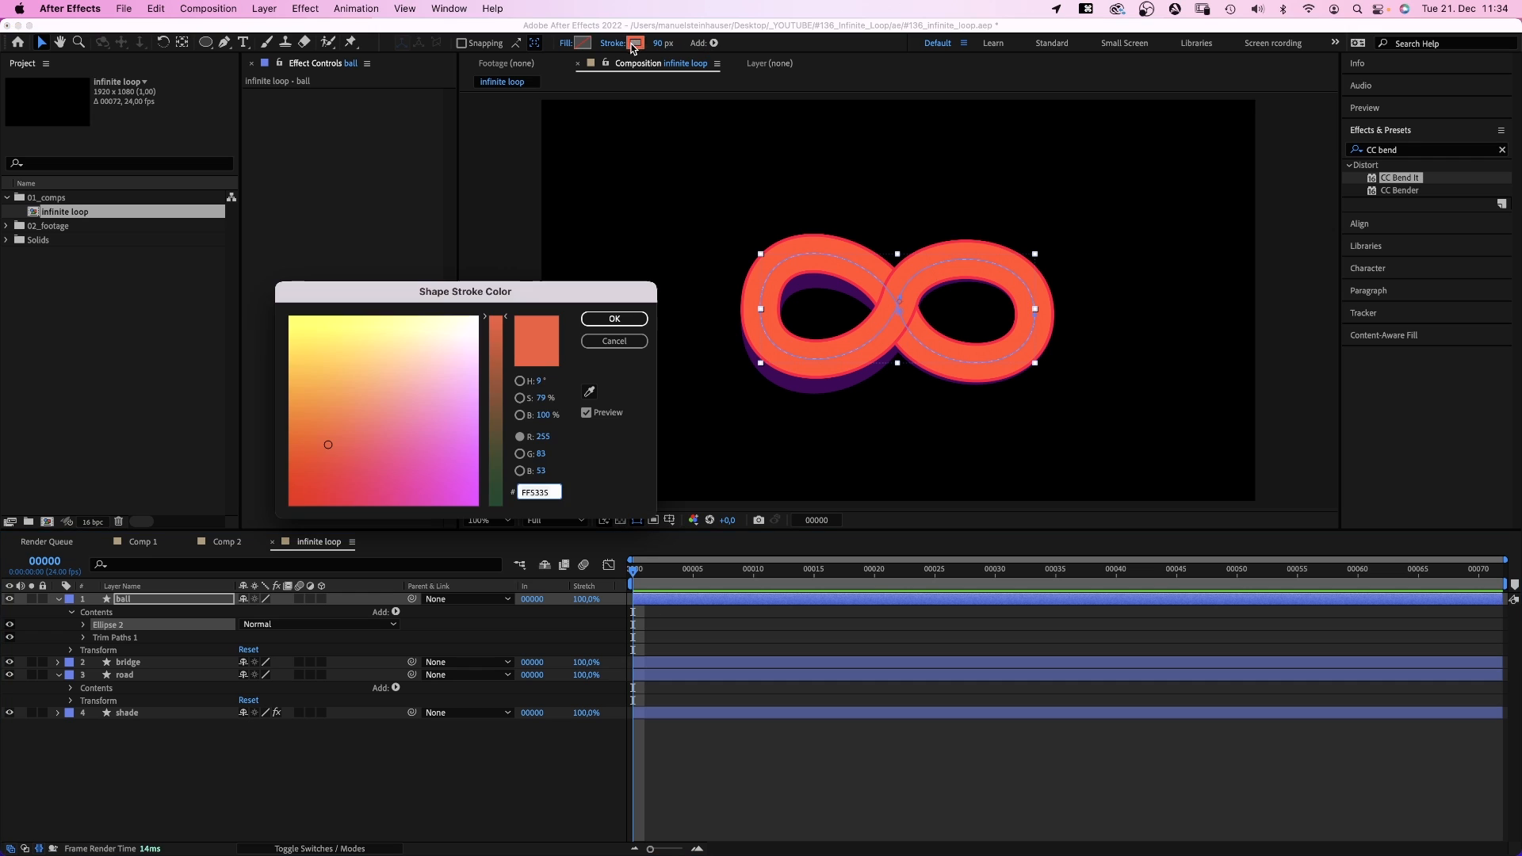
{"action": "left_click", "coordinate": [434, 310]}
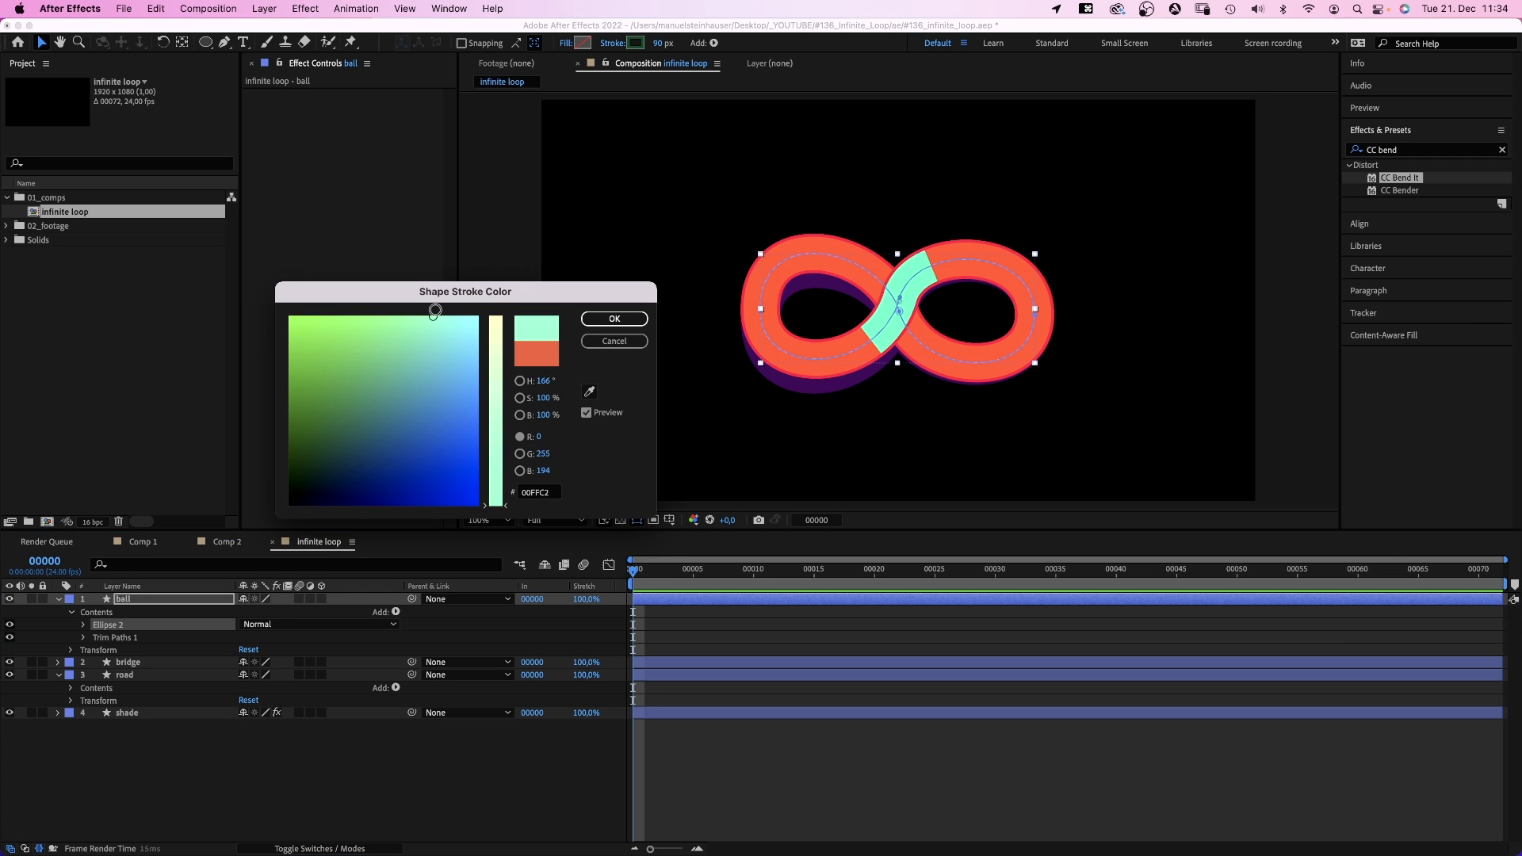
{"action": "left_click", "coordinate": [614, 319]}
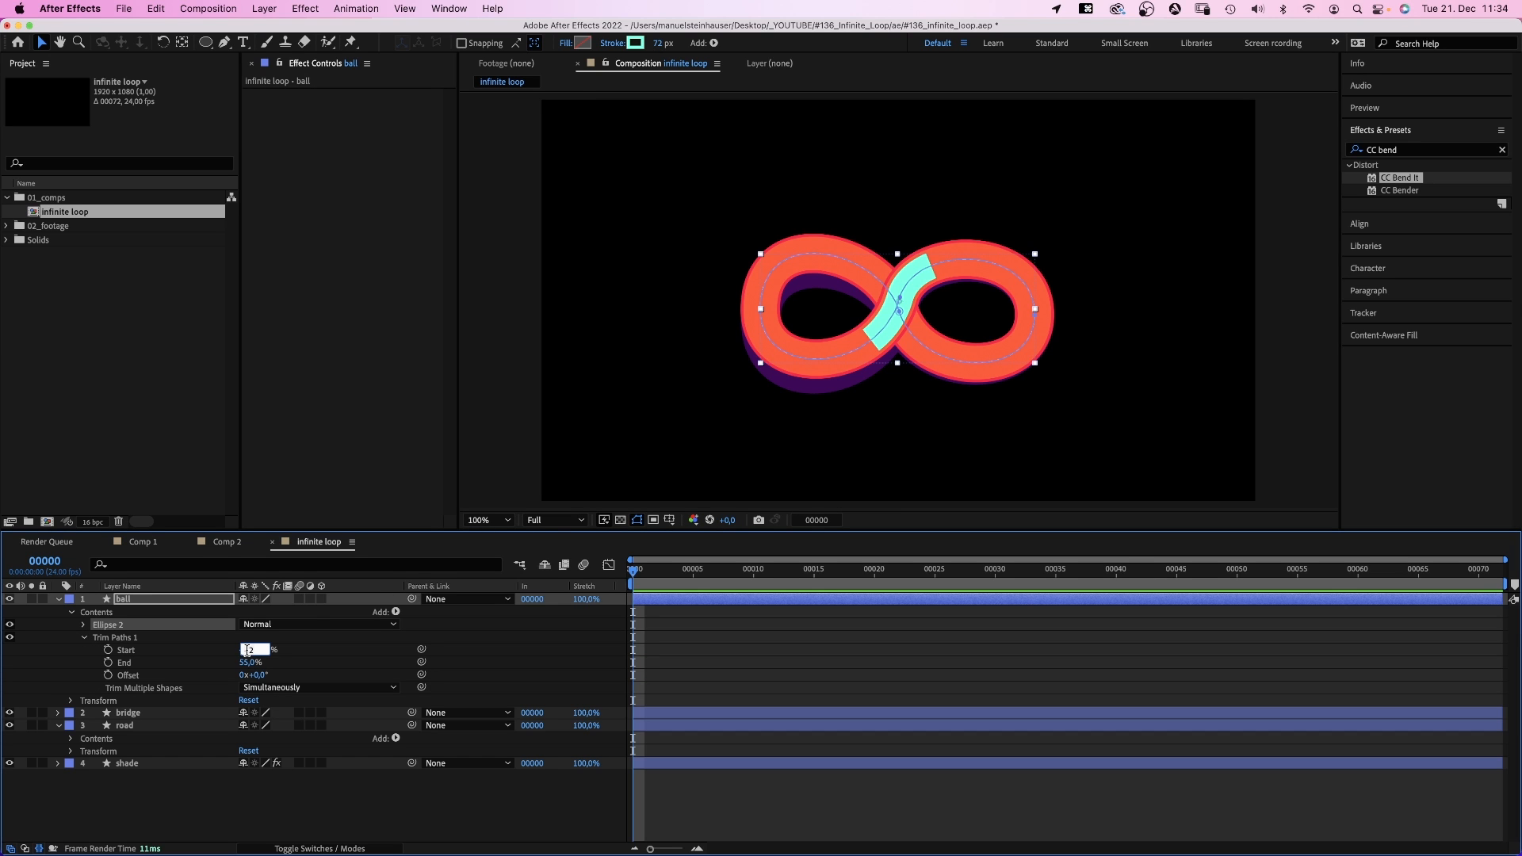
Trim to Start 99.9 / End 100 with Round Cap and Offset −84°, making a dot.
{"action": "type", "text": "99,9%"}
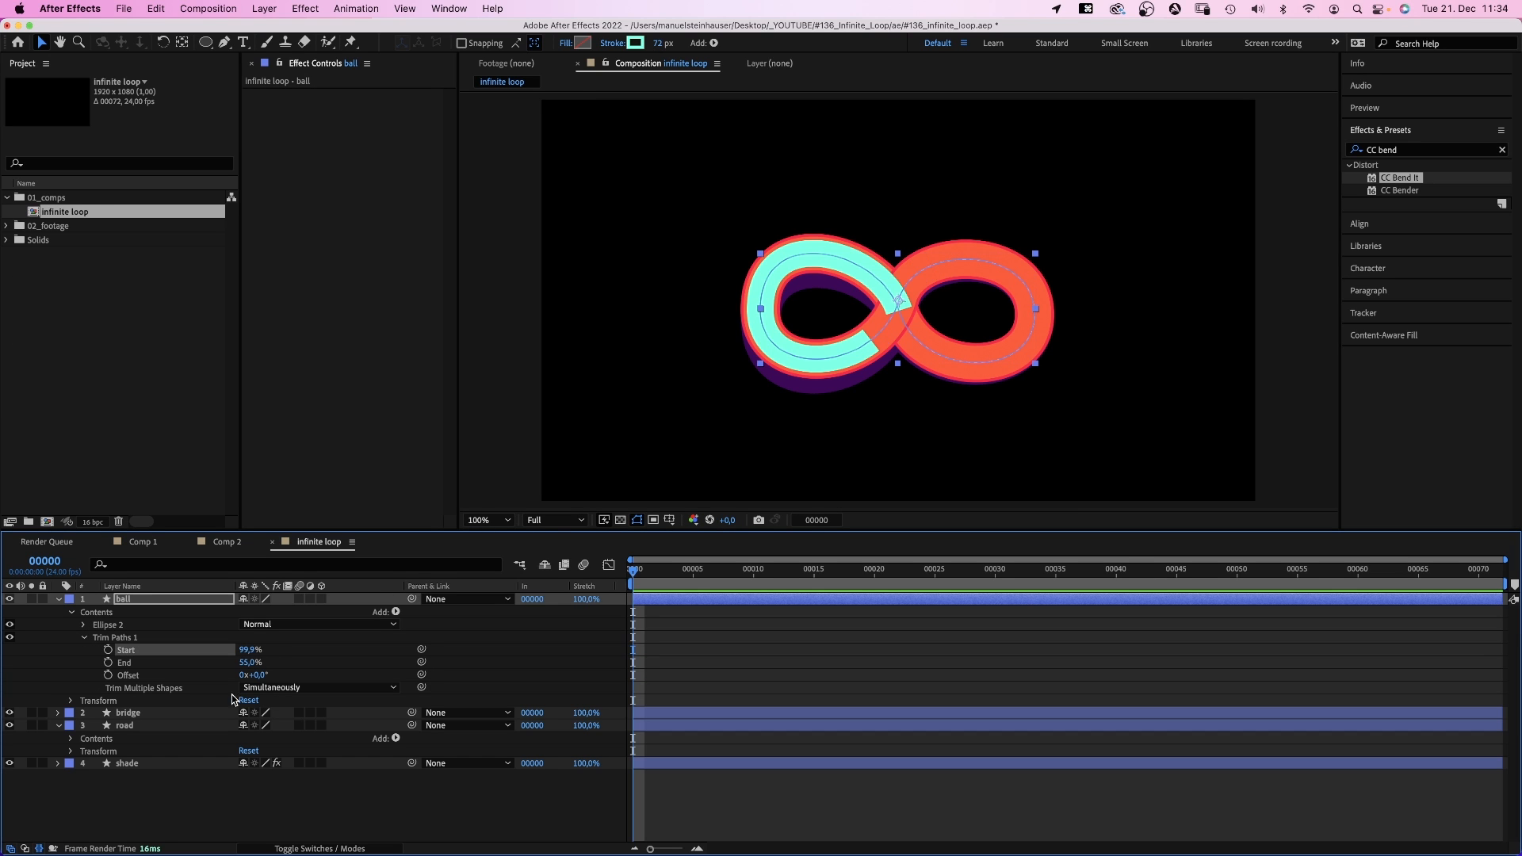
{"action": "type", "text": "100"}
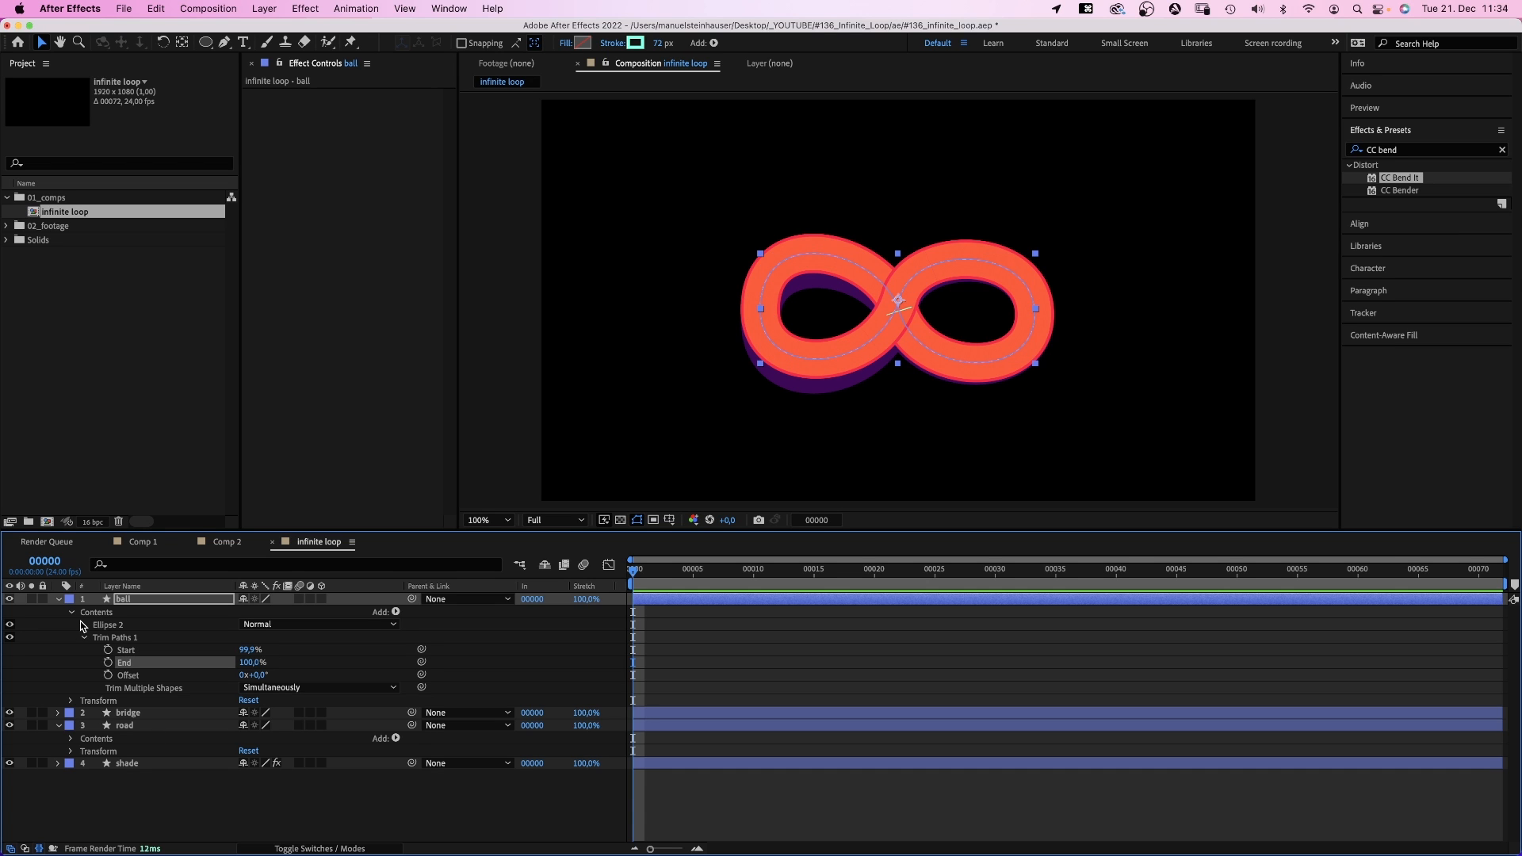
{"action": "left_click", "coordinate": [320, 712]}
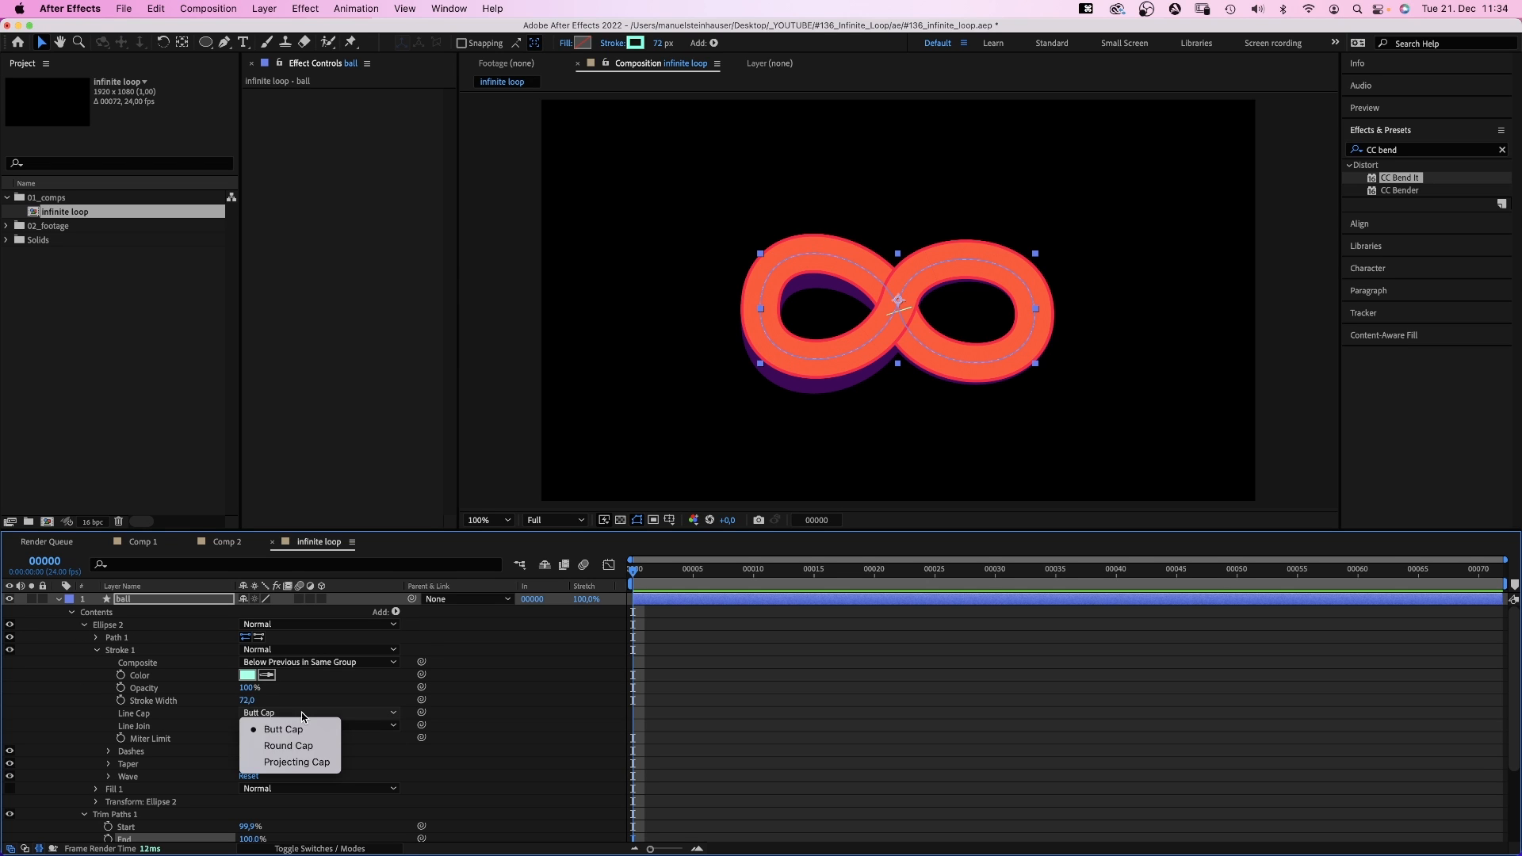
{"action": "left_click", "coordinate": [289, 745]}
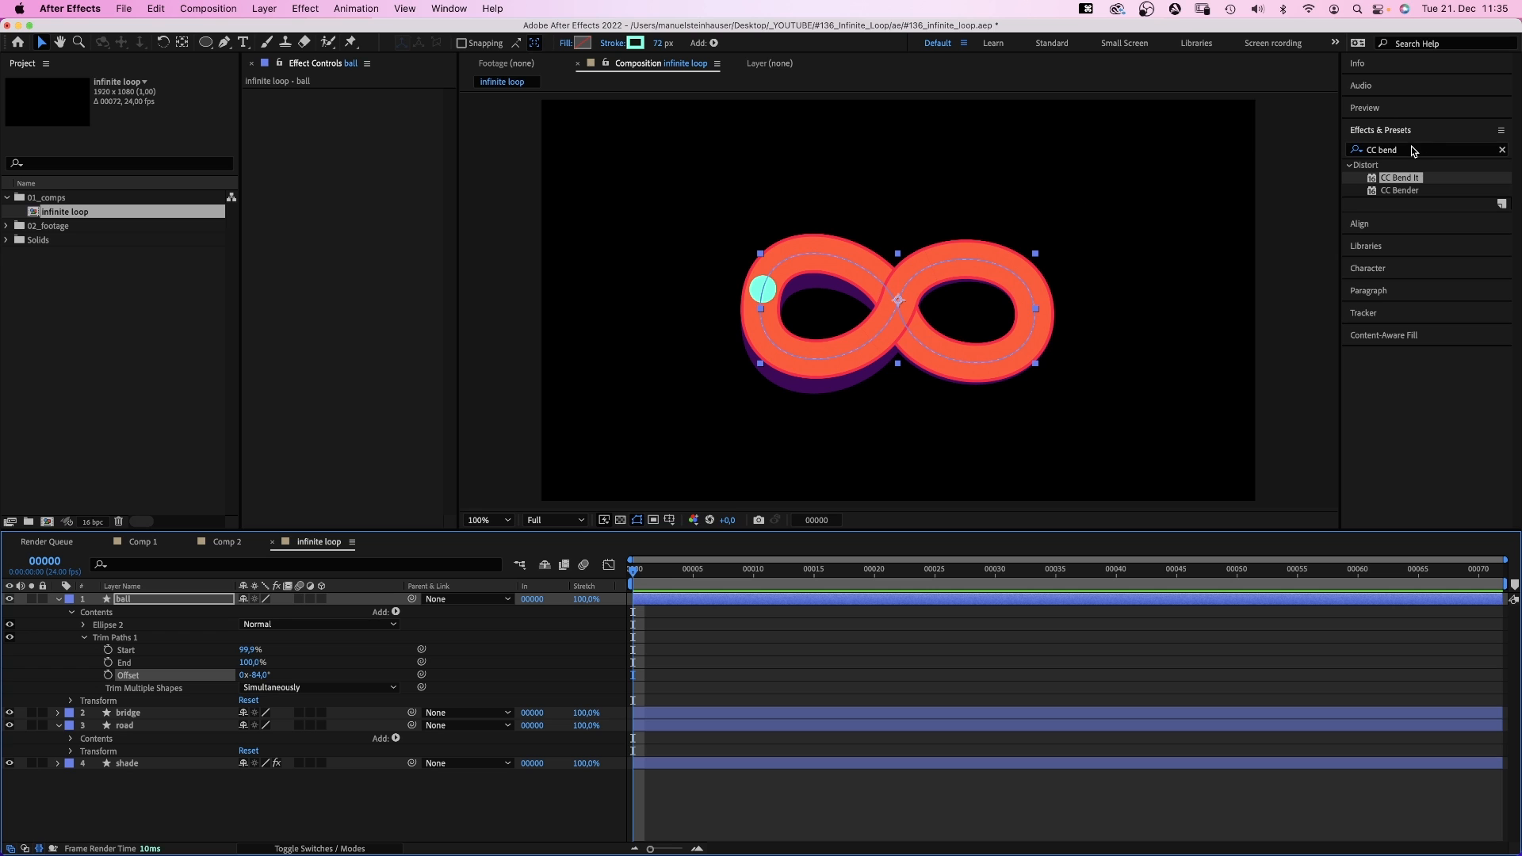
{"action": "type", "text": "drop"}
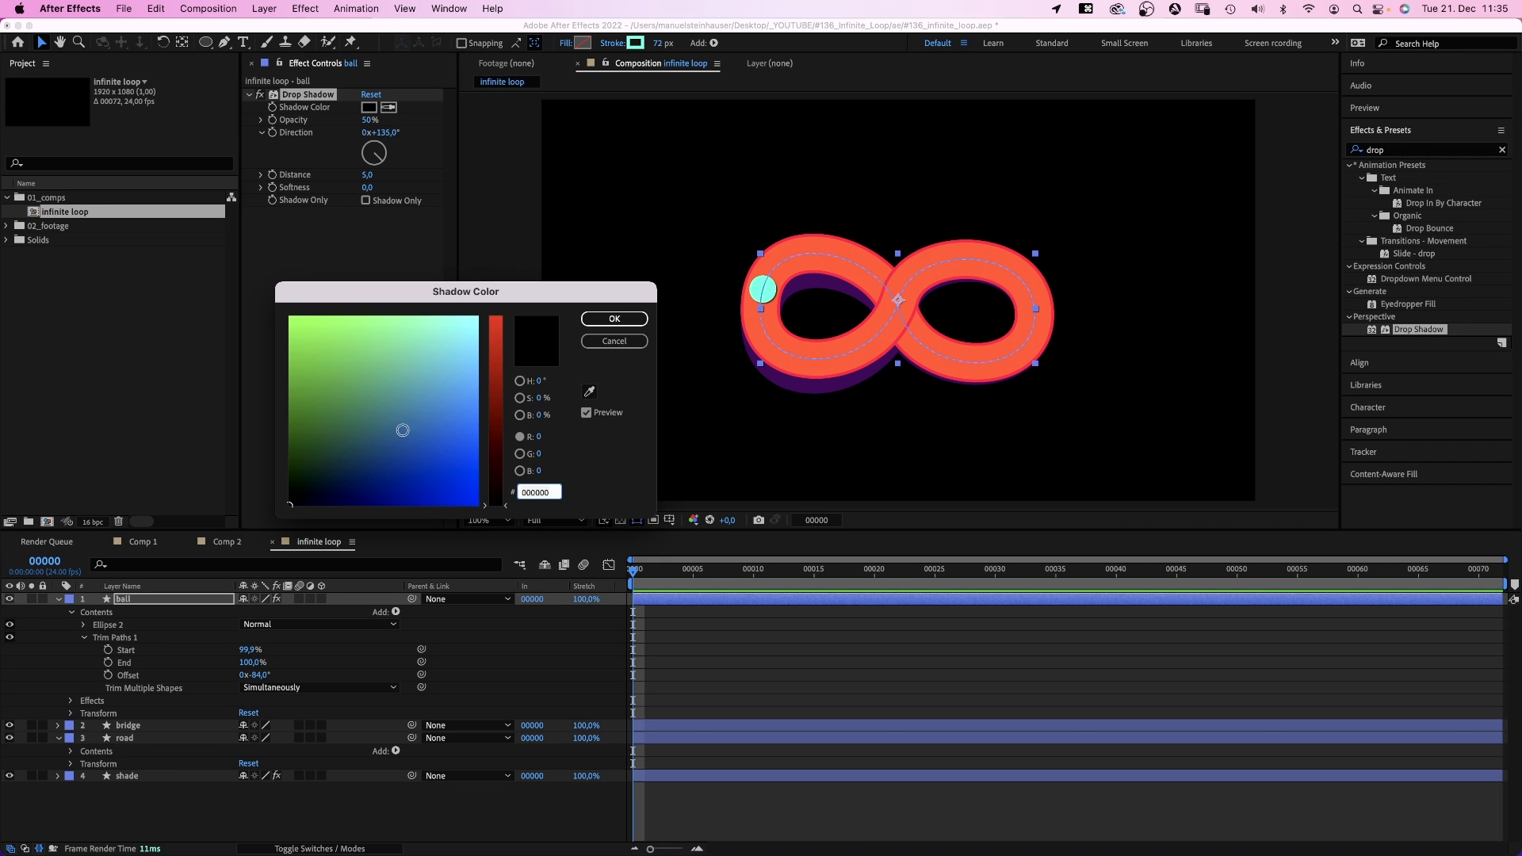
Set a dark Drop Shadow at 159° and distance 14, and keyframe the ball's Offset.
{"action": "left_click", "coordinate": [613, 319]}
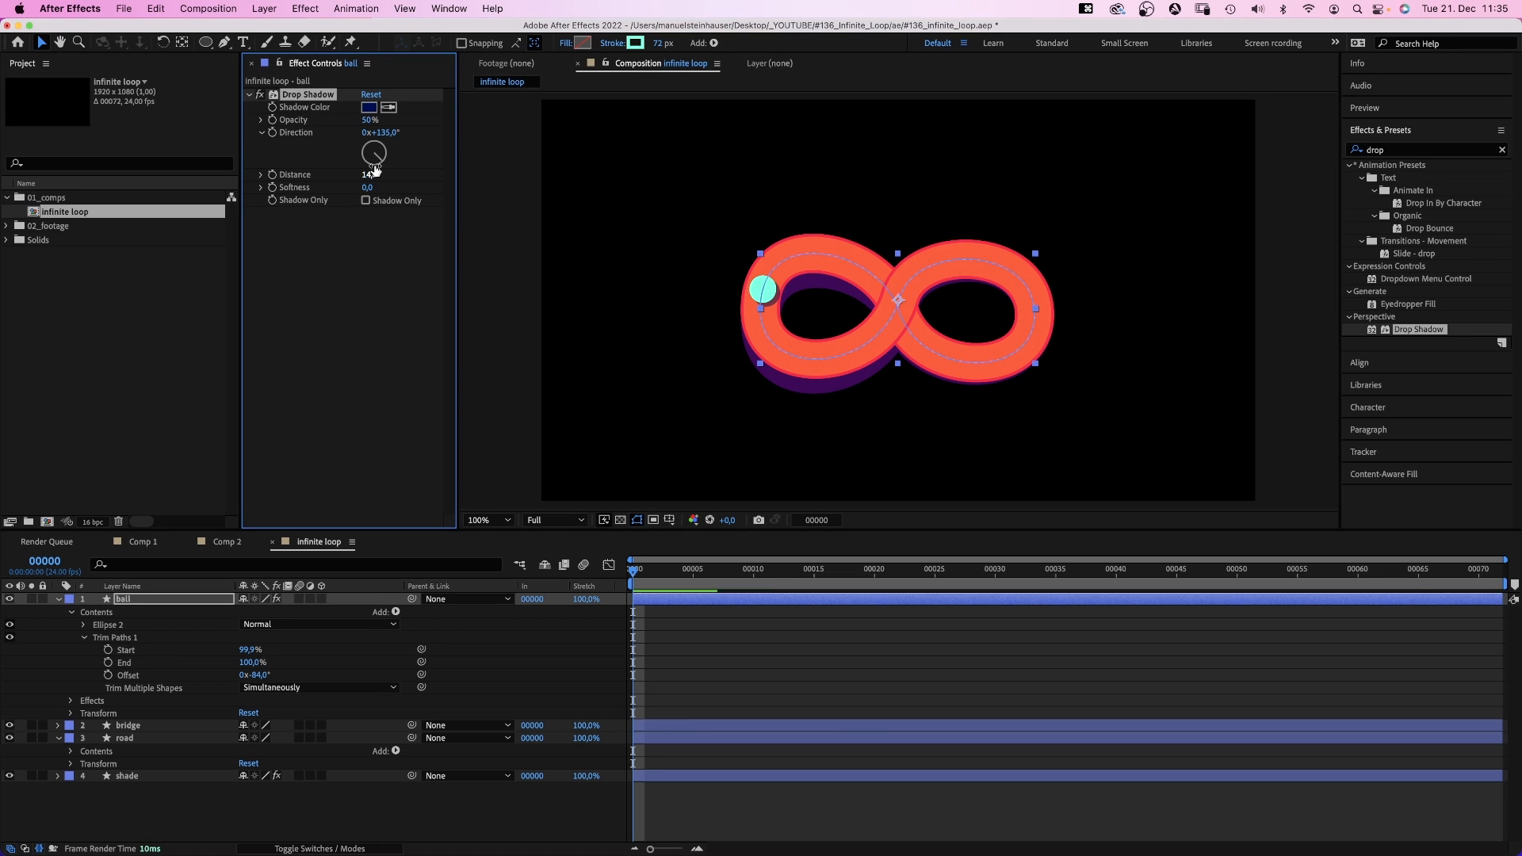
{"action": "left_click_drag", "start_coordinate": [374, 163], "coordinate": [377, 146]}
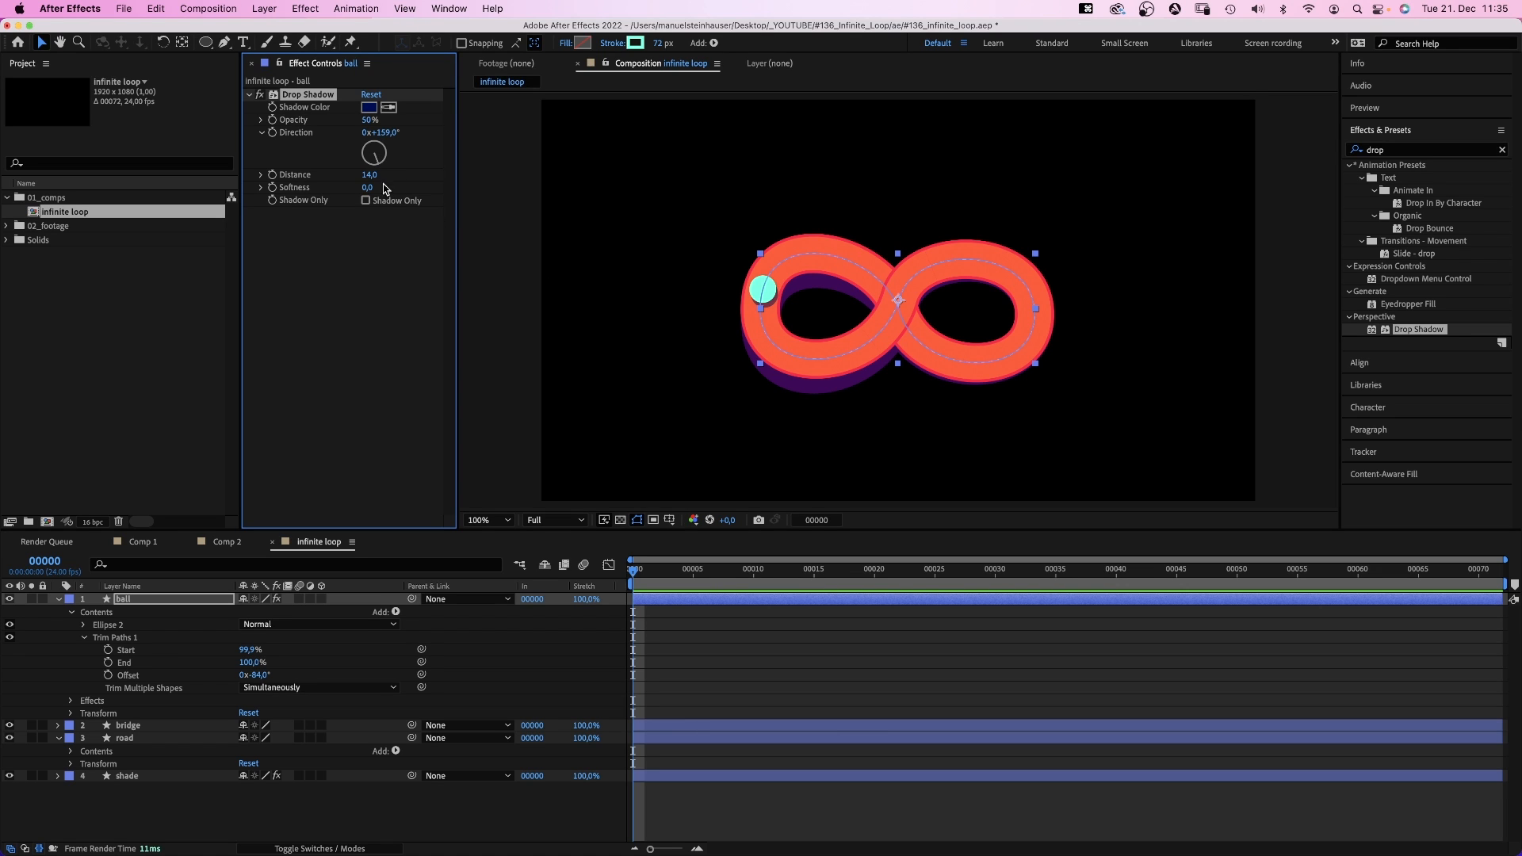
{"action": "left_click", "coordinate": [109, 676]}
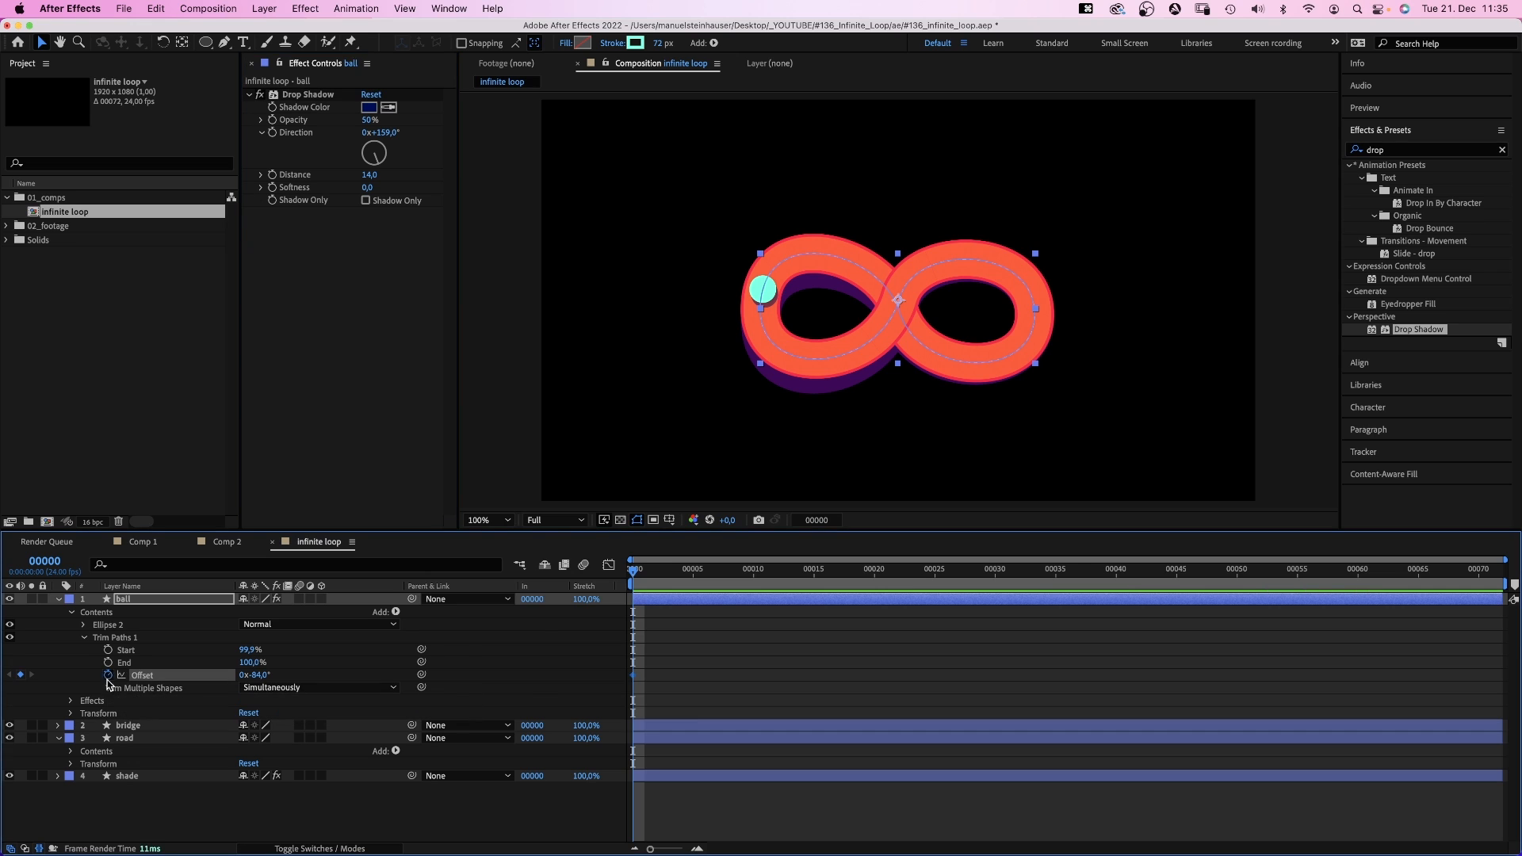
Keyframe Offset at 276° on frame 65 and ease the curve in the Graph Editor.
{"action": "left_click", "coordinate": [1421, 569]}
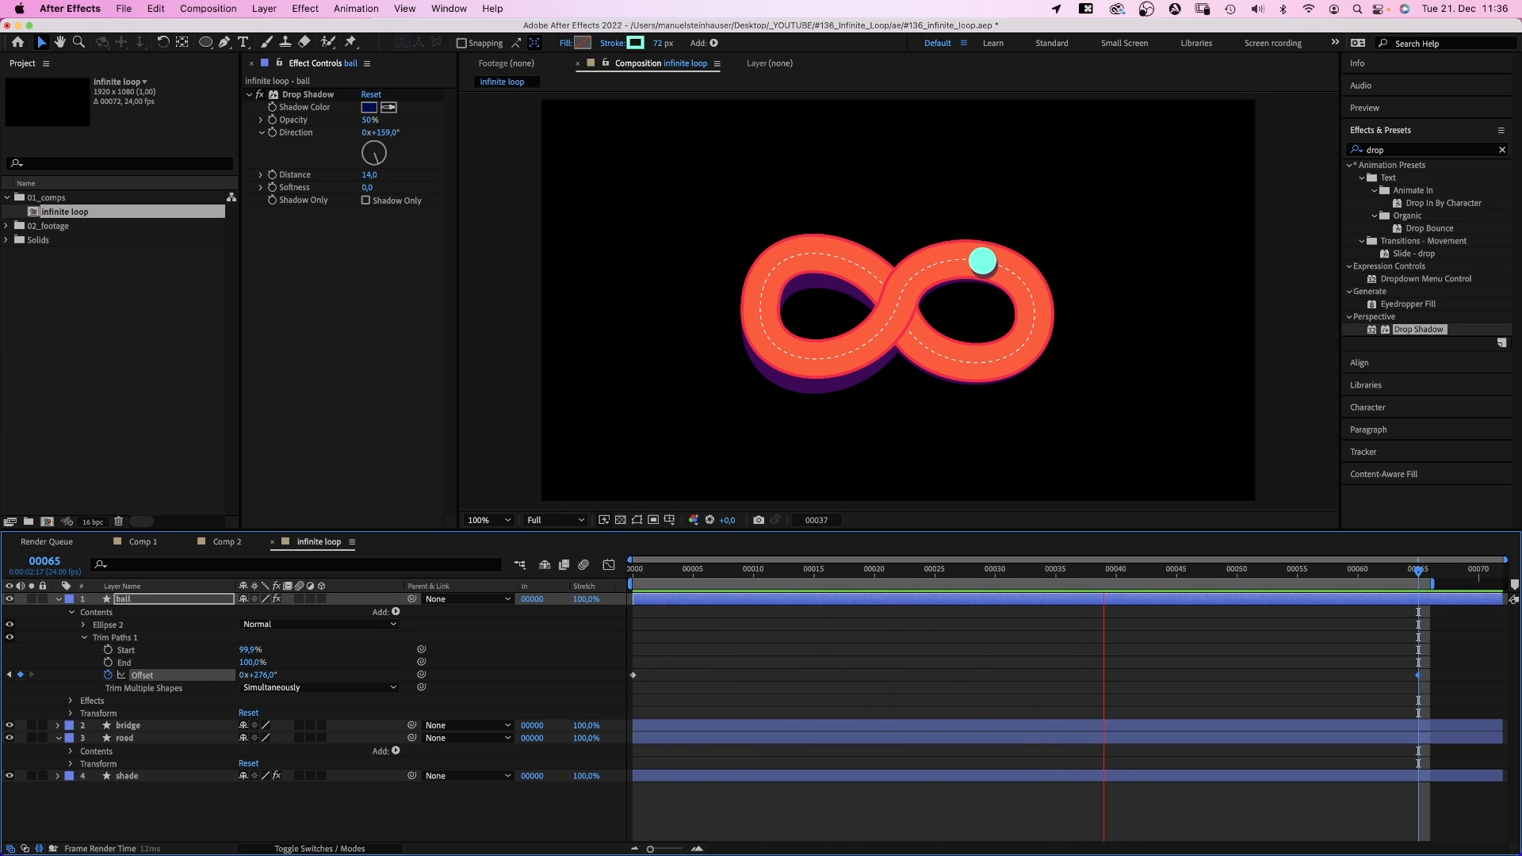
{"action": "left_click", "coordinate": [888, 569]}
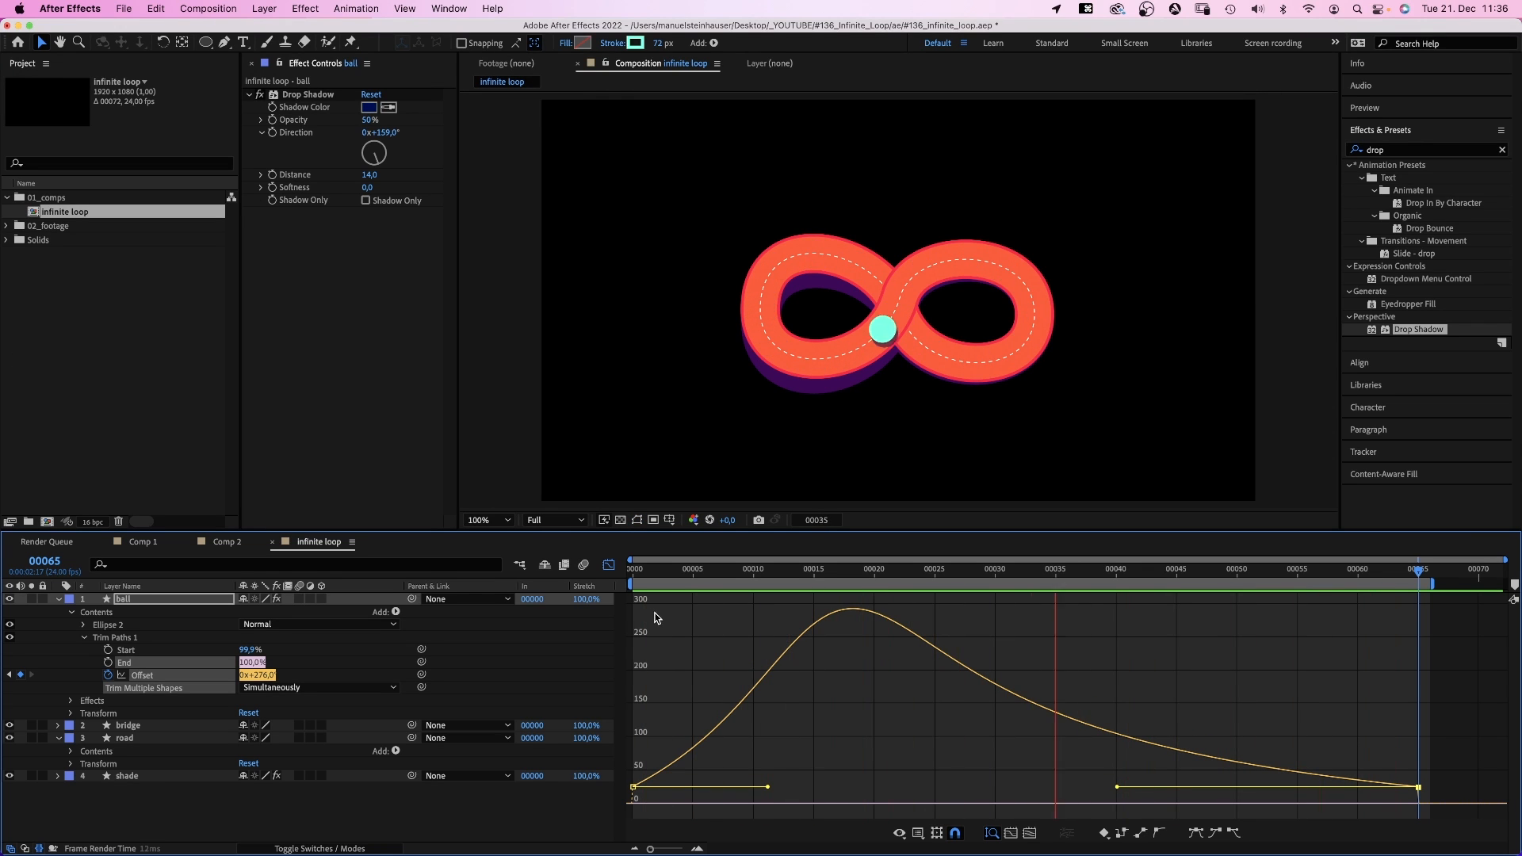
{"action": "left_click", "coordinate": [691, 568]}
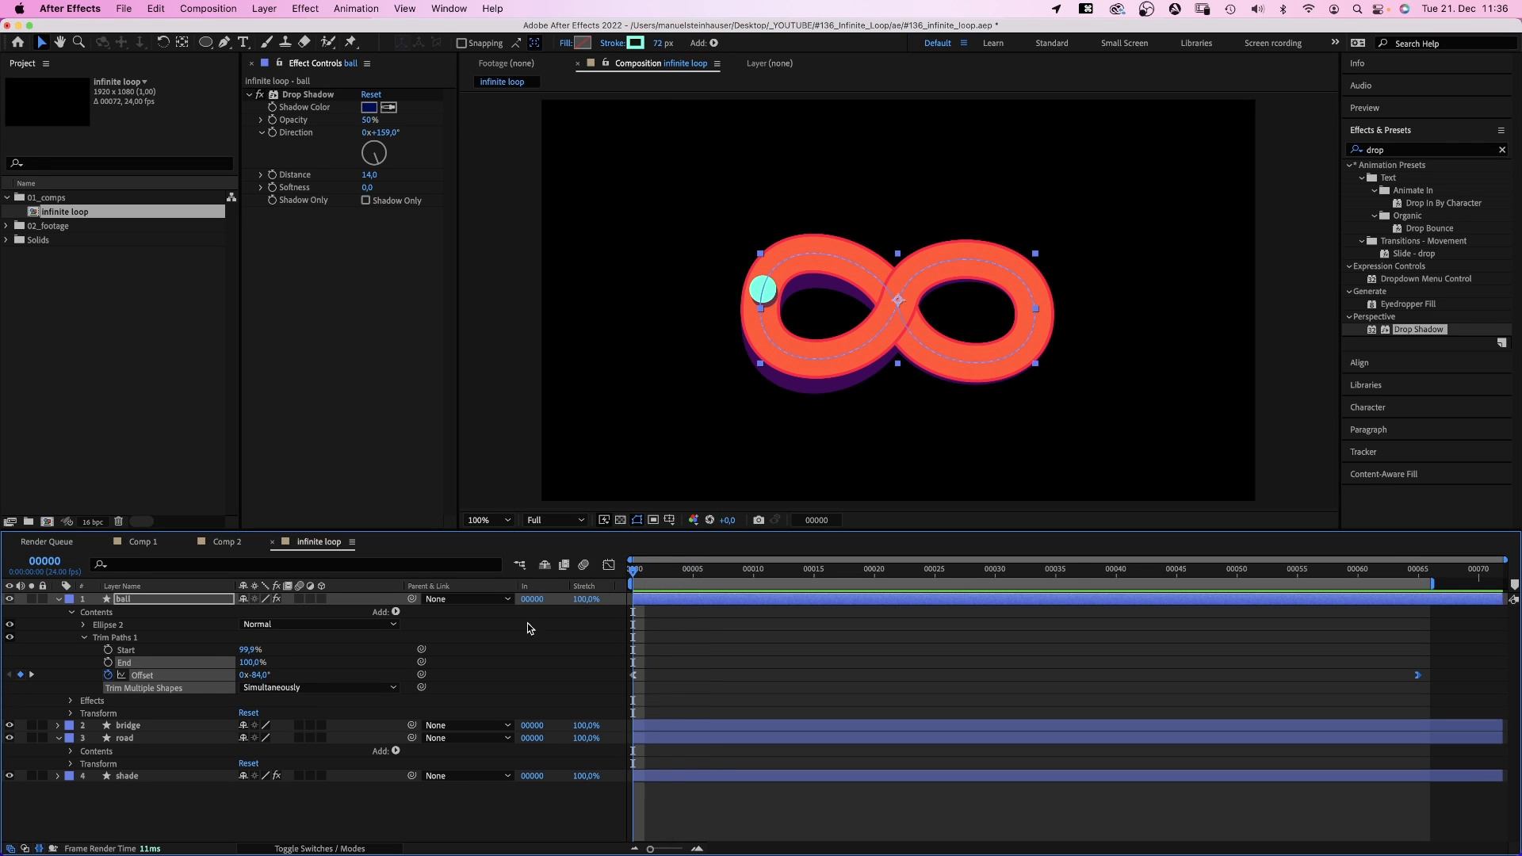
Keyframe Trim Start to 98 at frame 14 and back to 99.9 at frame 29.
{"action": "left_click", "coordinate": [729, 567]}
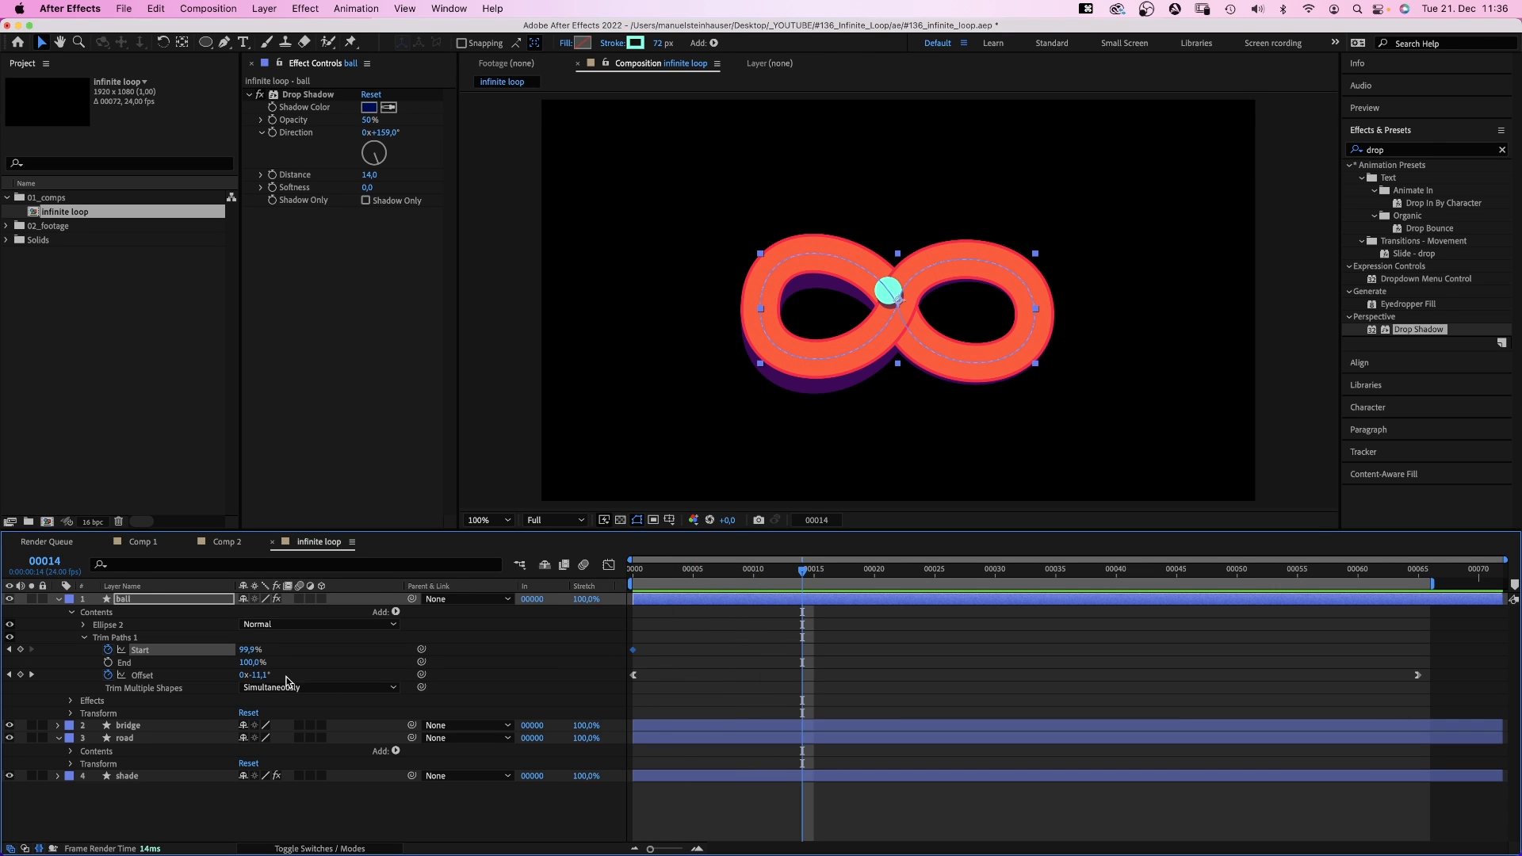
{"action": "type", "text": "98"}
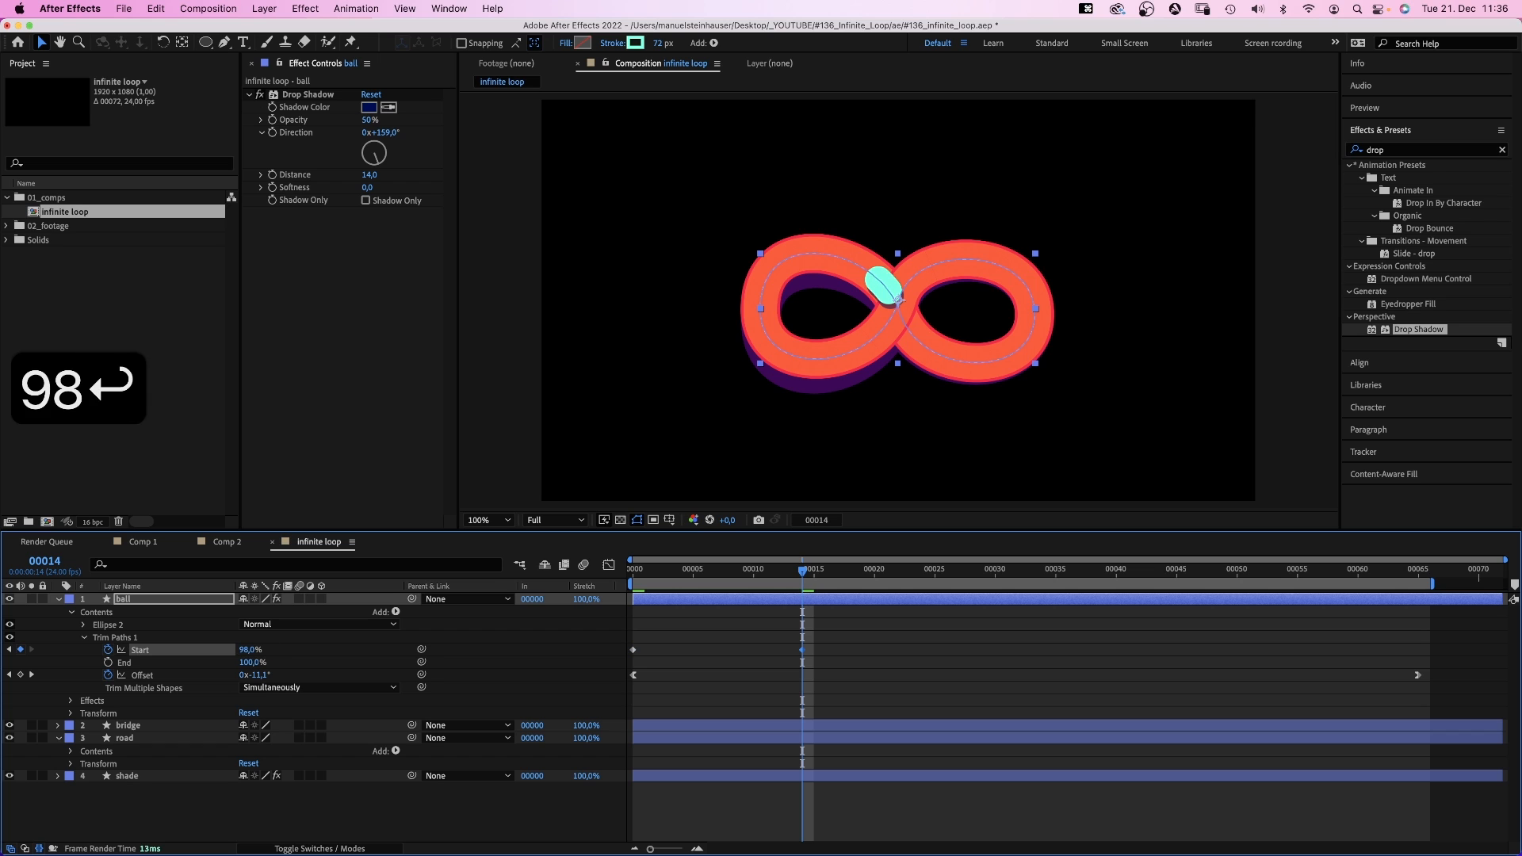
{"action": "left_click", "coordinate": [948, 569]}
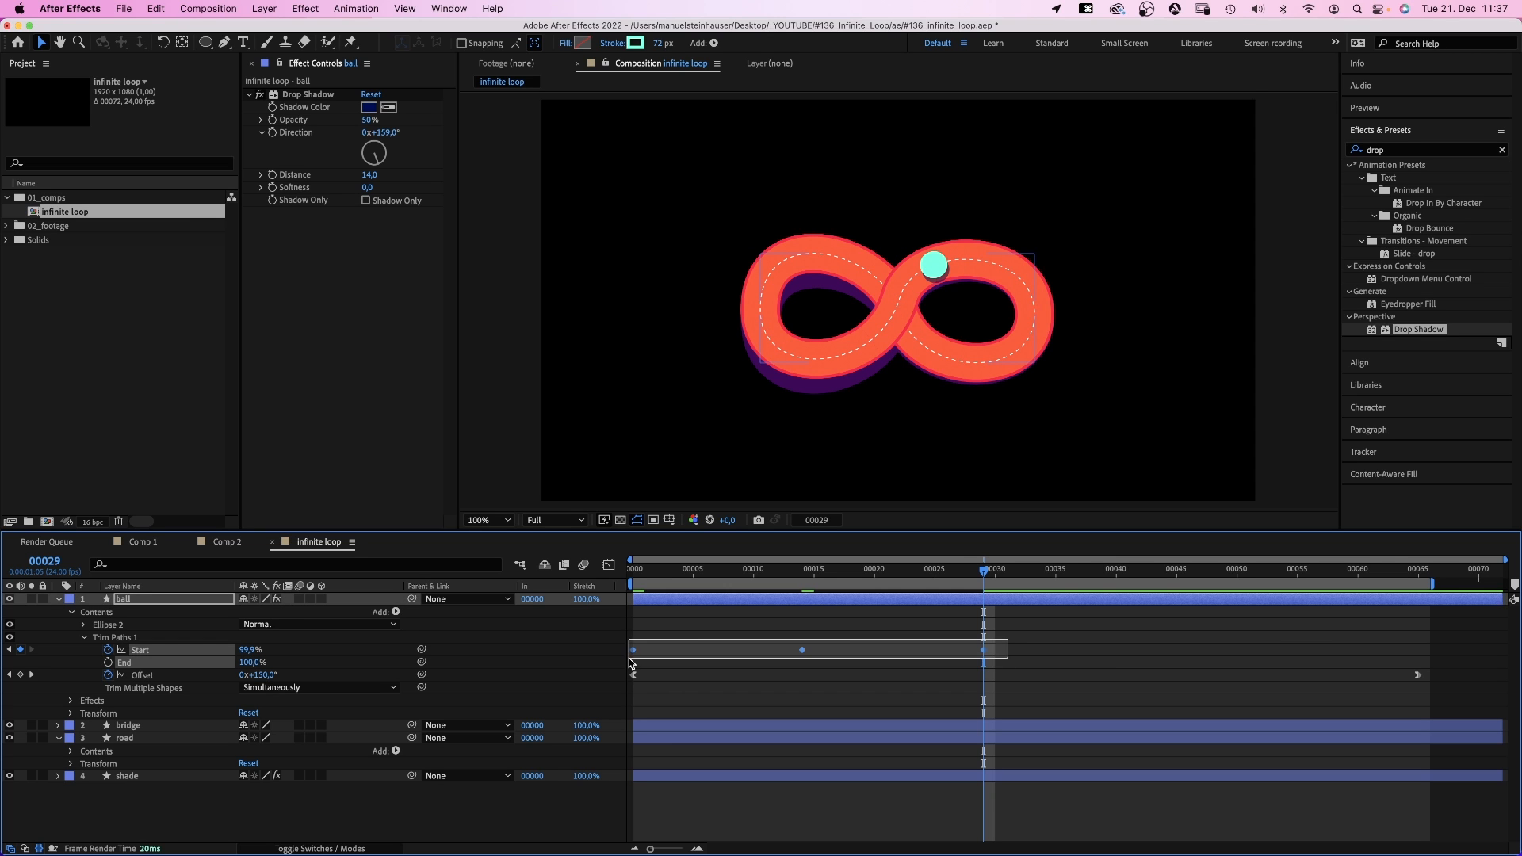
{"action": "left_click", "coordinate": [609, 564]}
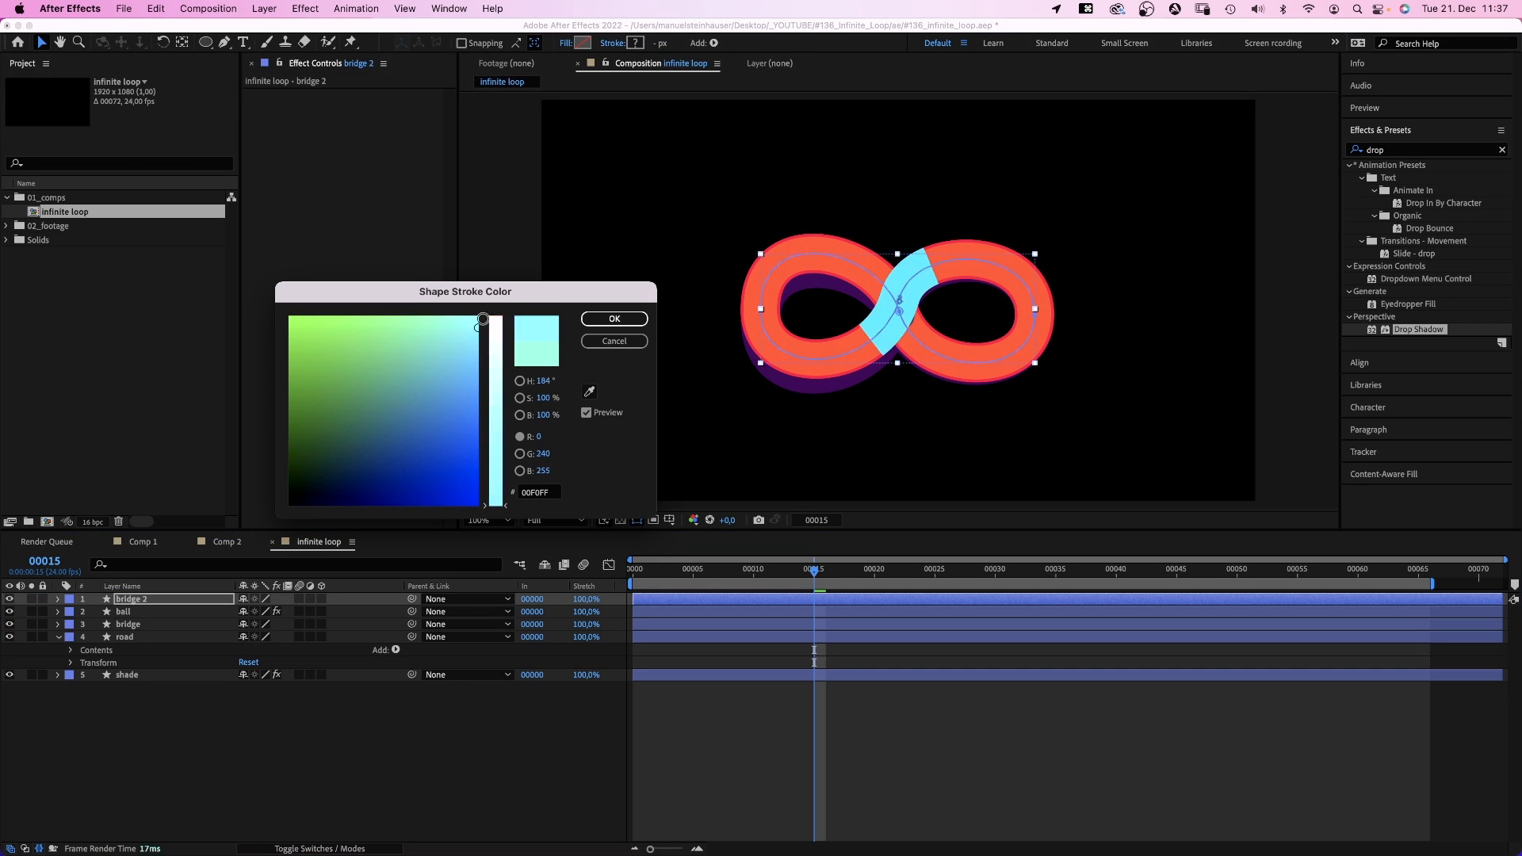
Make the duplicated bridge's stroke white so it can matte the ball.
{"action": "left_click", "coordinate": [612, 318]}
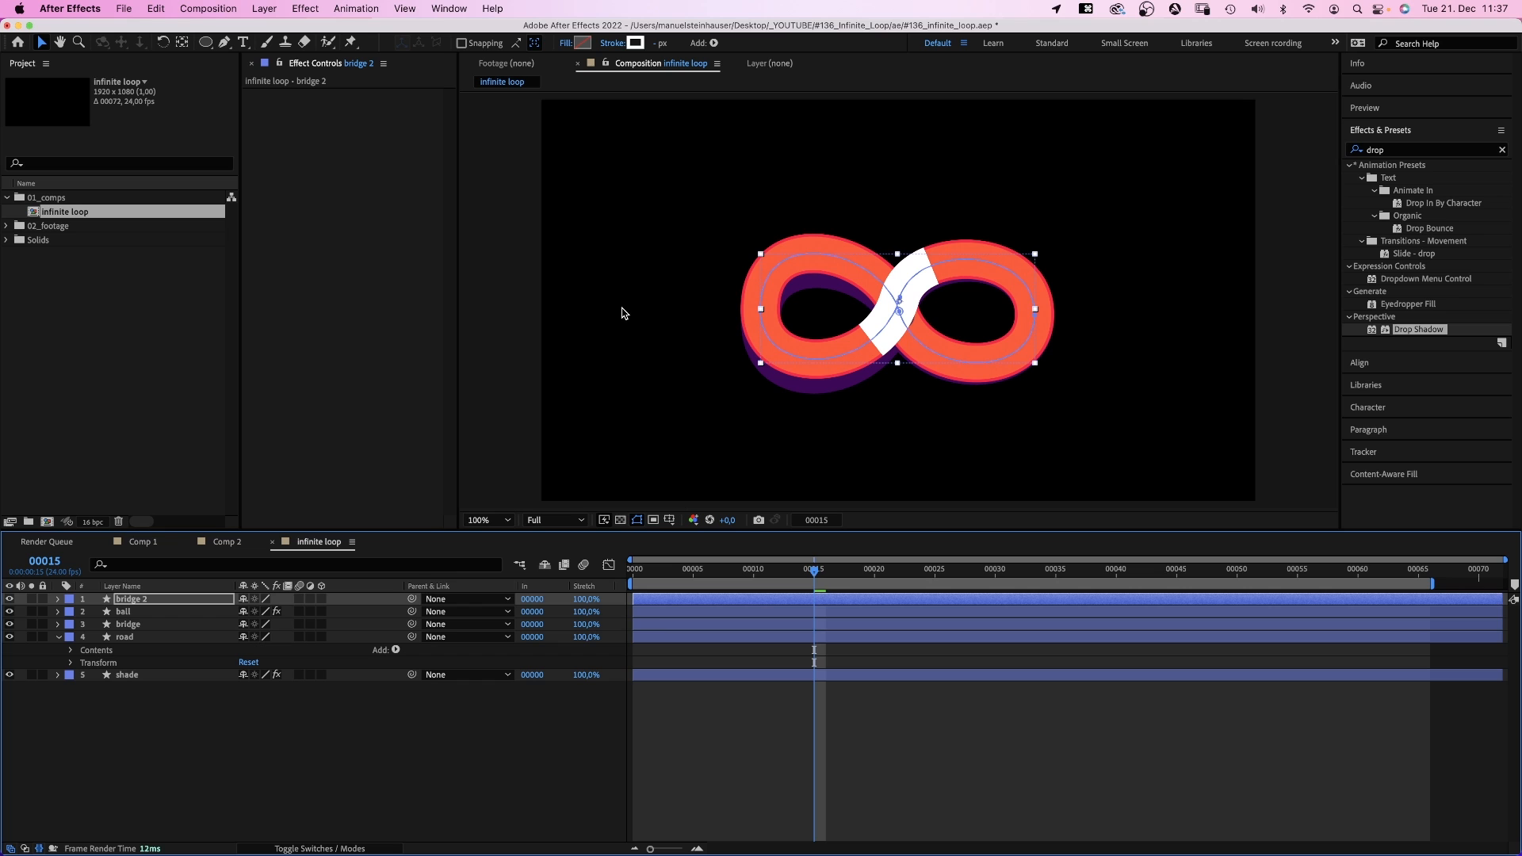
{"action": "left_click", "coordinate": [297, 848]}
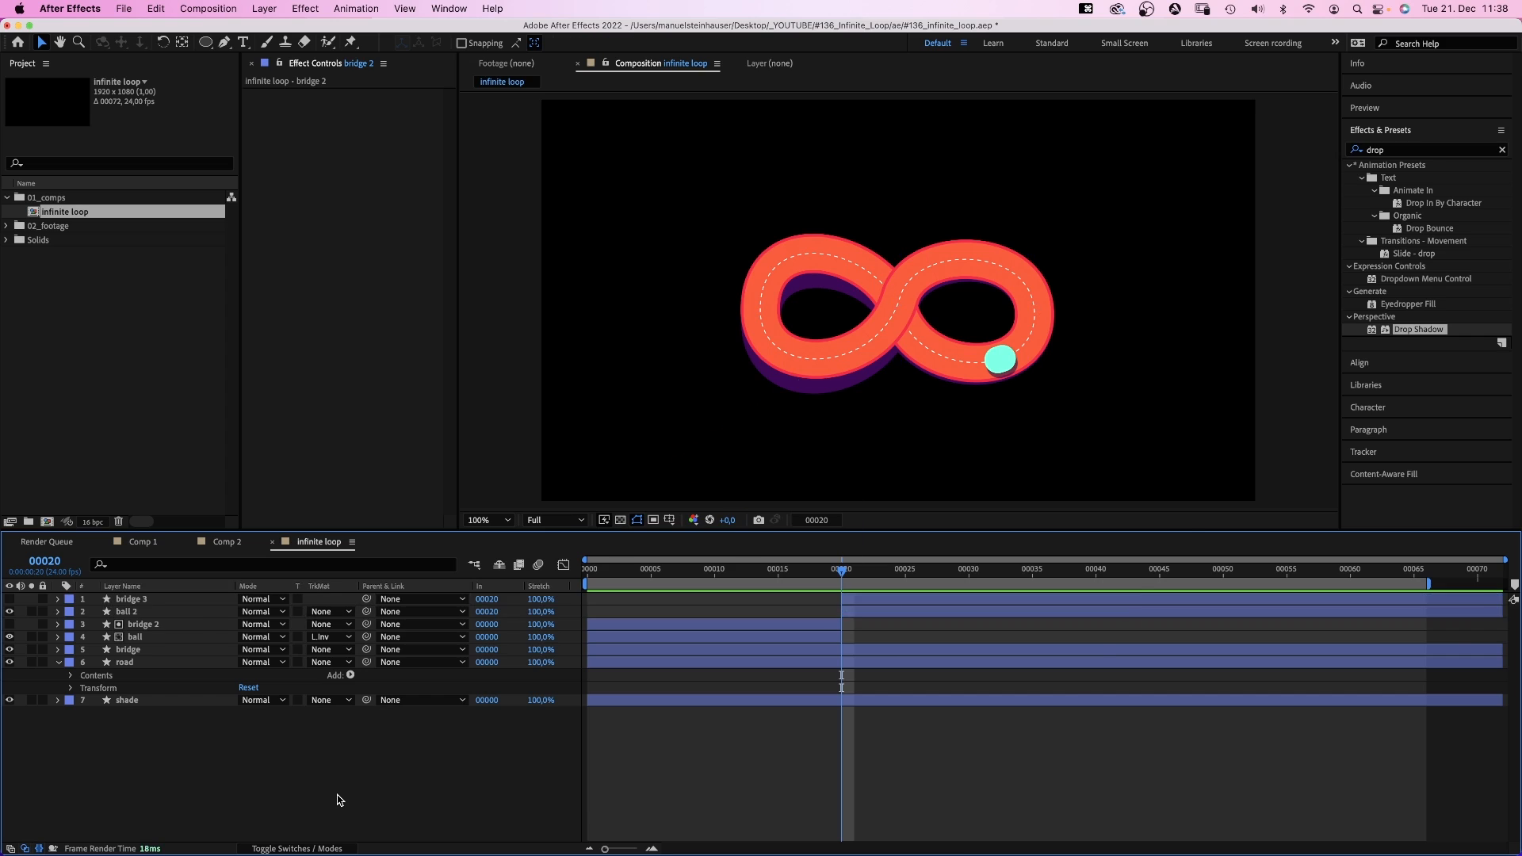
Create Null 2, parent all layers to it and set its Rotation to 3°.
{"action": "left_click", "coordinate": [264, 8]}
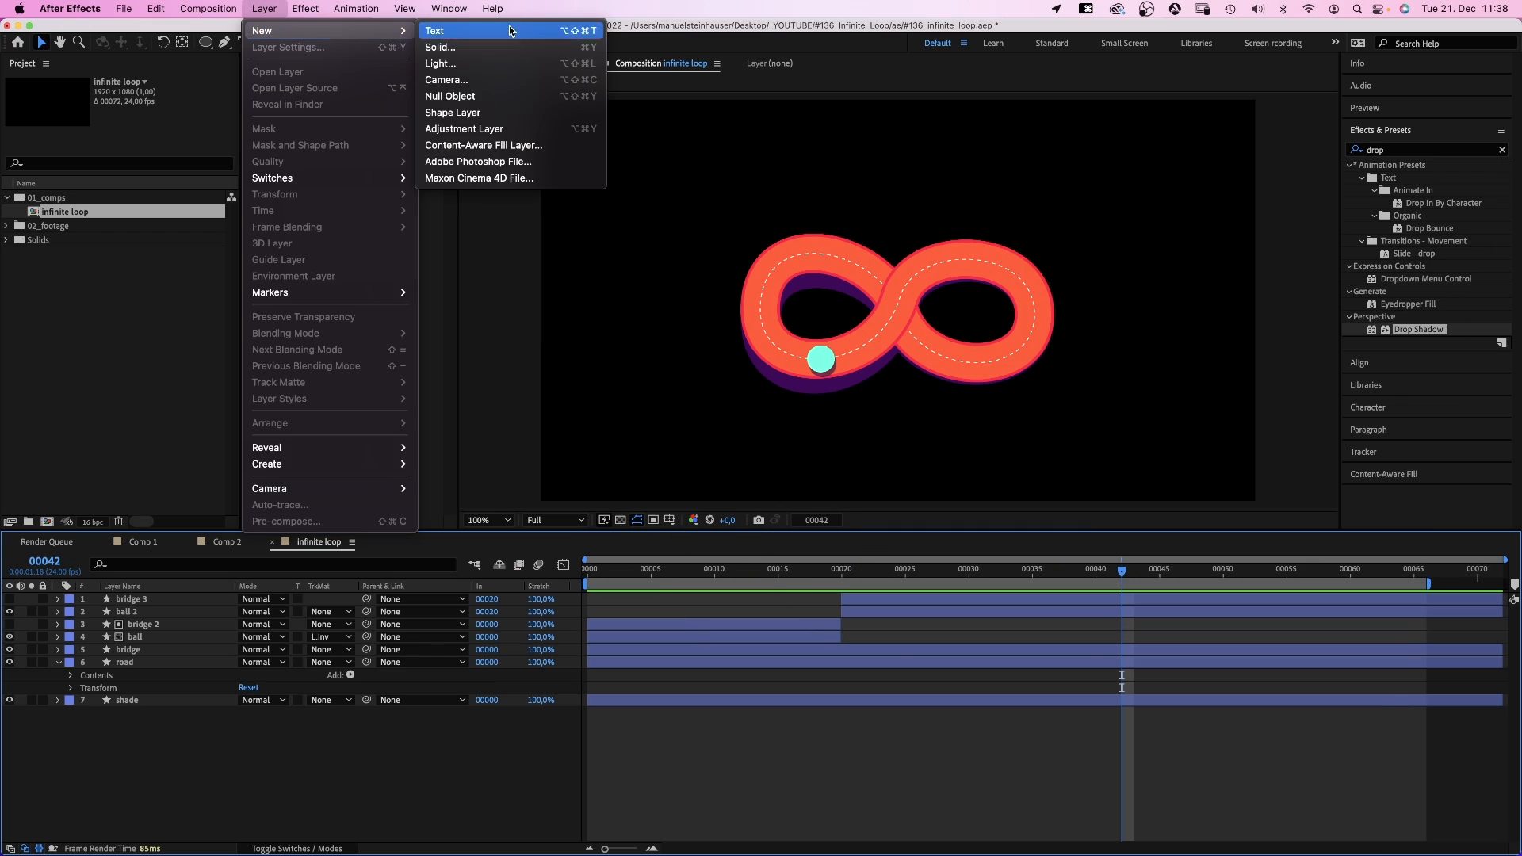
{"action": "left_click", "coordinate": [449, 97]}
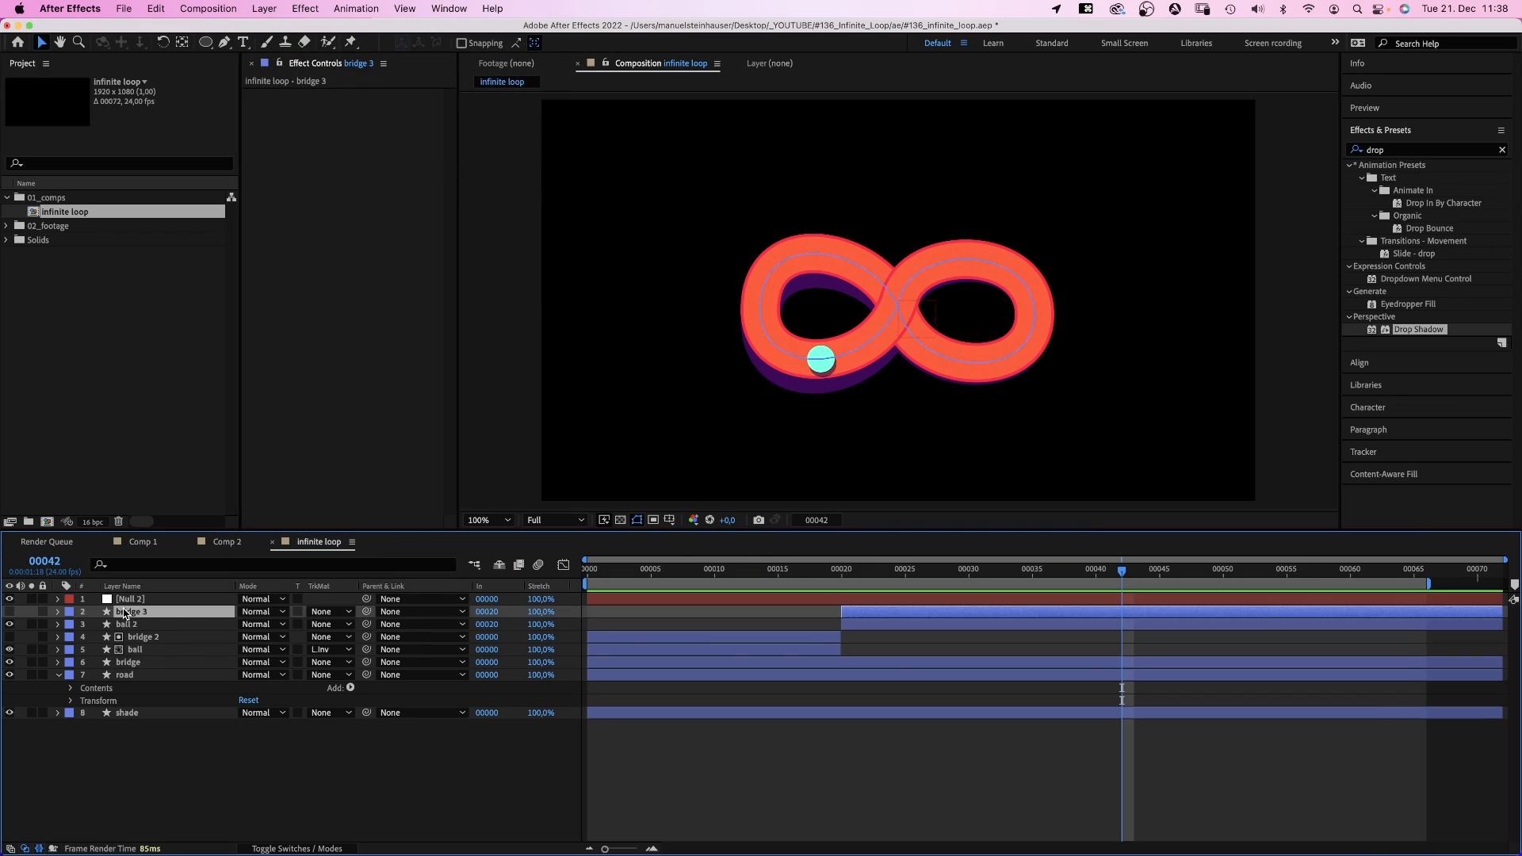
{"action": "left_click", "coordinate": [130, 612]}
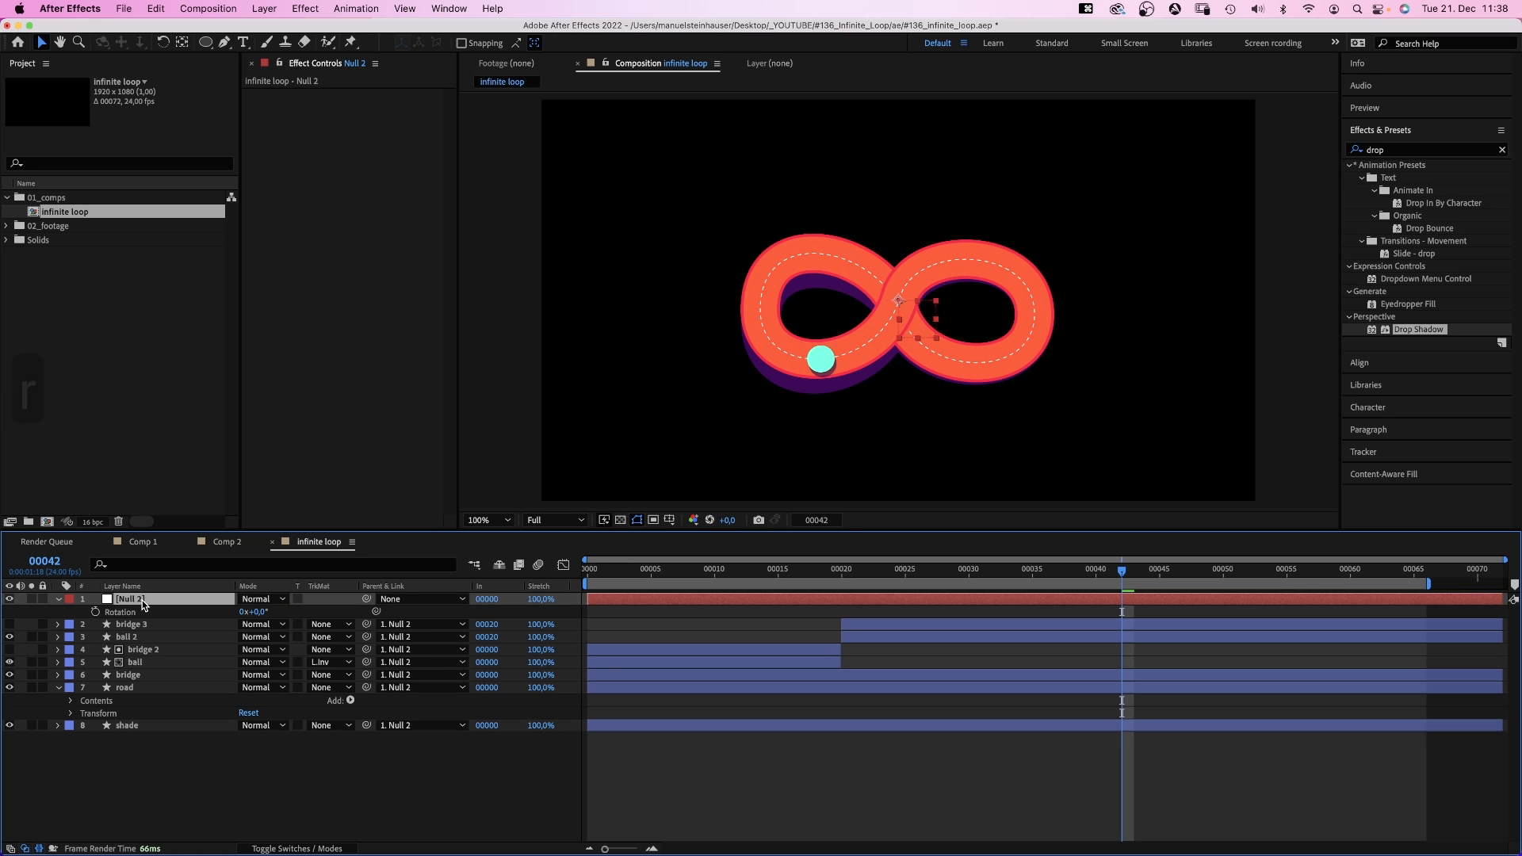
{"action": "type", "text": "3"}
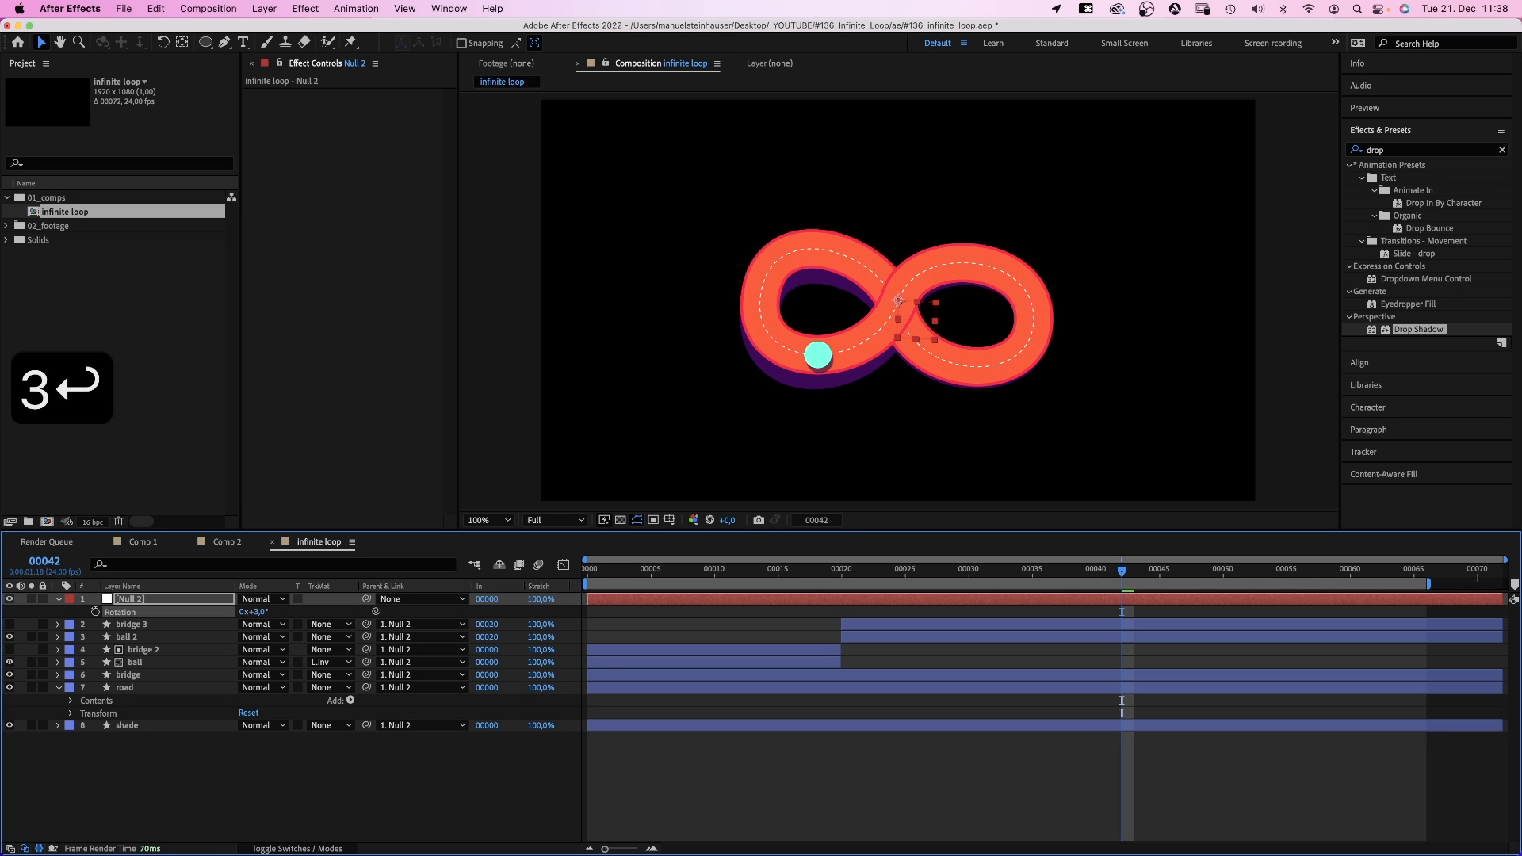
{"action": "left_click", "coordinate": [124, 686]}
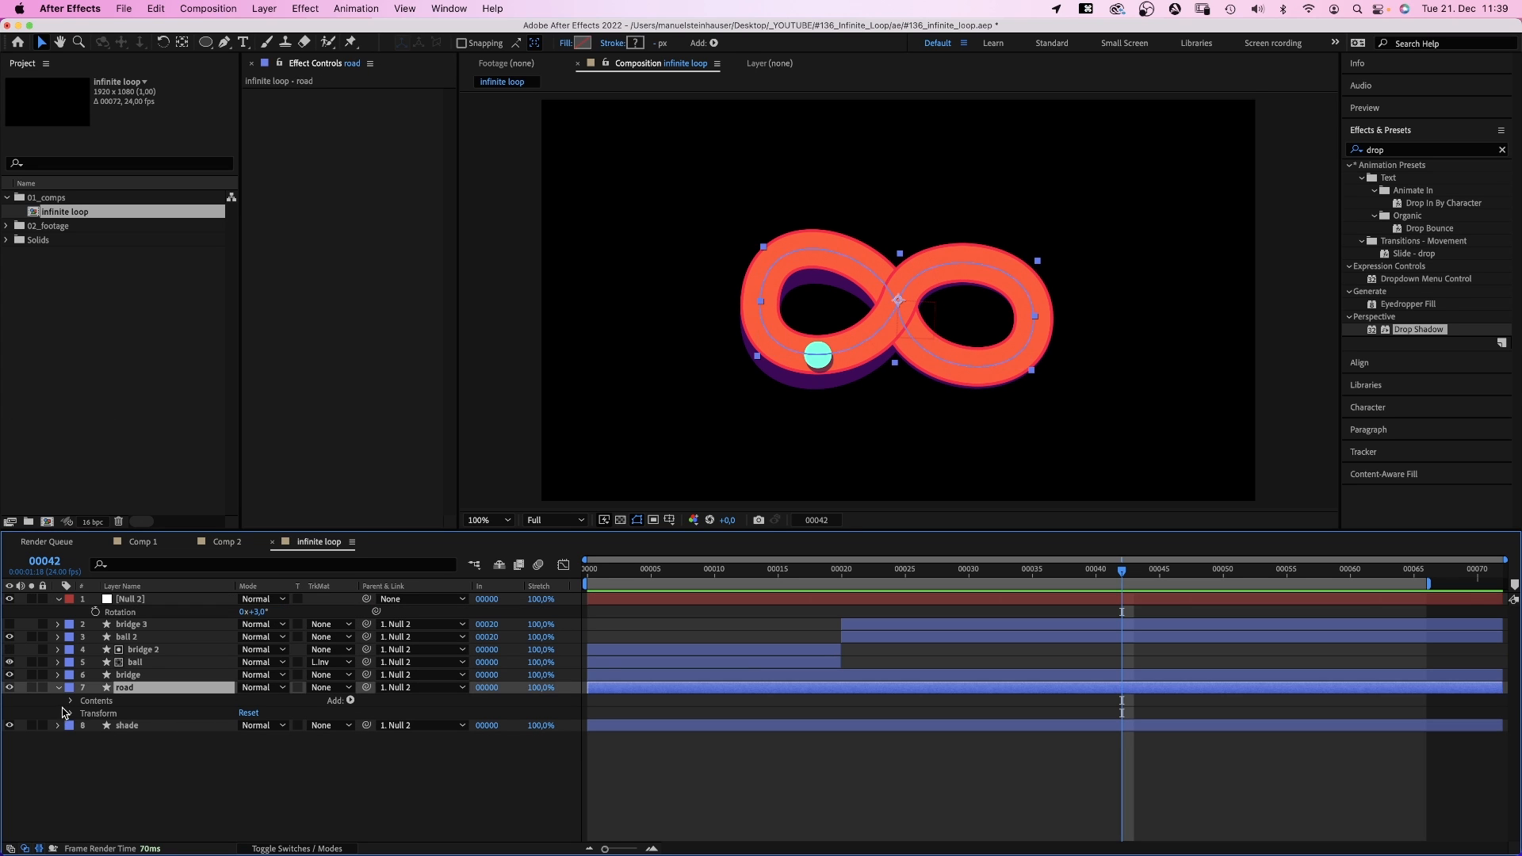